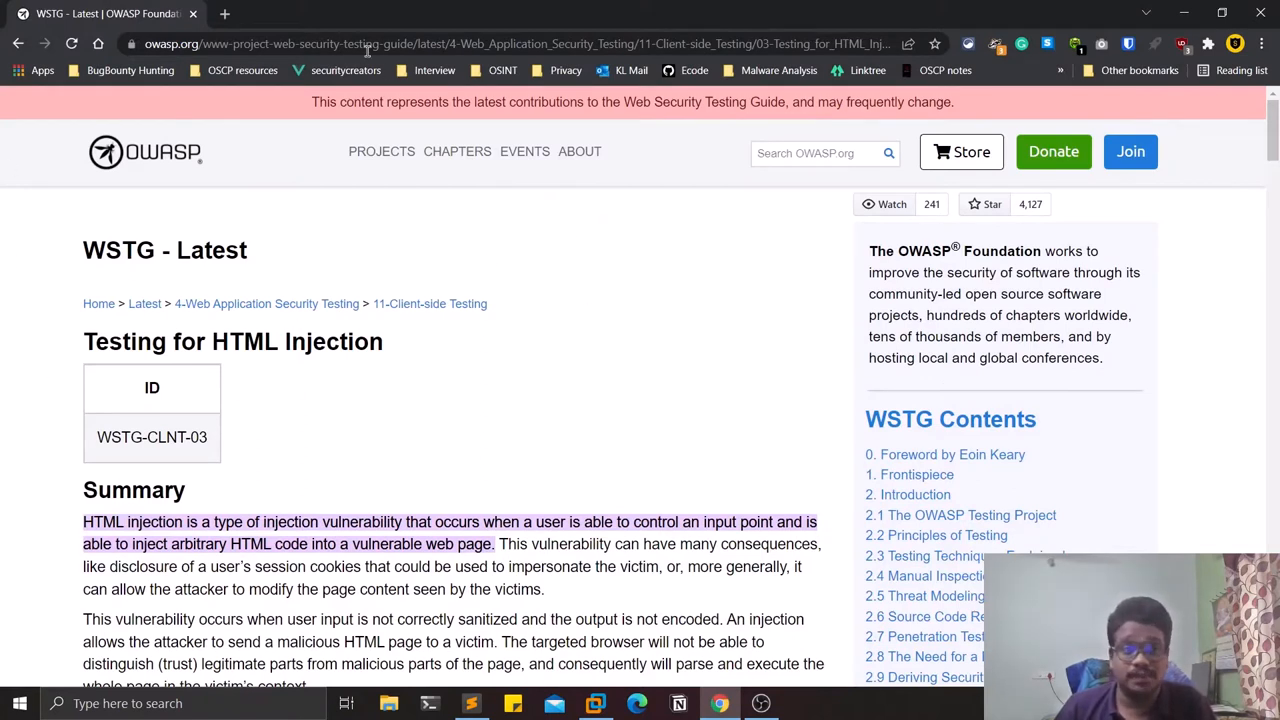
mouse_move(250, 487)
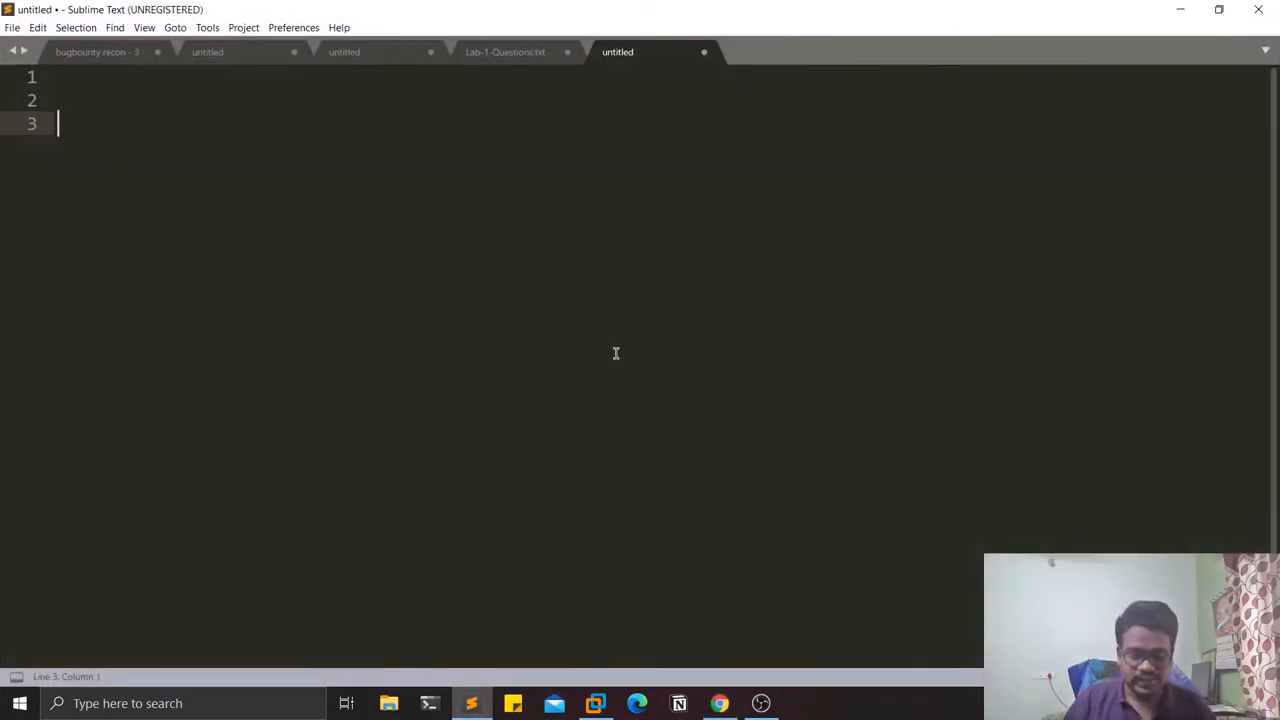
Write the heading 'HTML injection:' followed by the bullet 'few html tags'.
type("HTML")
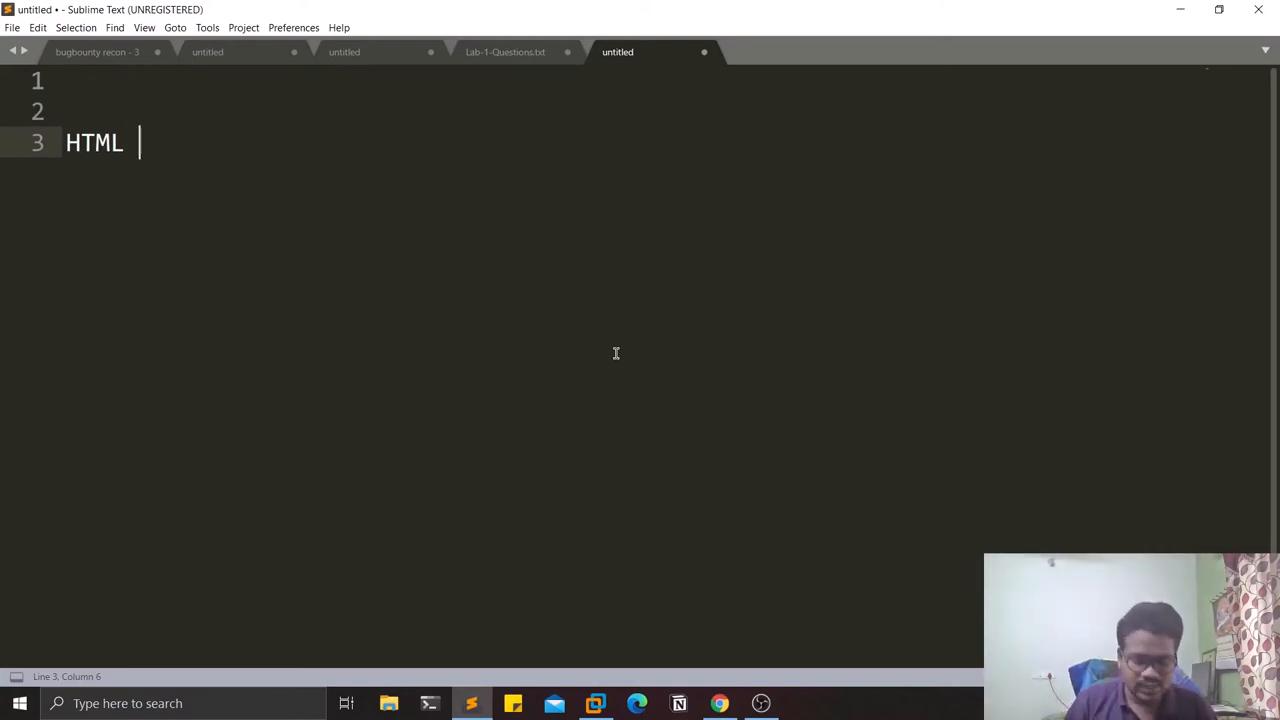
type("injec")
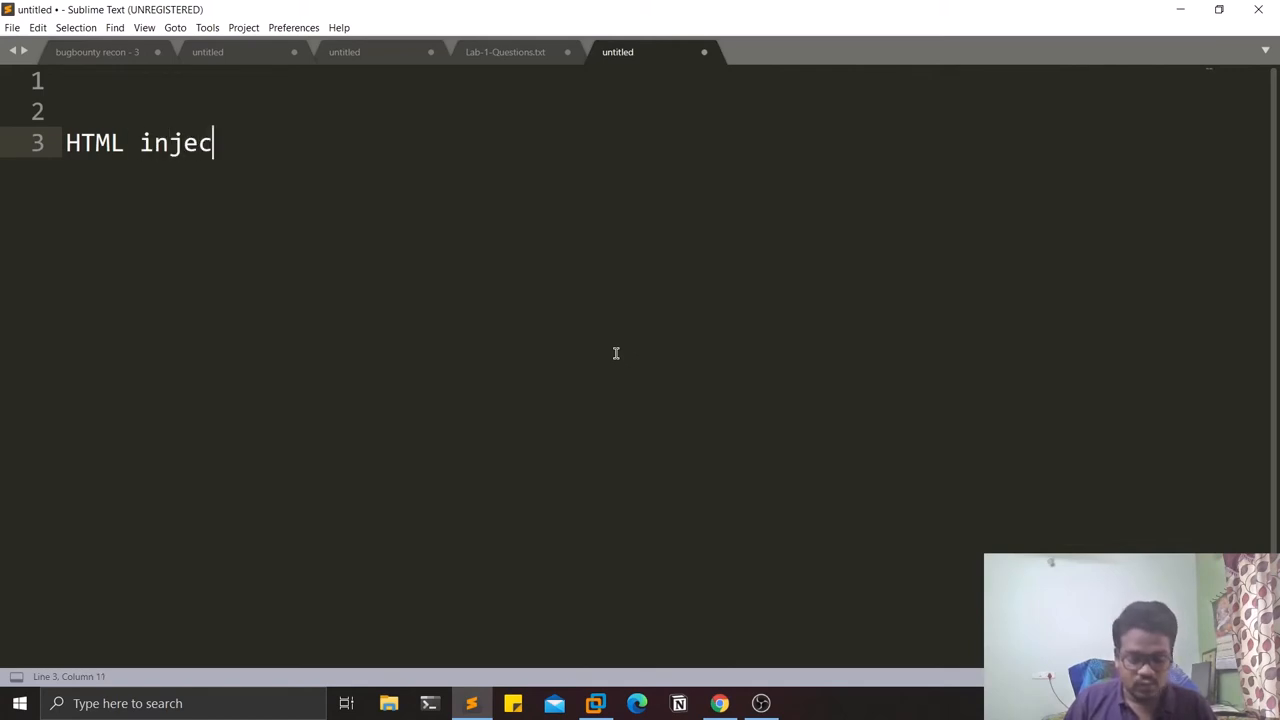
type("tion:")
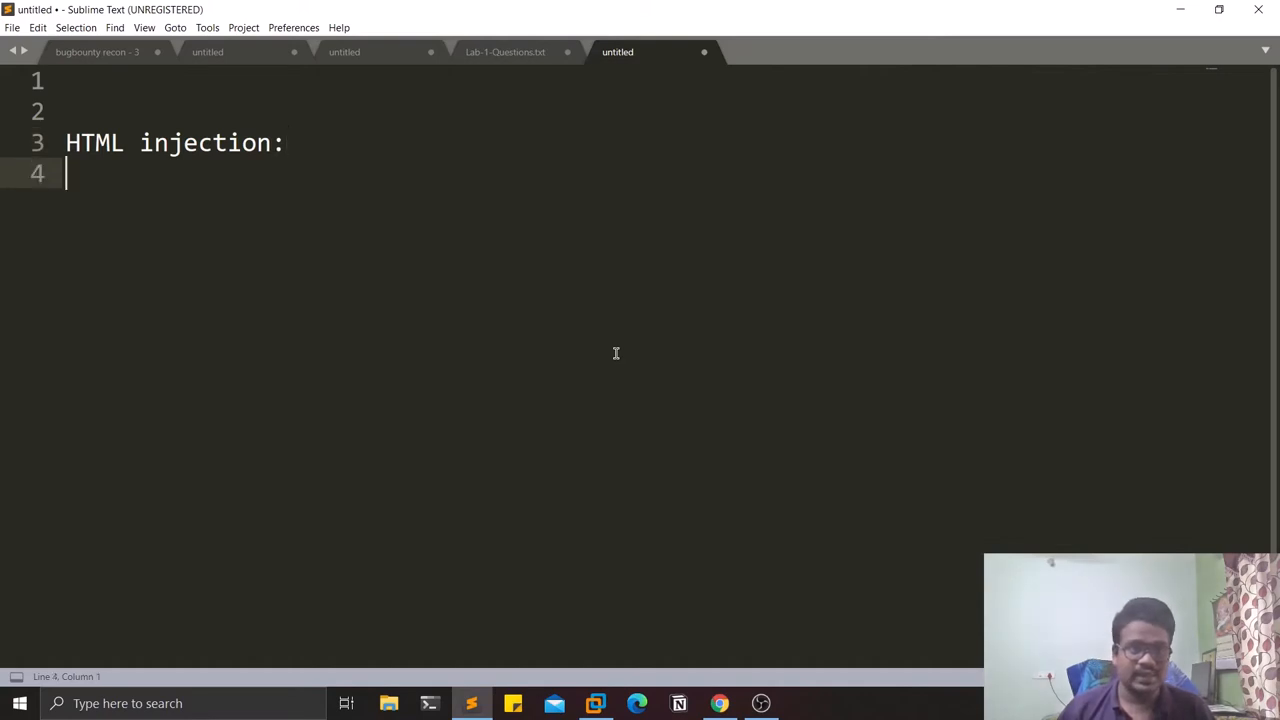
key("enter")
type("-")
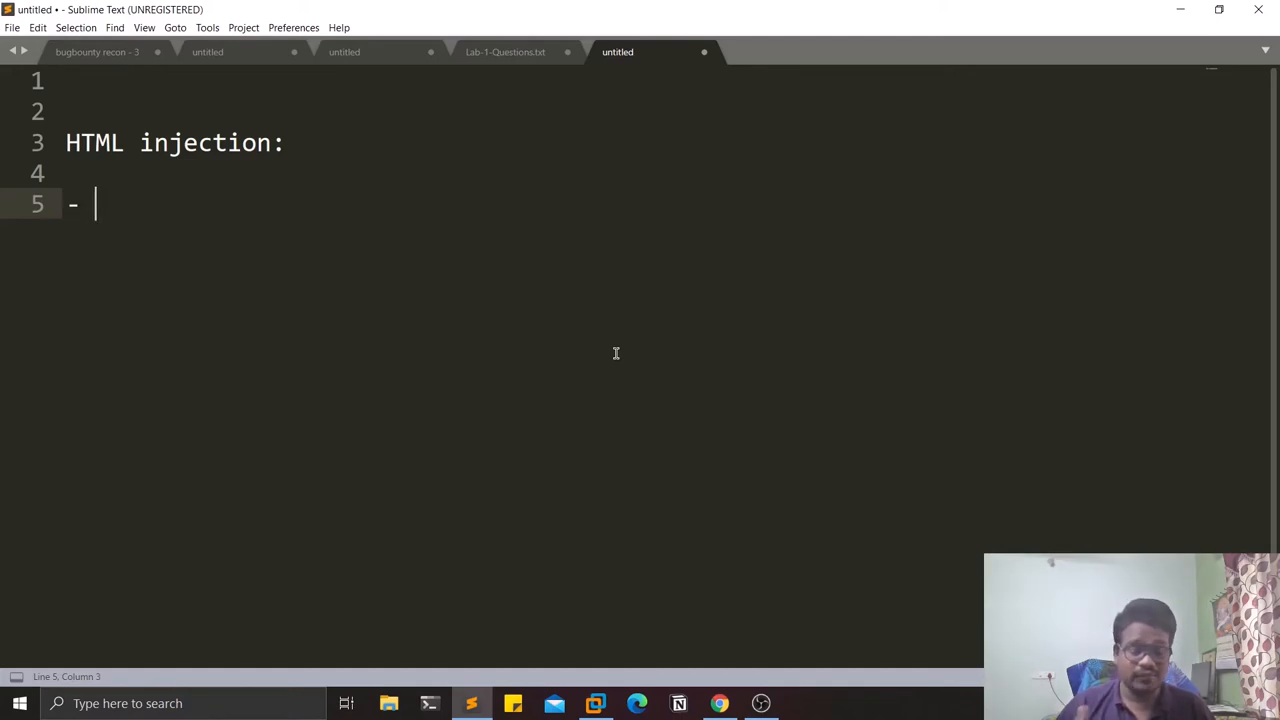
type("few ht")
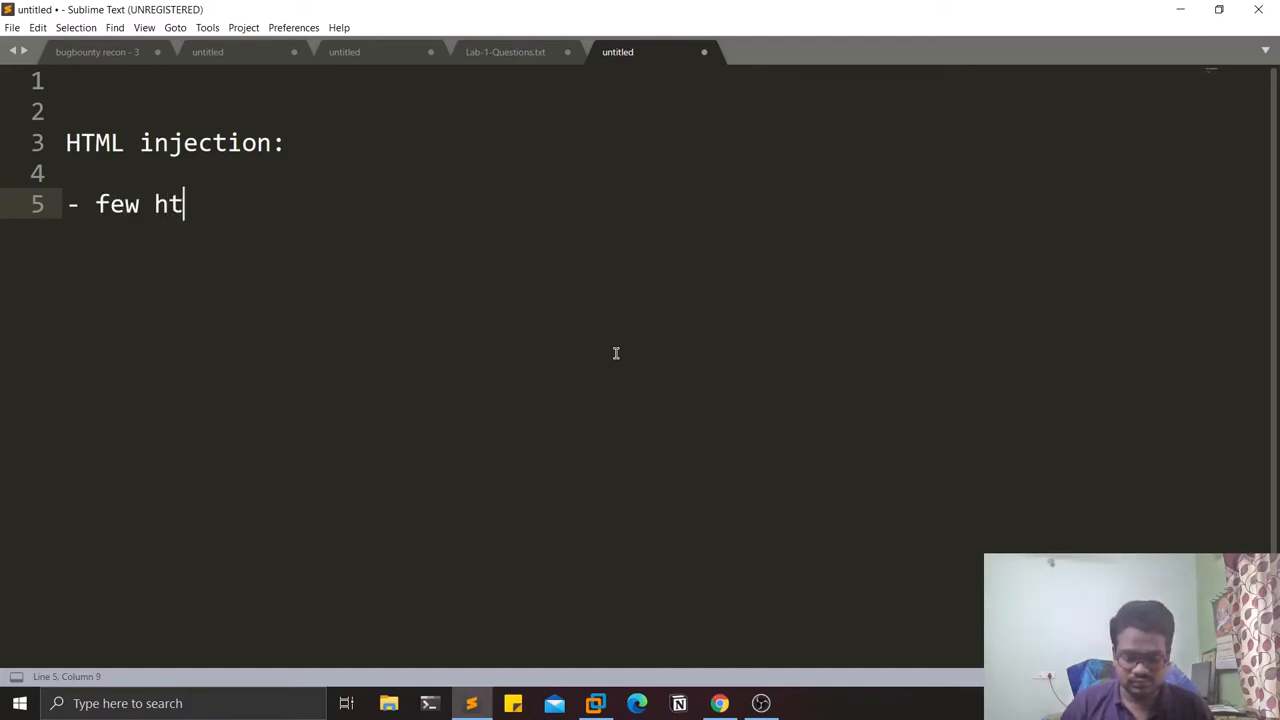
type("ml tags")
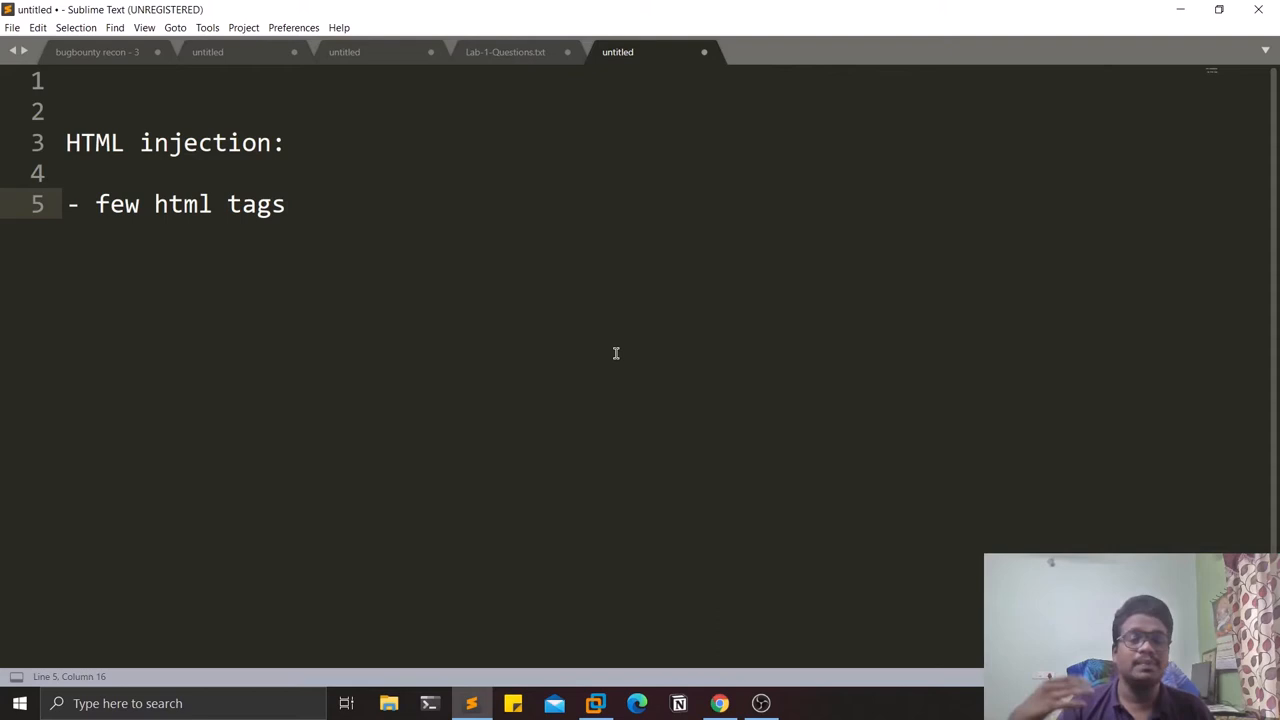
key("enter")
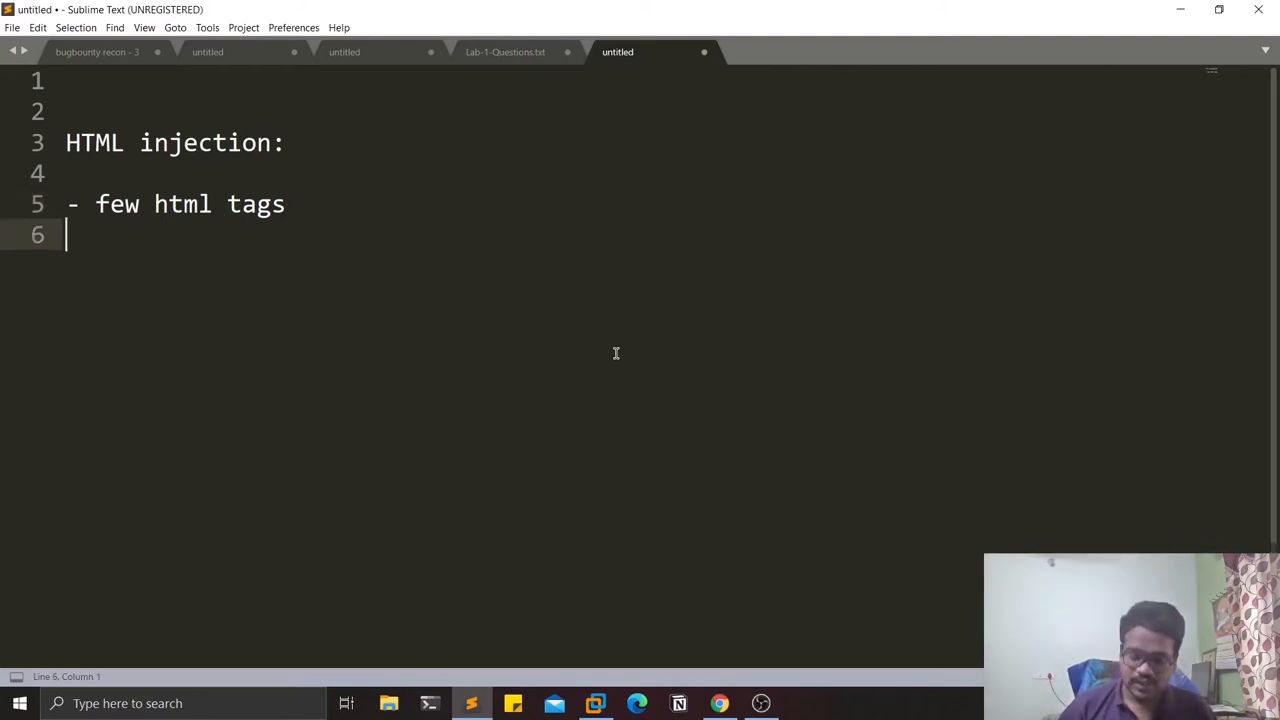
Add the bullets '- Client side' and '- this similar to XSS' to the notes.
type("-")
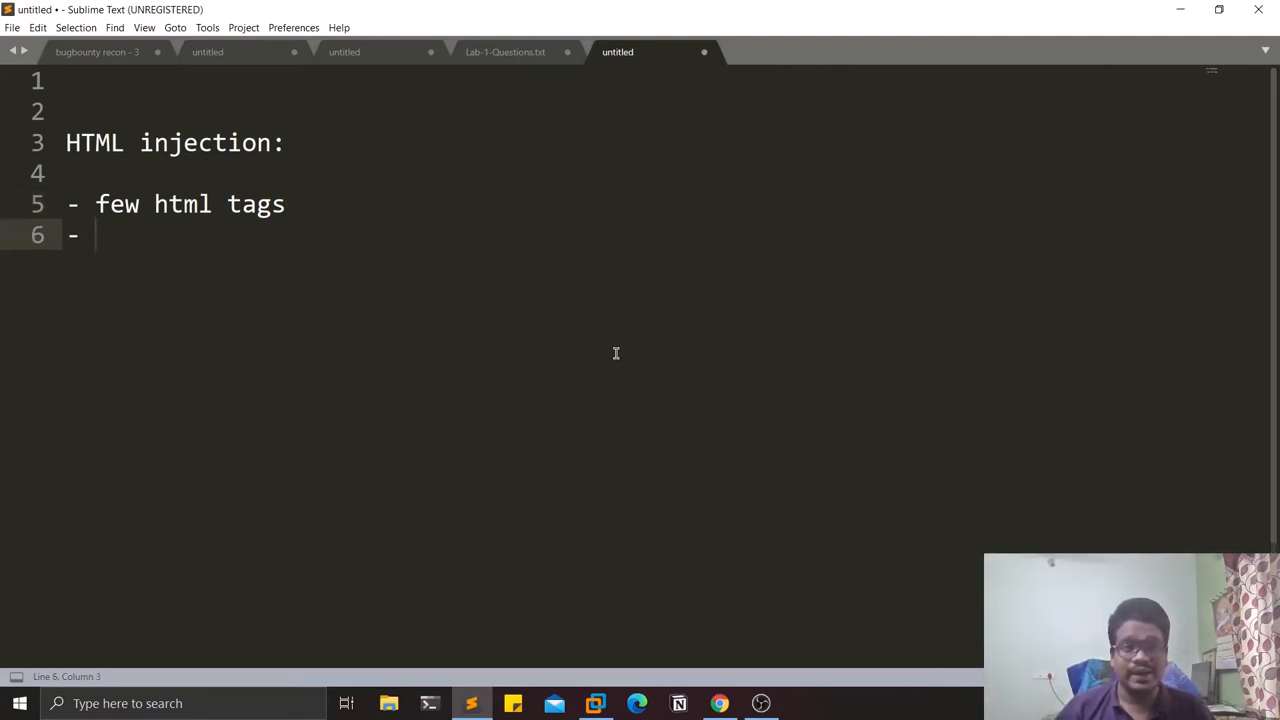
type("Clin")
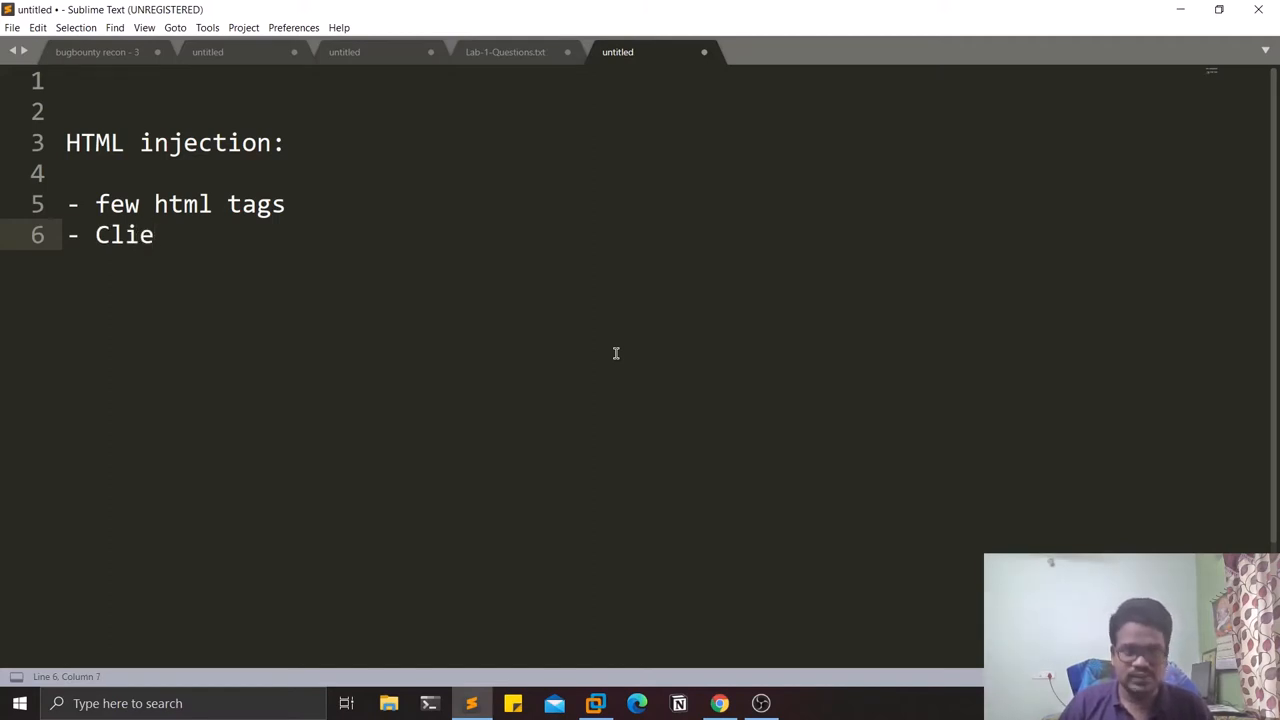
type("nt")
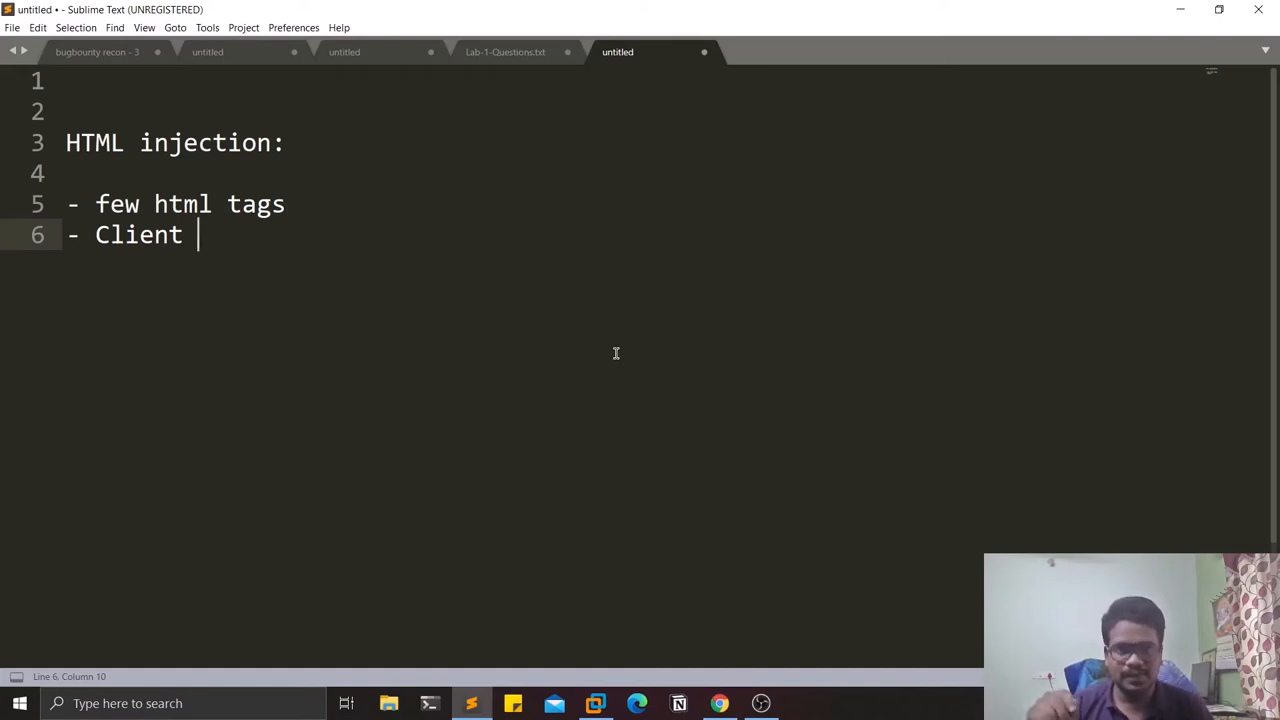
type("side")
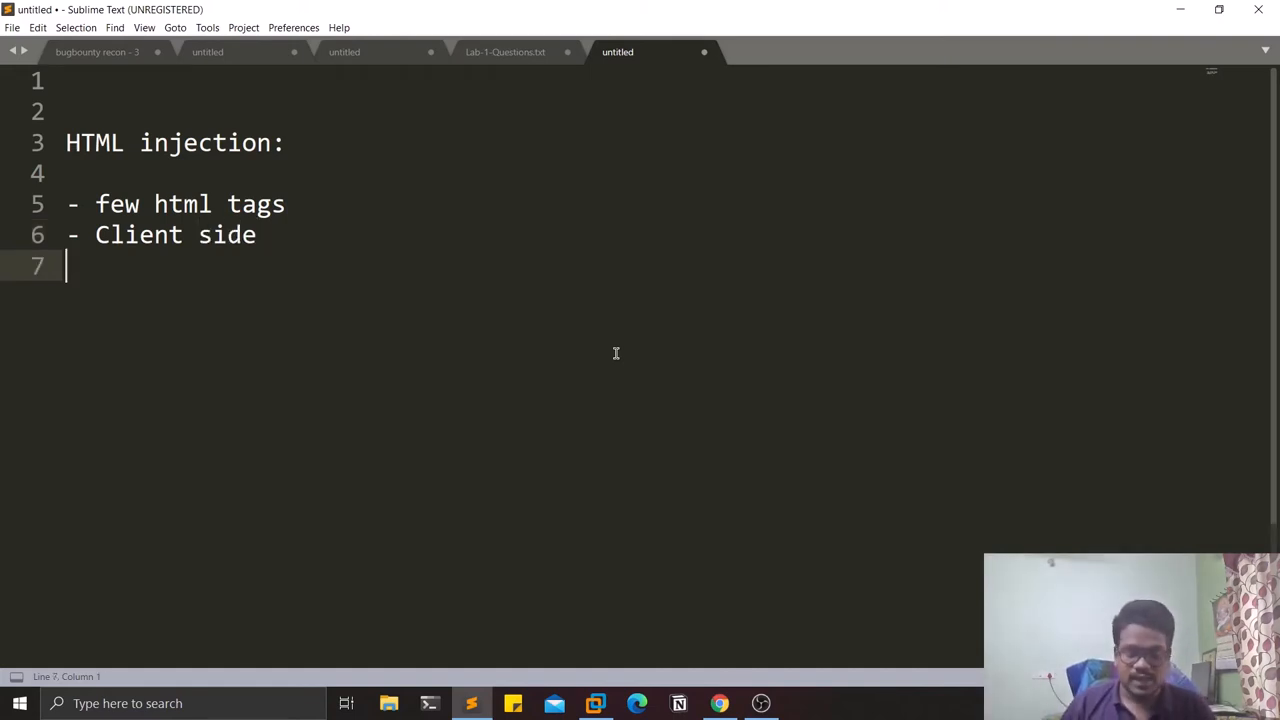
type("- this sim")
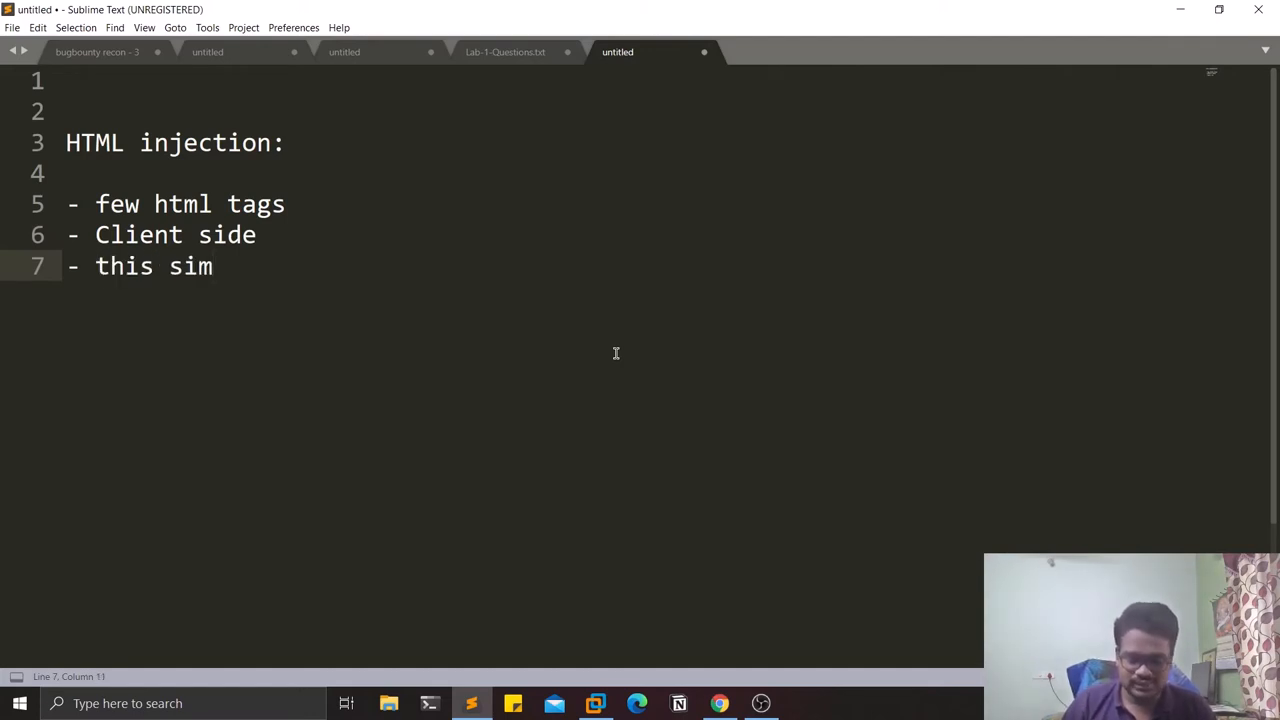
type("ilar to X")
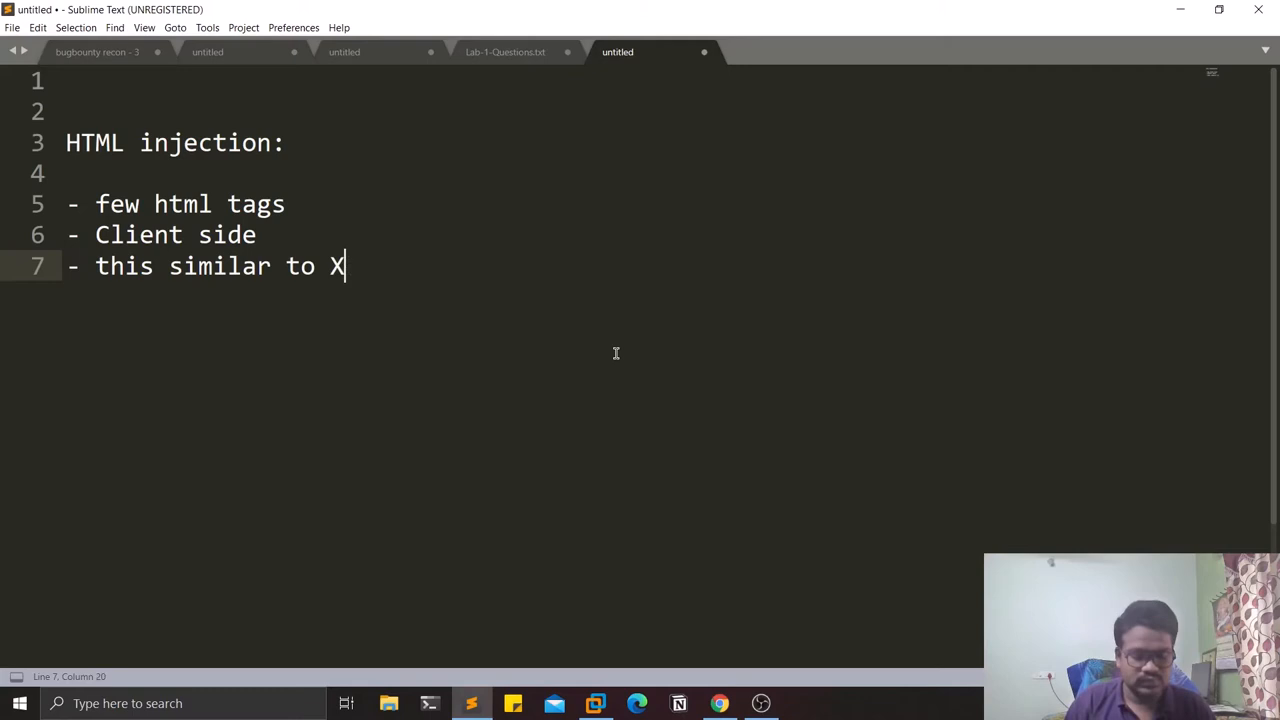
type("SS")
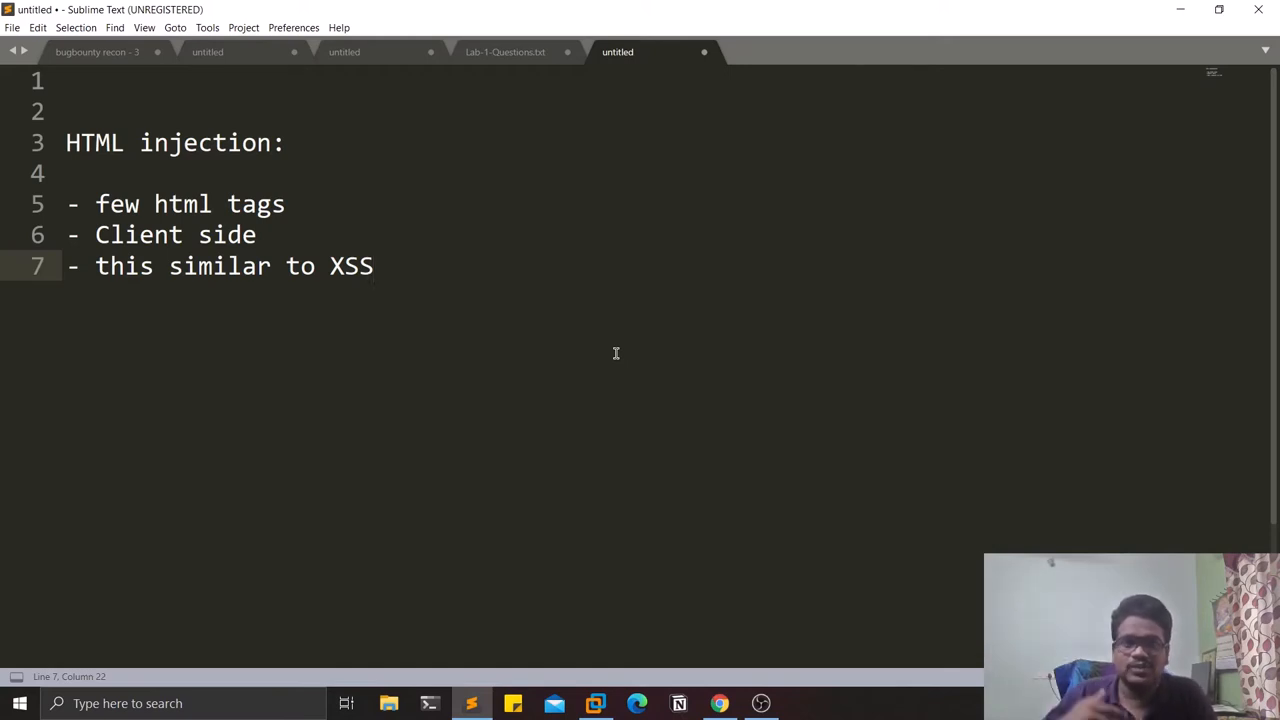
mouse_move(97, 186)
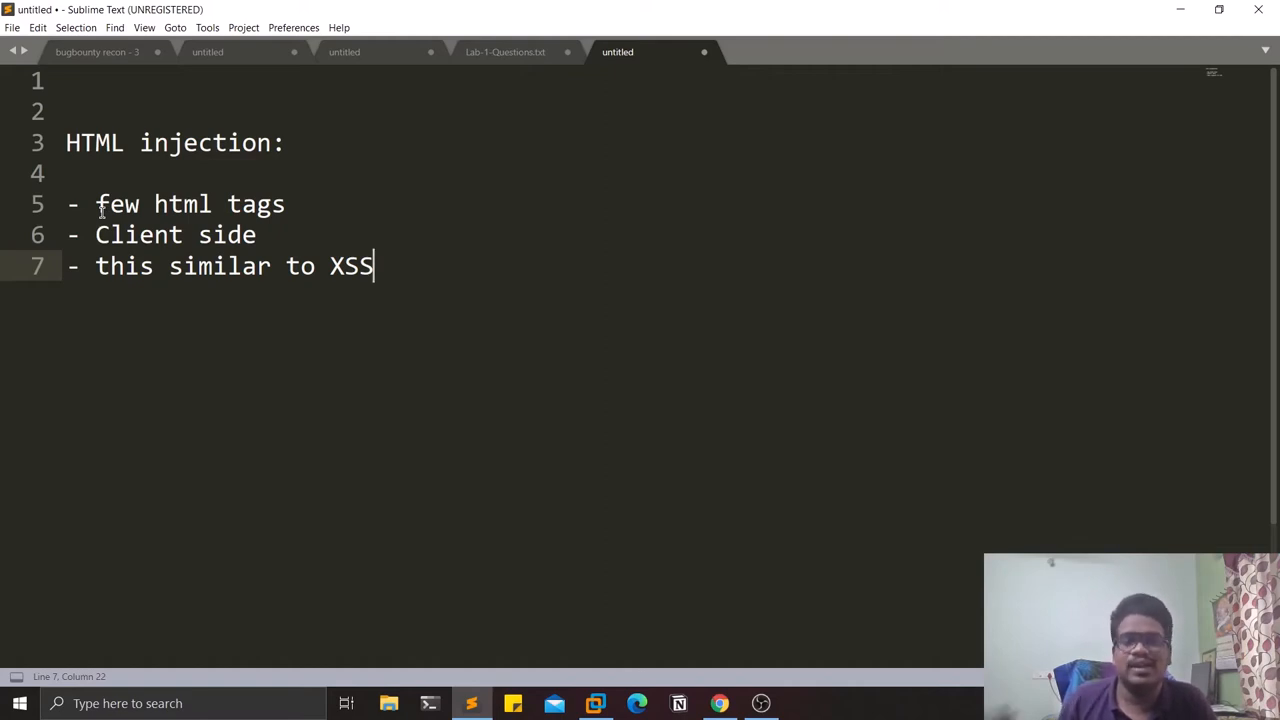
mouse_move(174, 223)
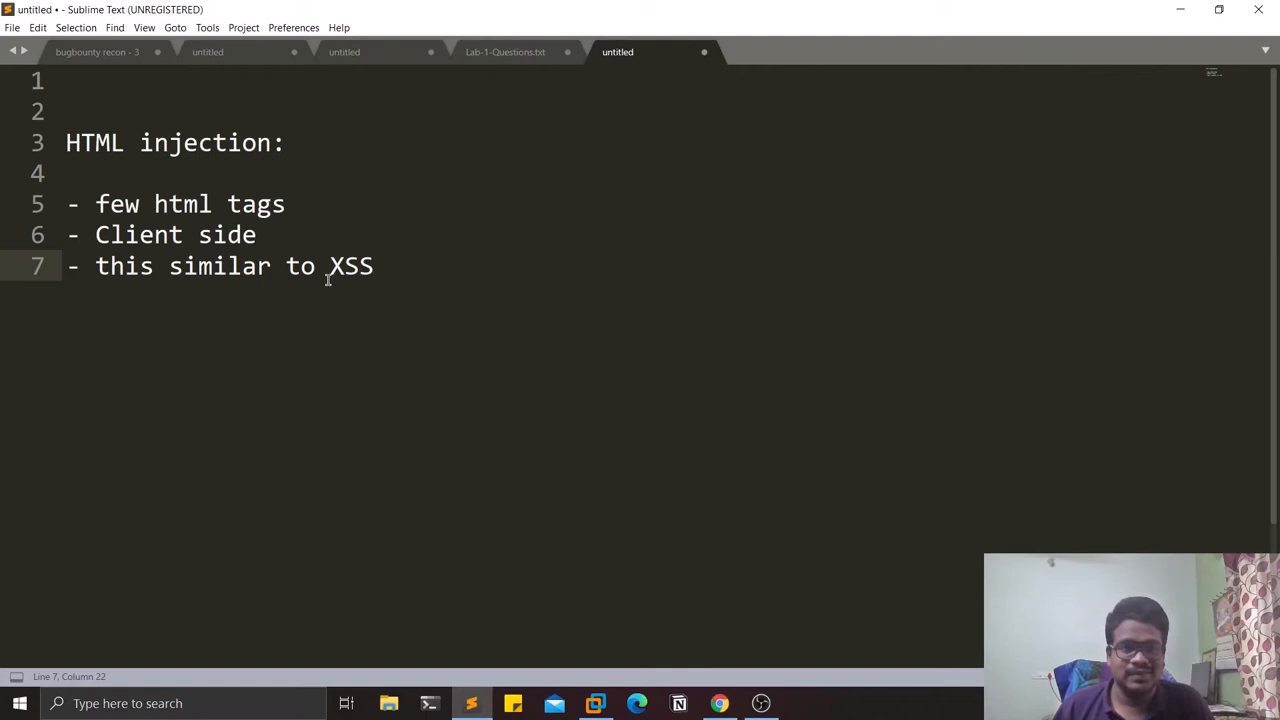
mouse_move(340, 280)
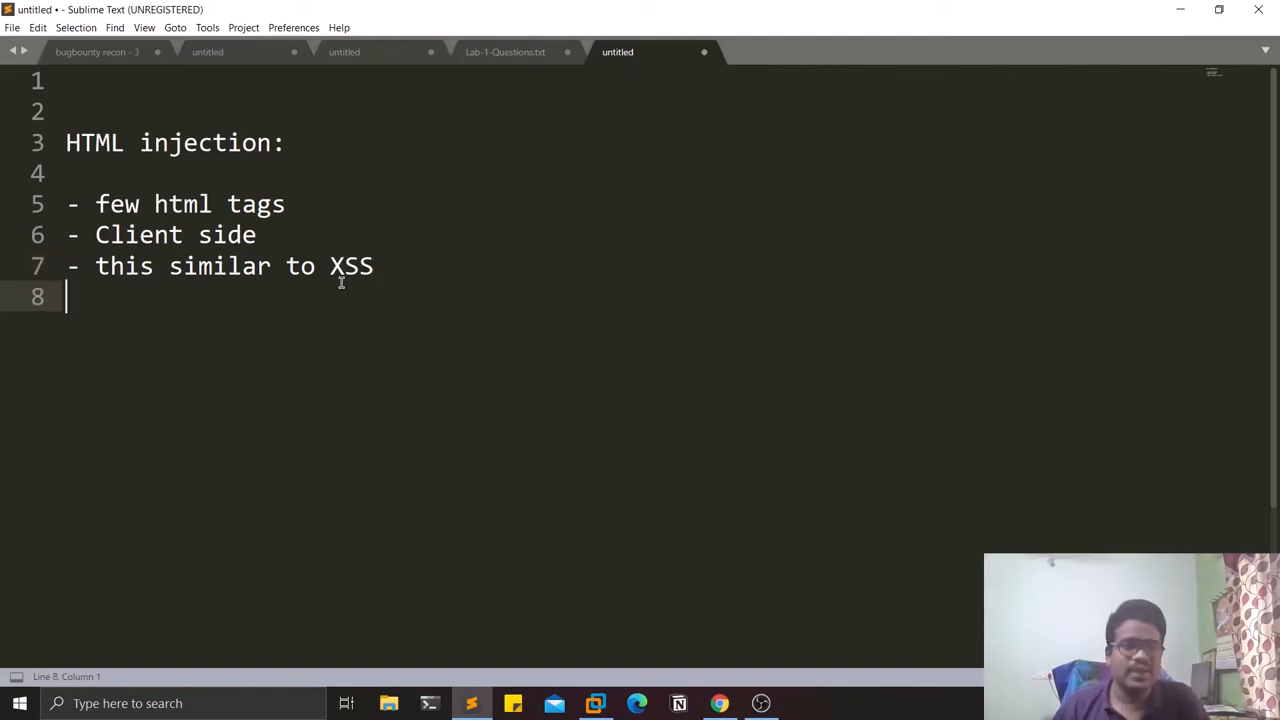
key("enter")
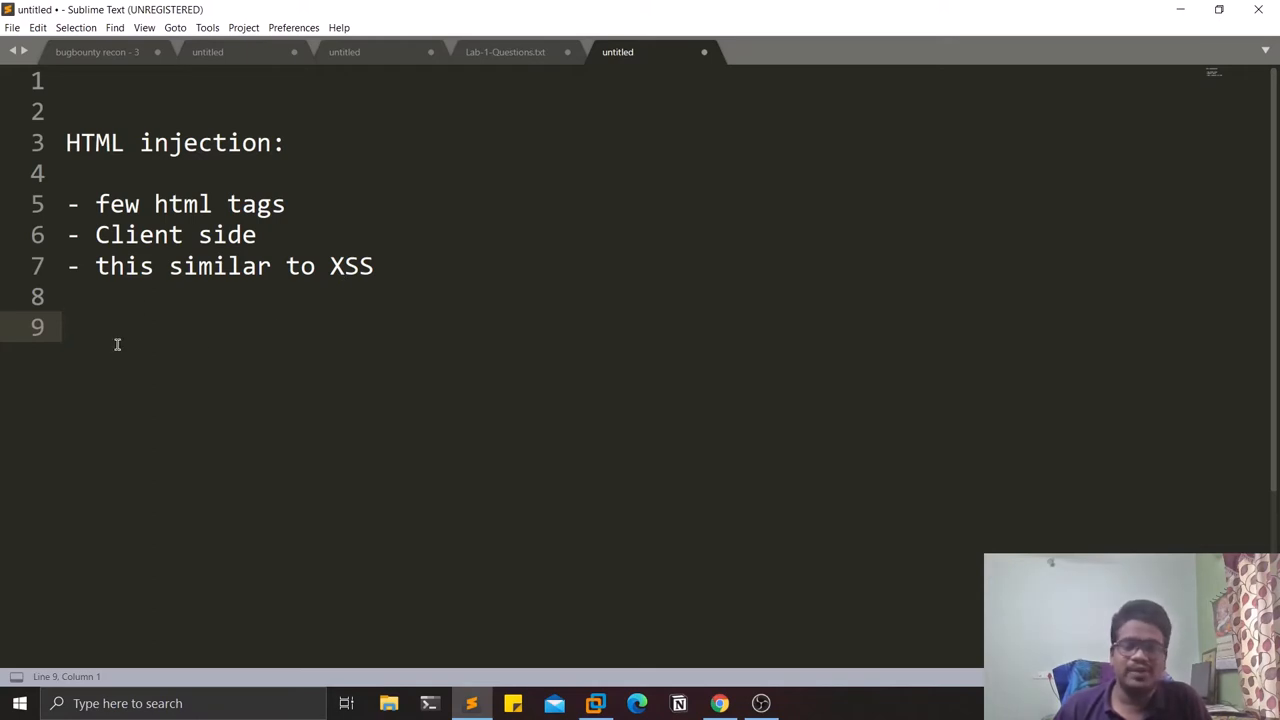
mouse_move(300, 143)
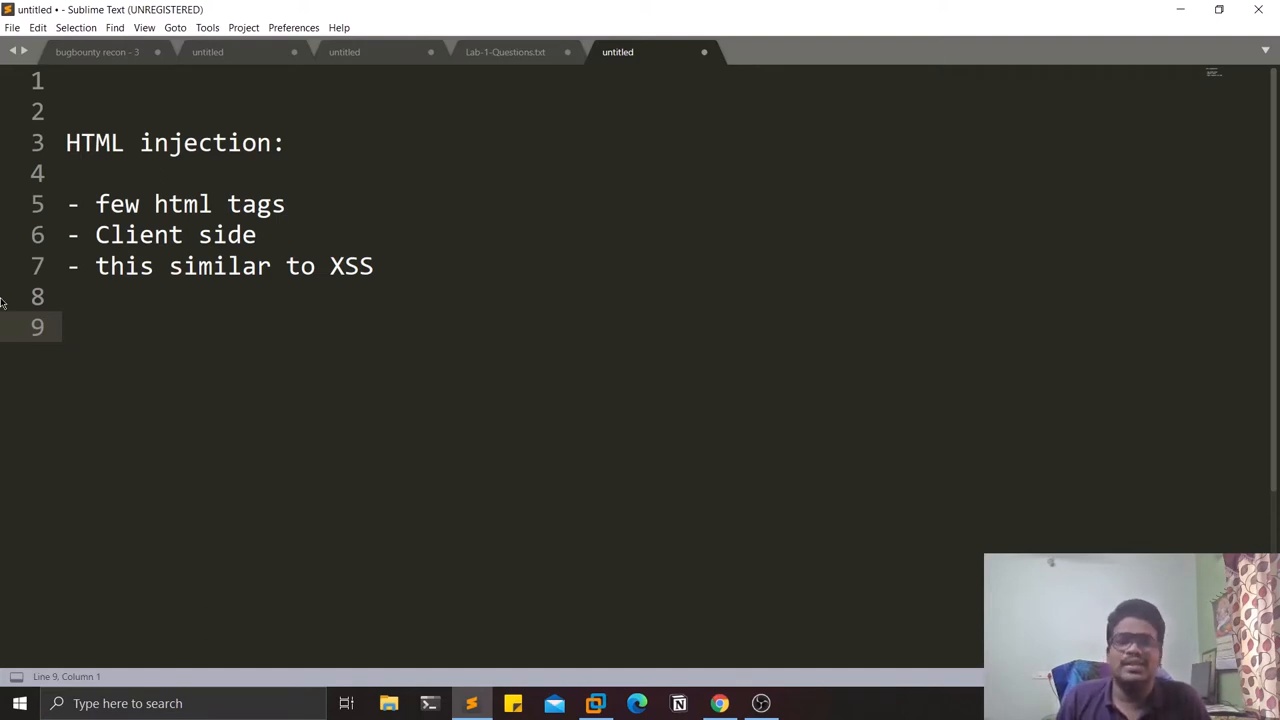
mouse_move(393, 153)
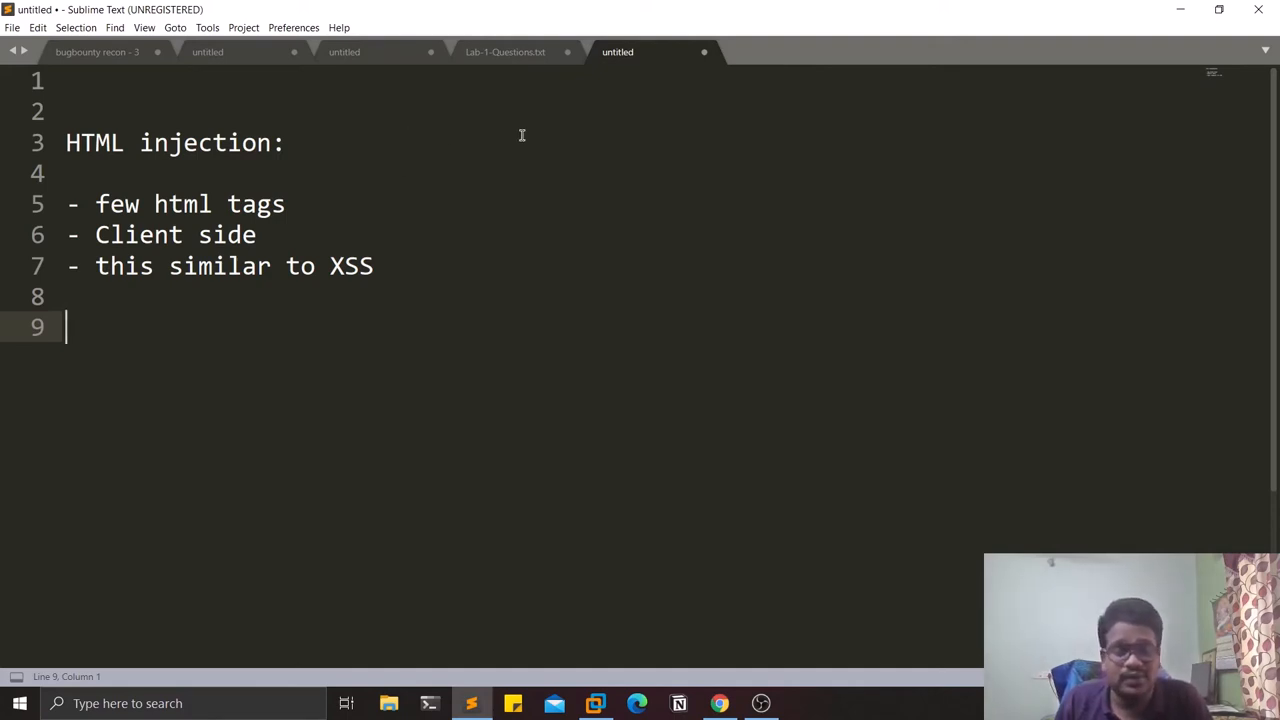
mouse_move(385, 110)
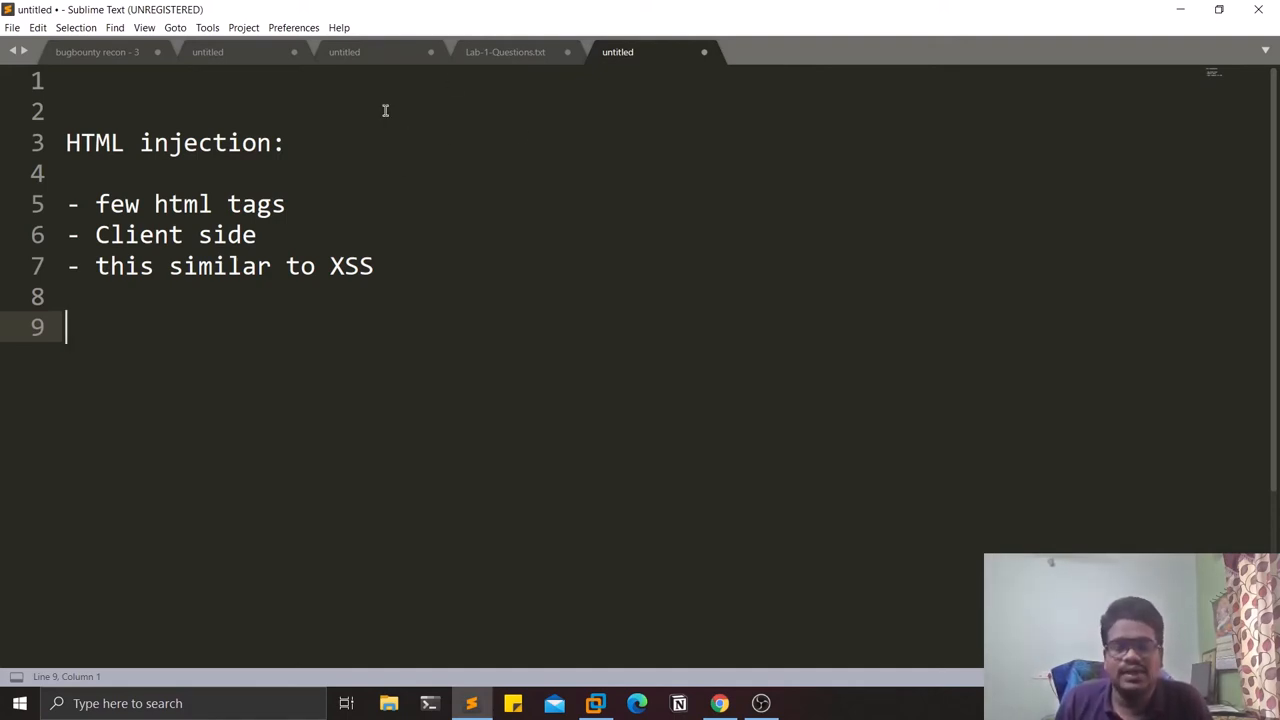
mouse_move(323, 340)
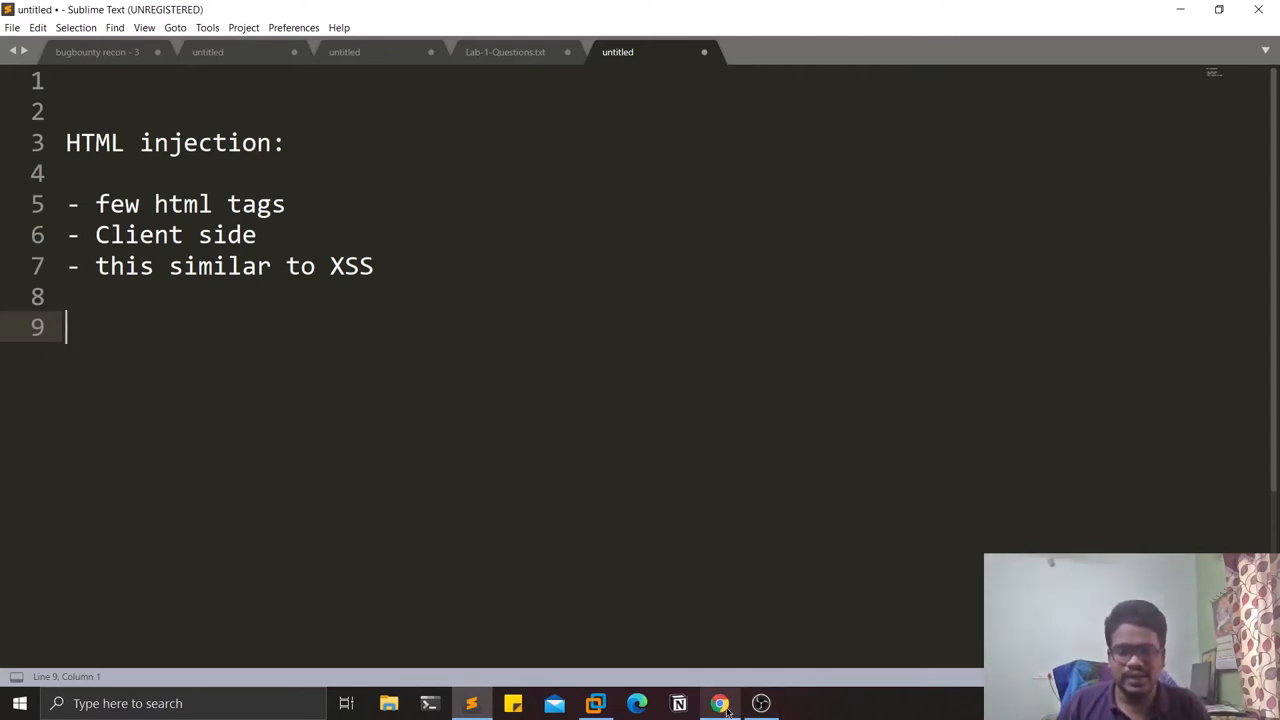
Switch back to Chrome and open a new browser tab.
left_click(719, 703)
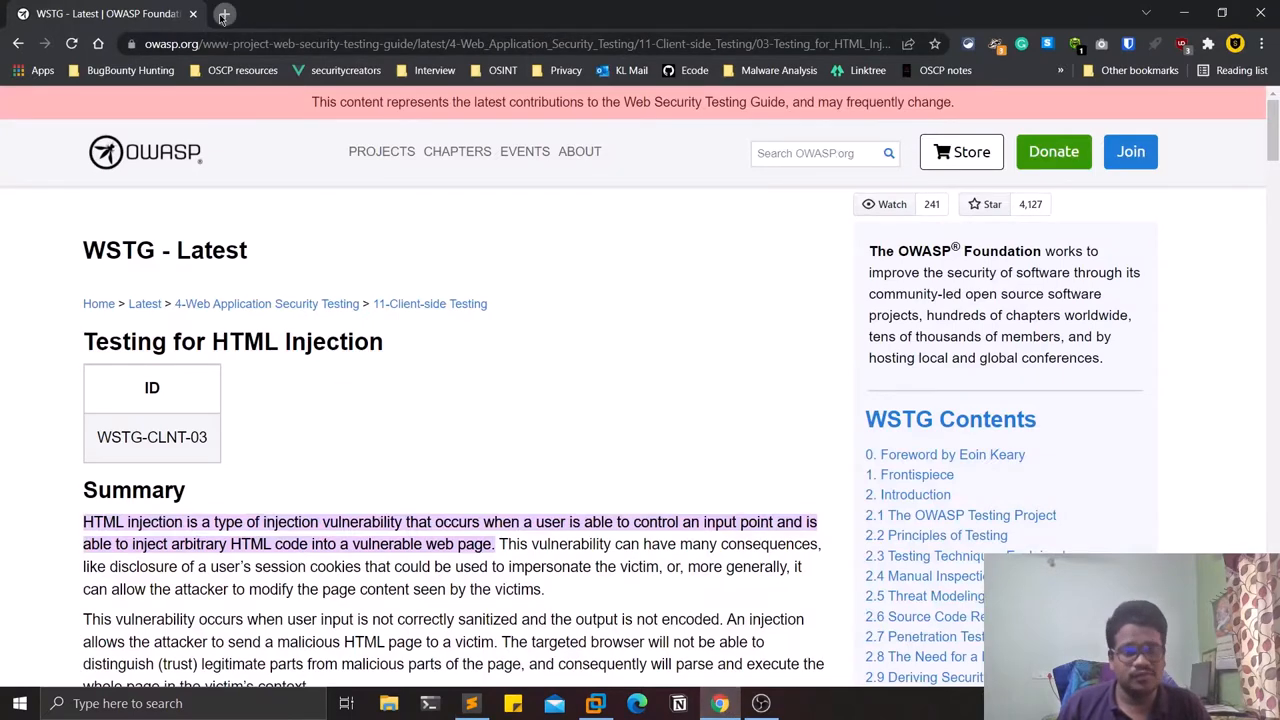
left_click(224, 14)
type("html w3 schools")
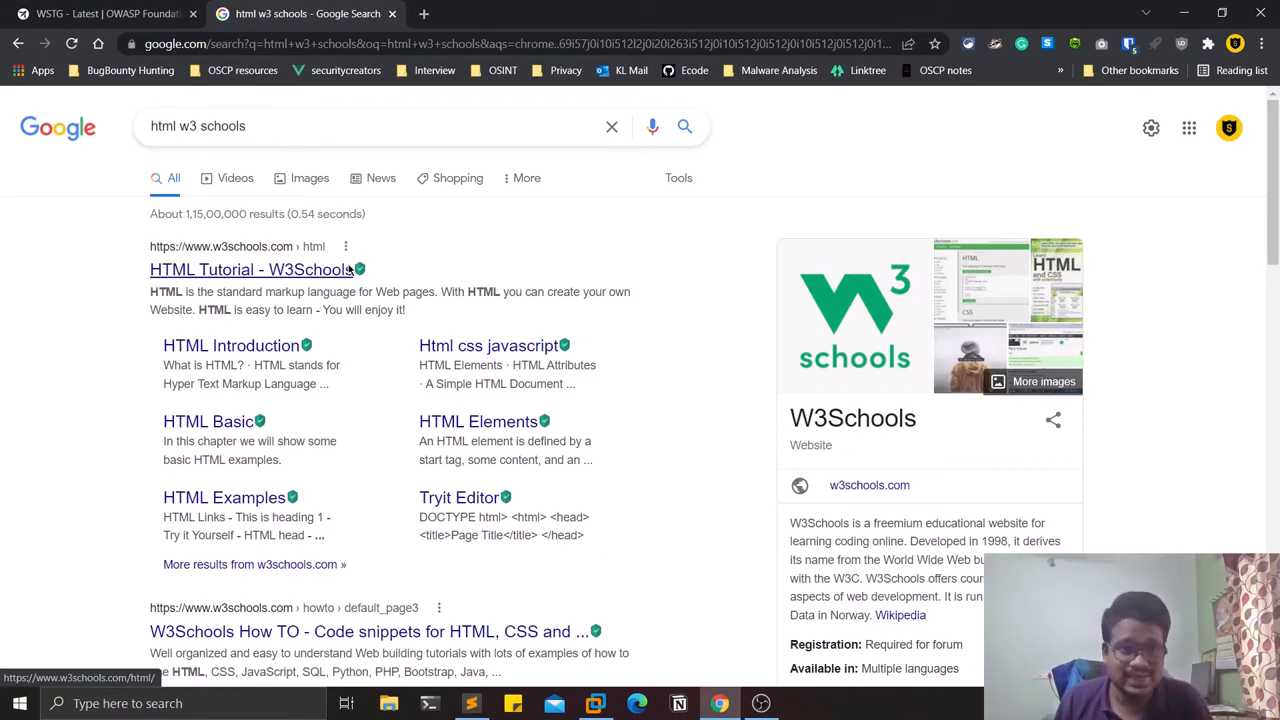
left_click(251, 269)
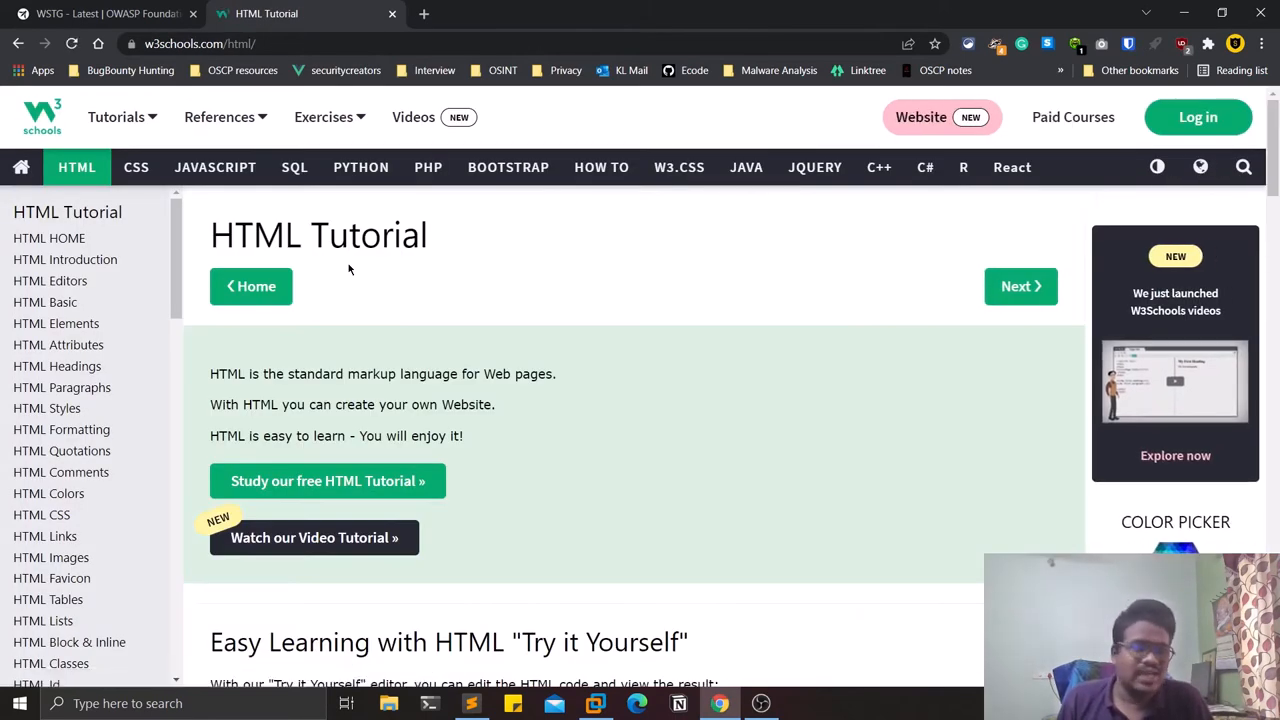
mouse_move(678, 469)
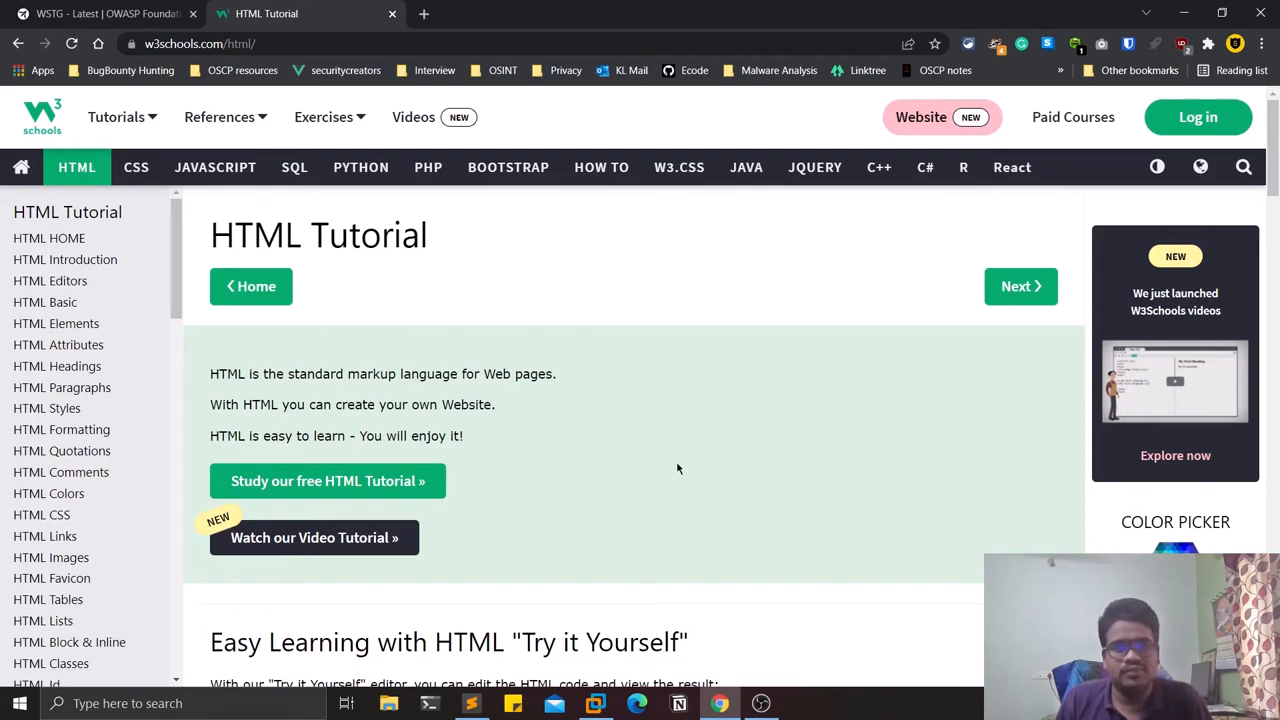
scroll("down", 3)
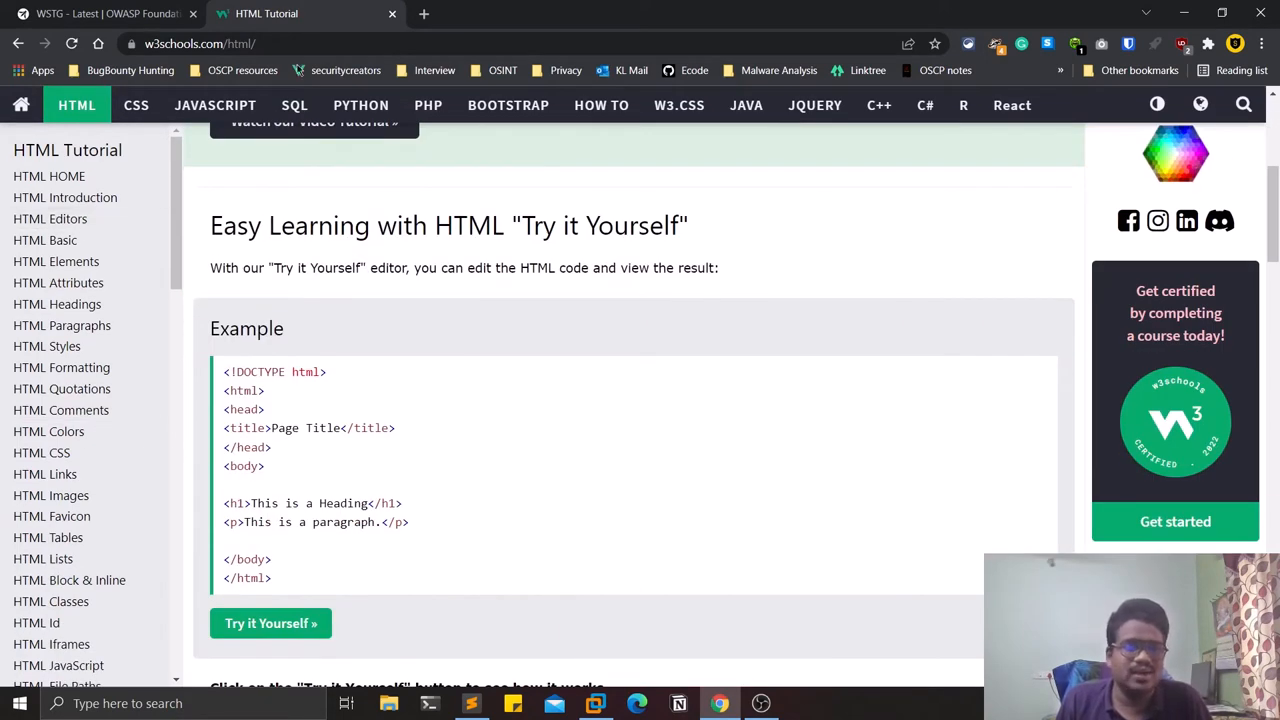
scroll("down", 3)
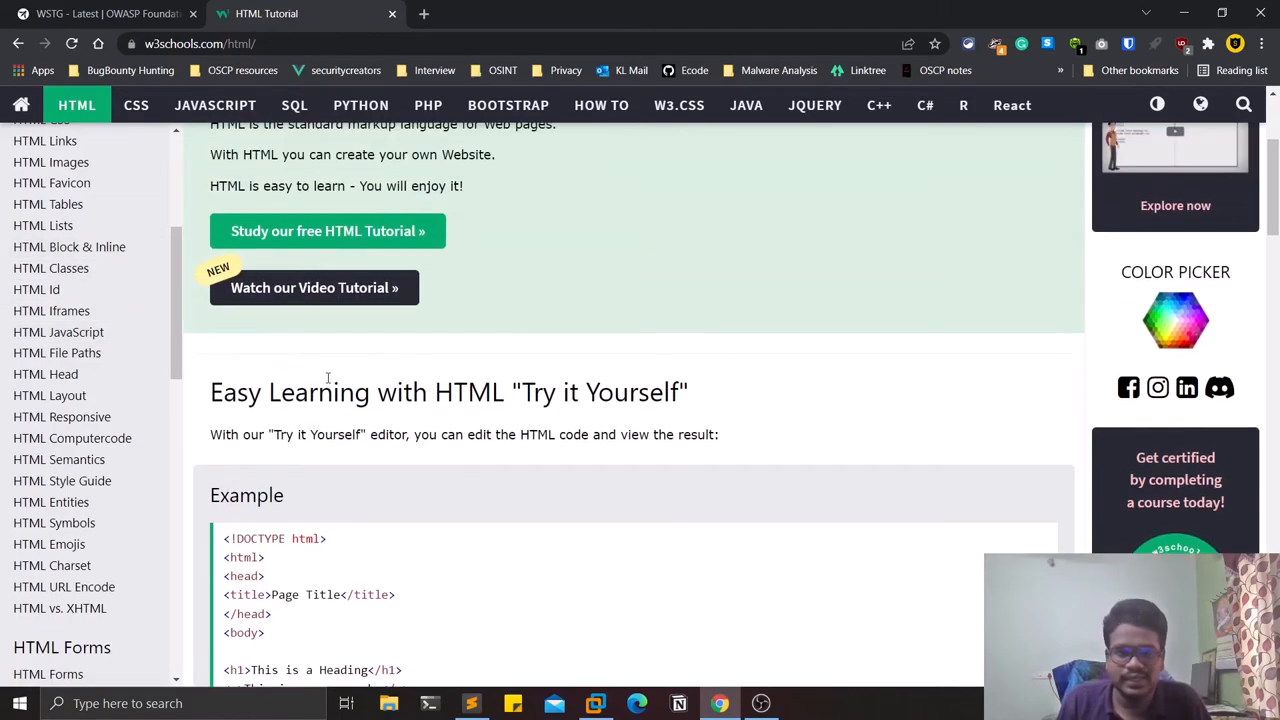
scroll("down", 3)
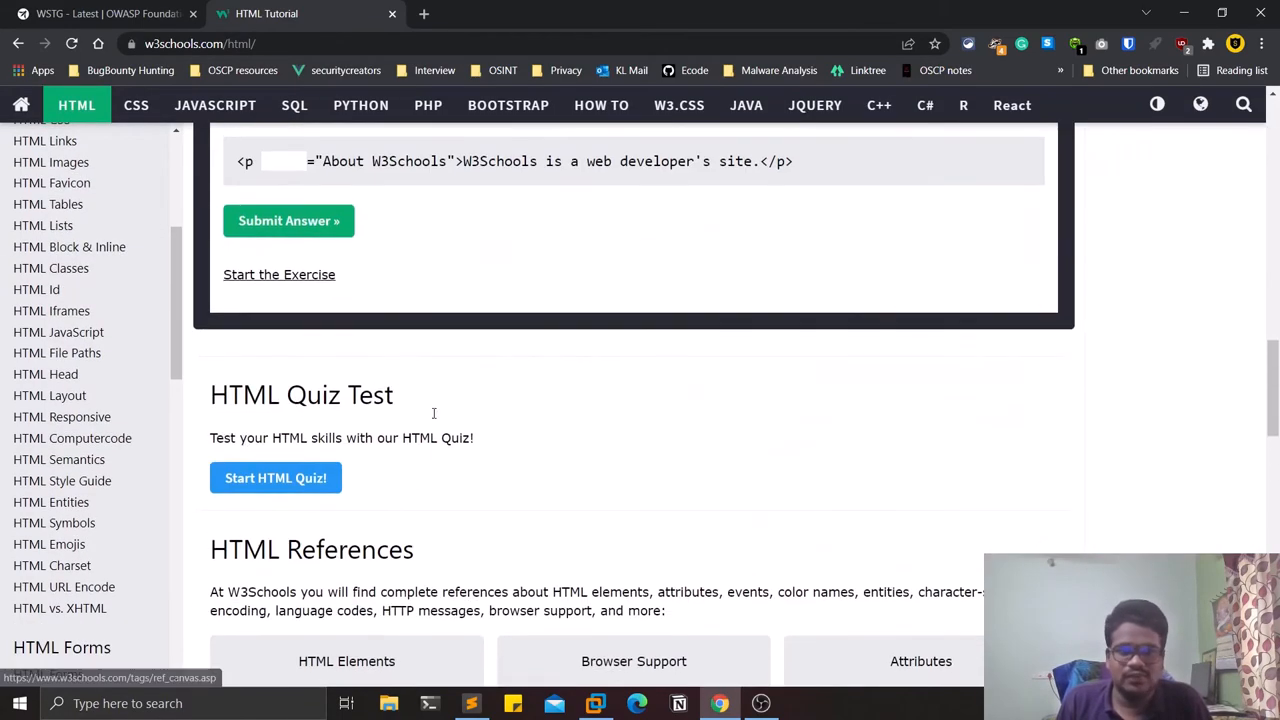
scroll("up", 3)
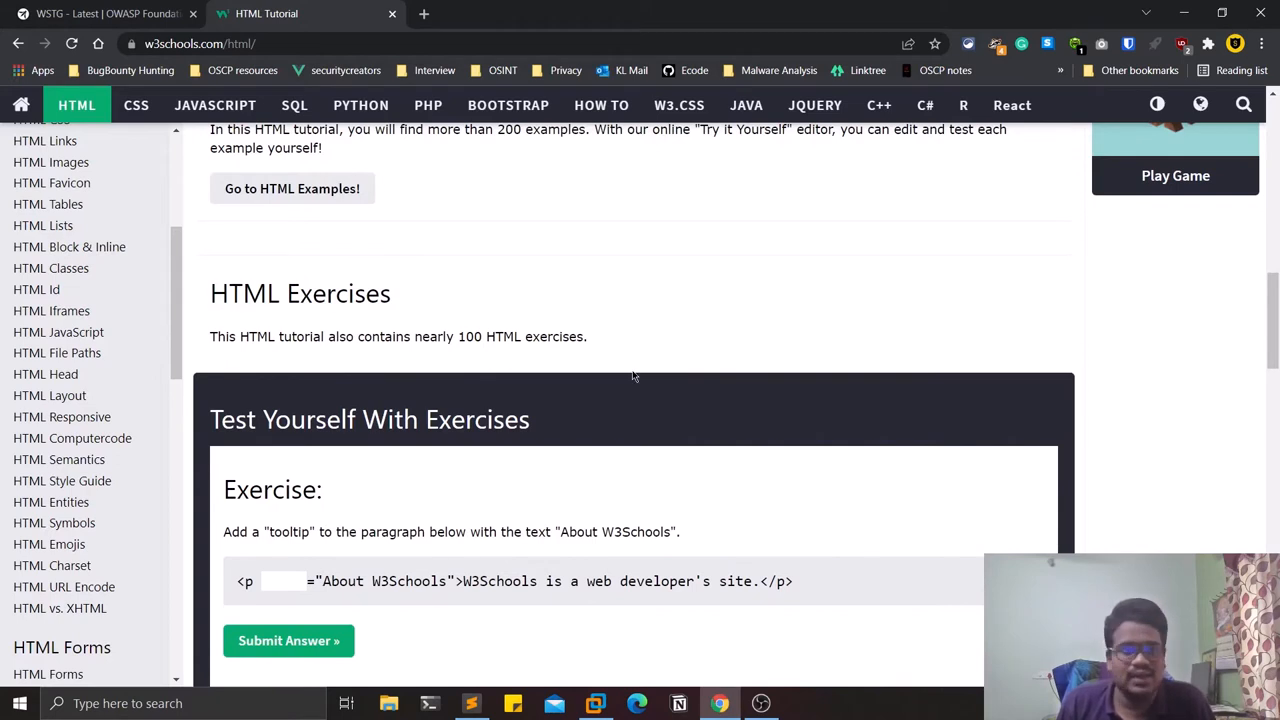
mouse_move(700, 339)
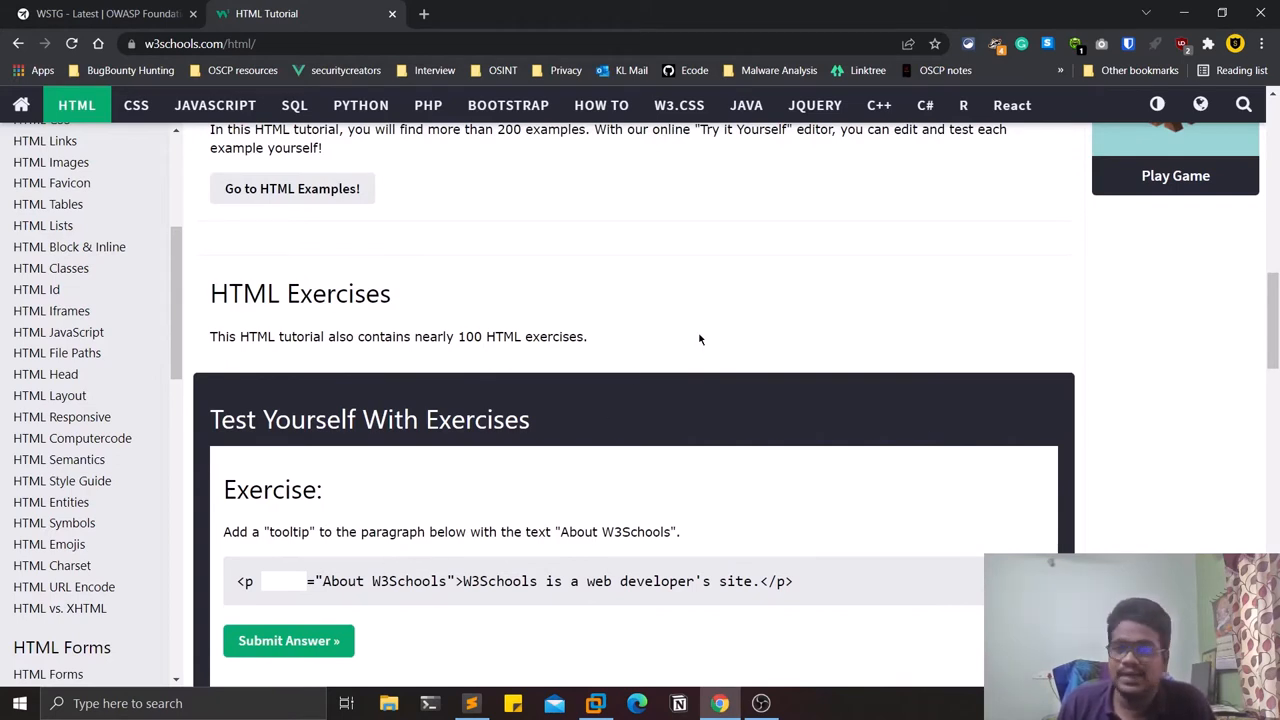
mouse_move(570, 400)
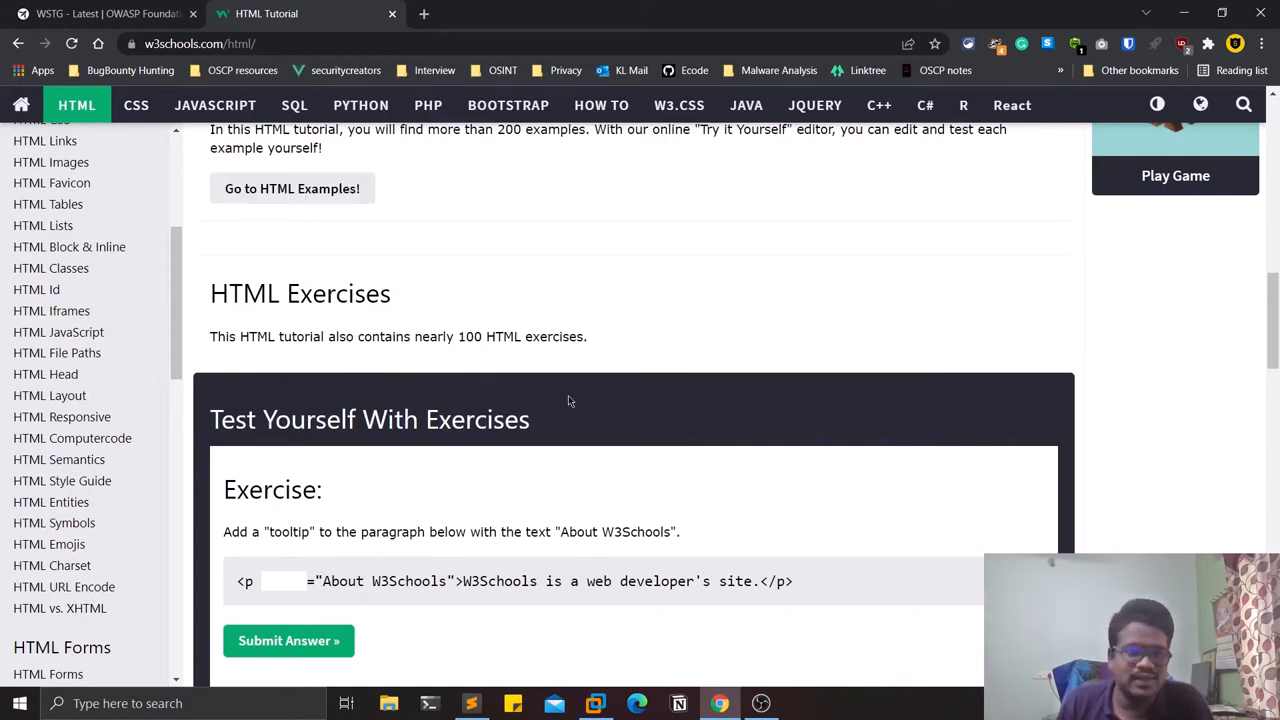
mouse_move(617, 398)
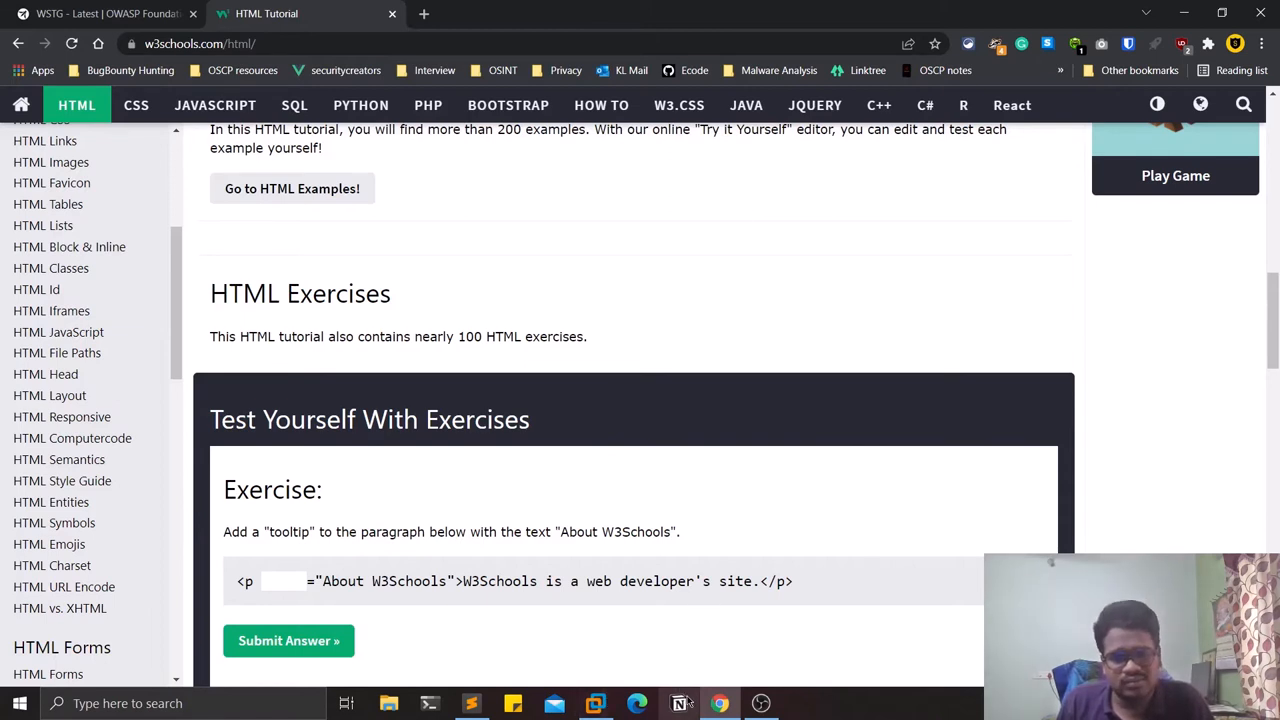
Return to the notes and list payloads <script>alert(1)</script>, <u></u> and <a></a>.
left_click(471, 703)
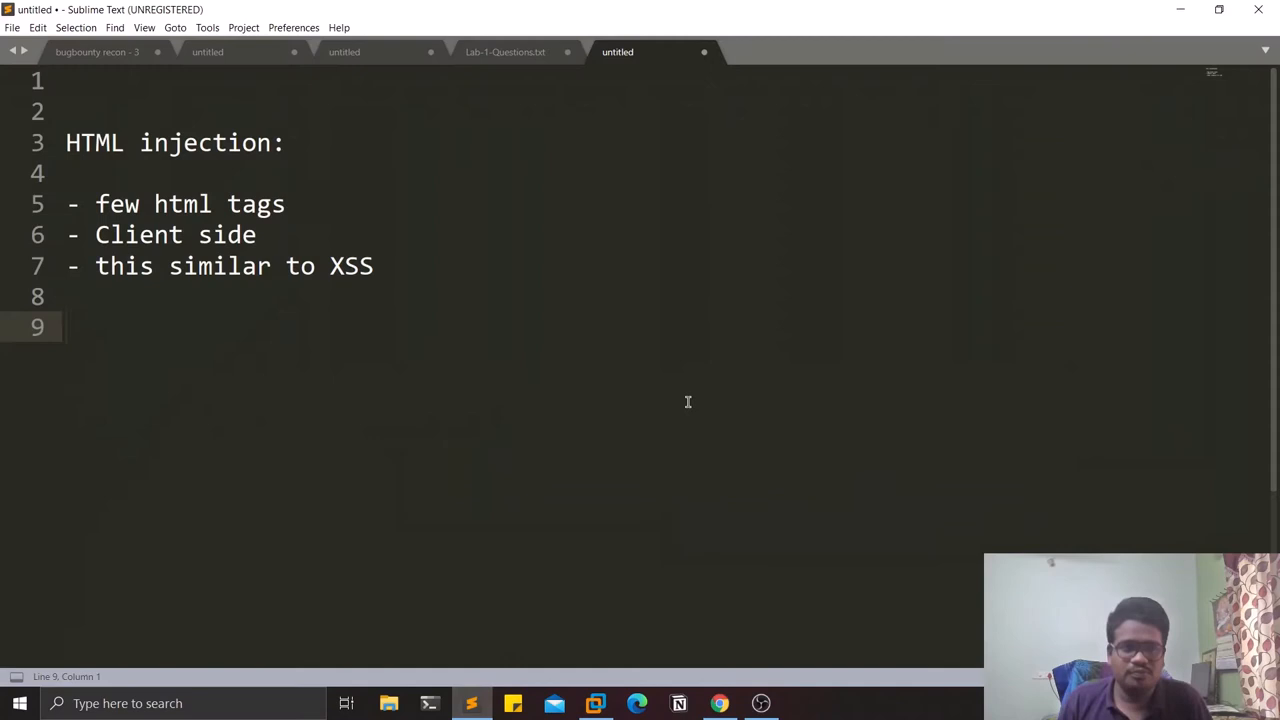
type("<>")
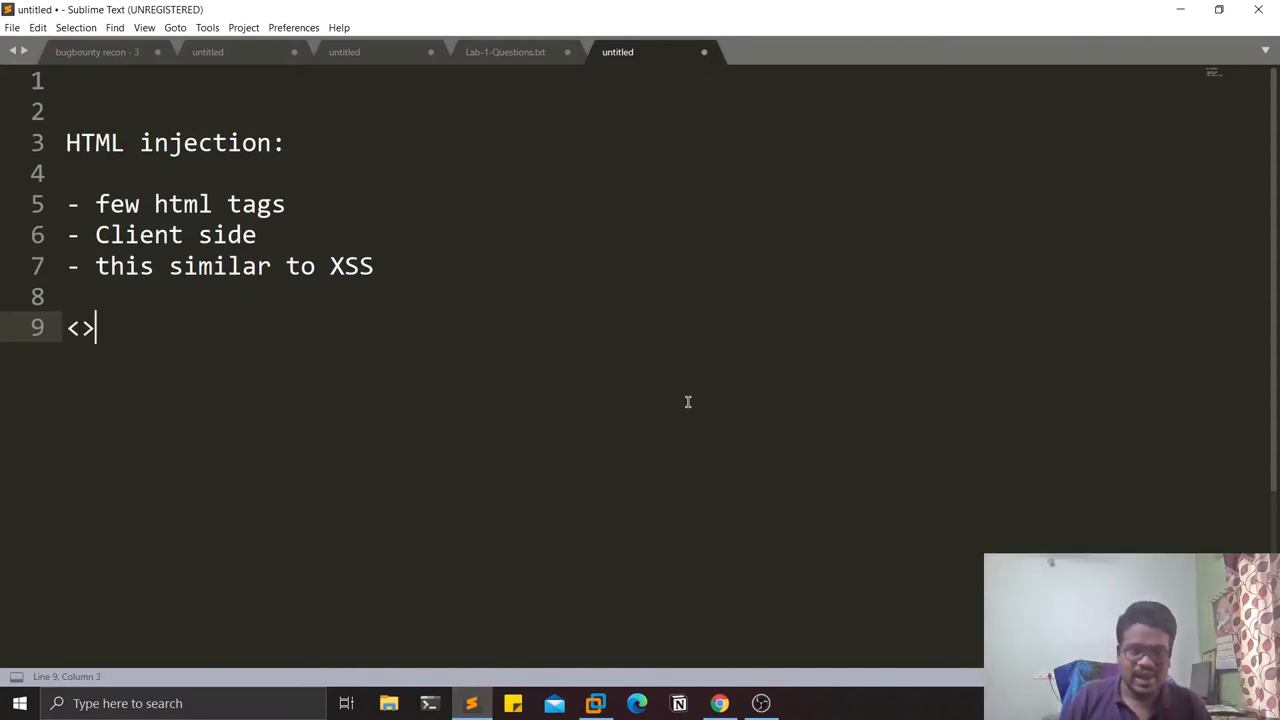
type("script")
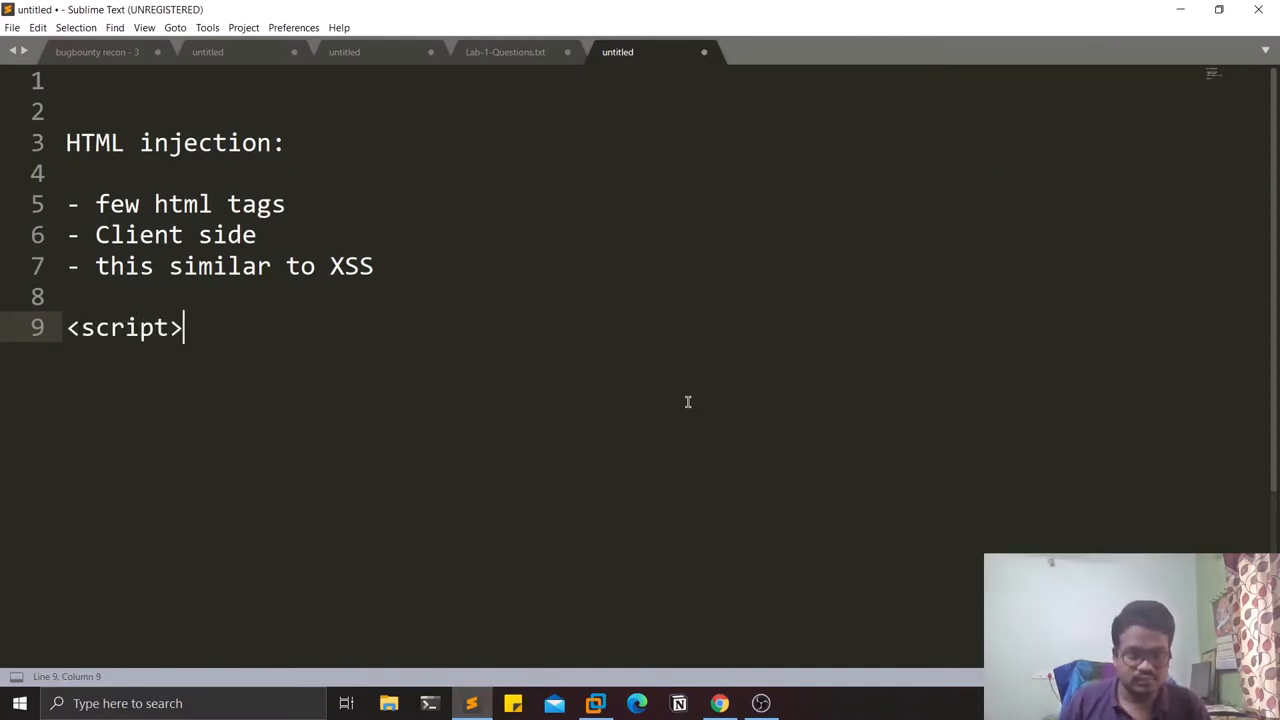
type("alert(")
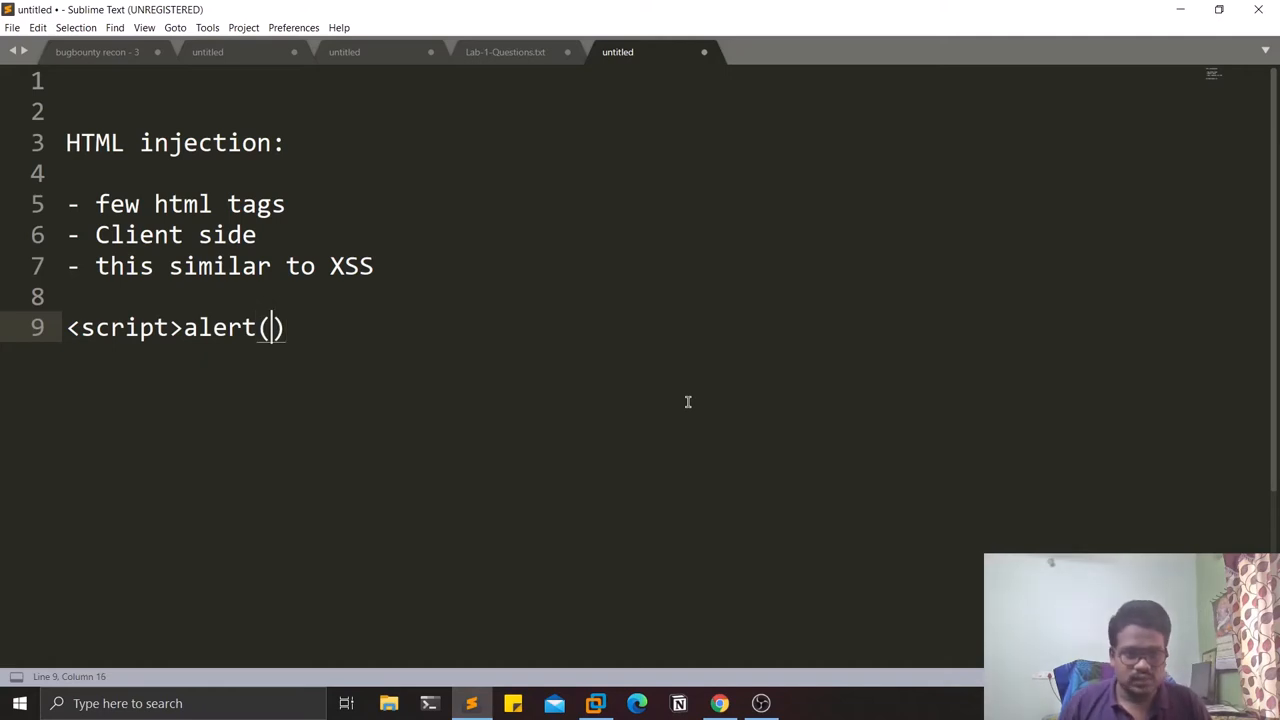
type("1)</script>")
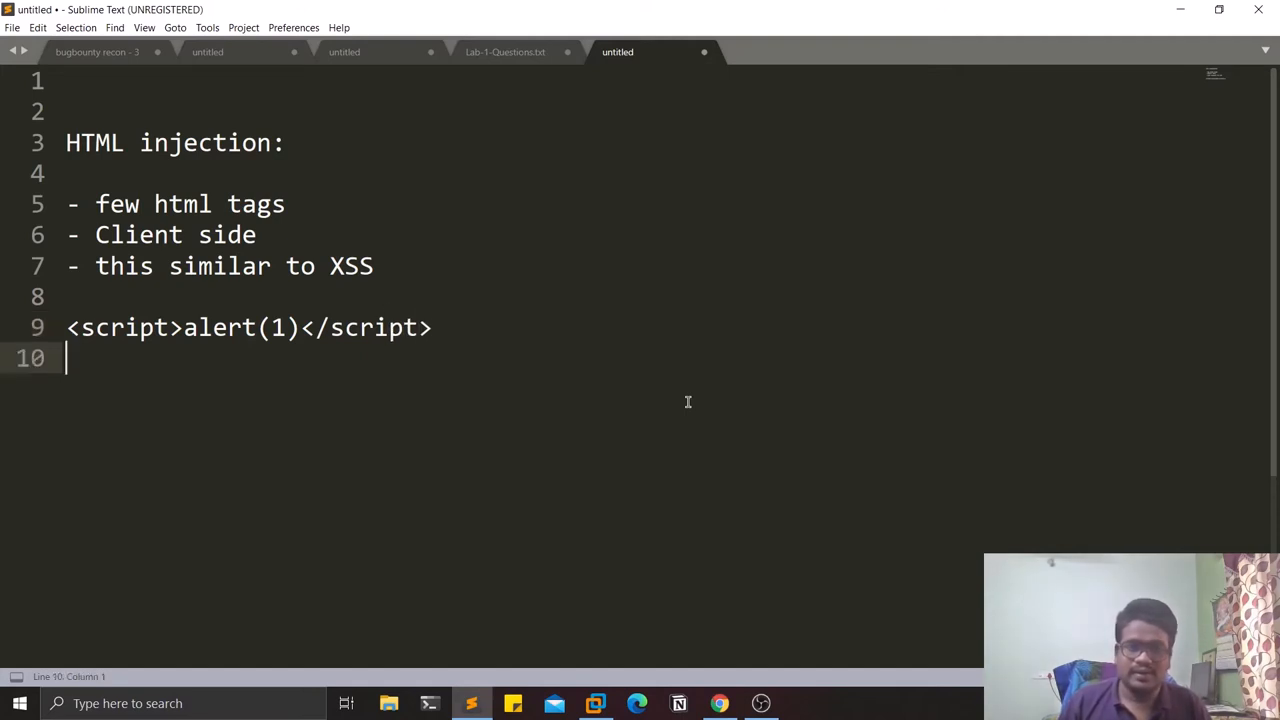
type("<u>")
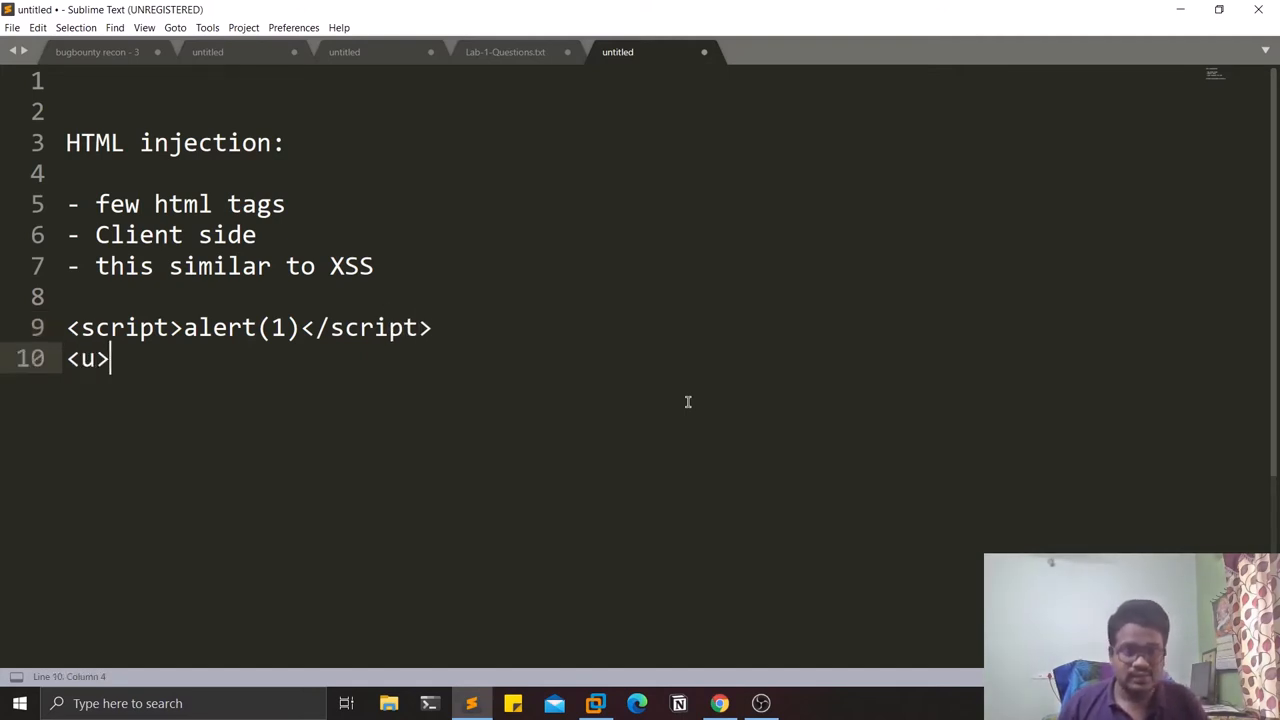
type("</u>")
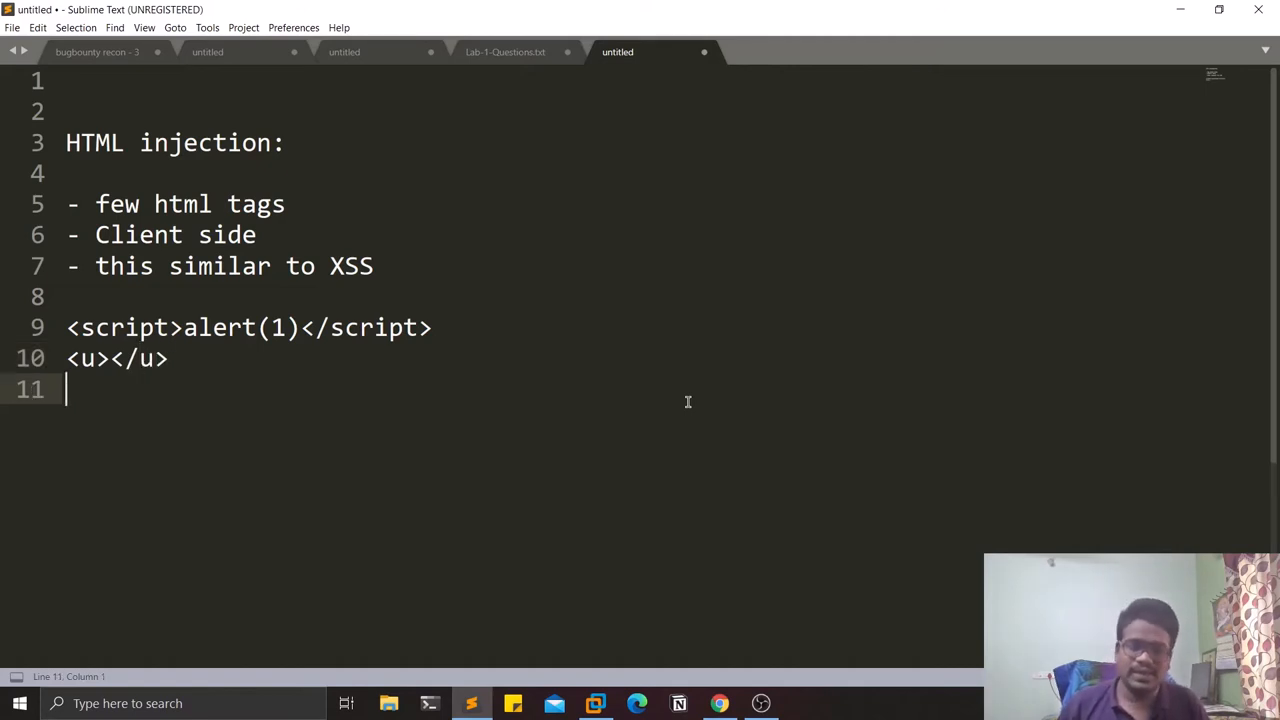
type("<>")
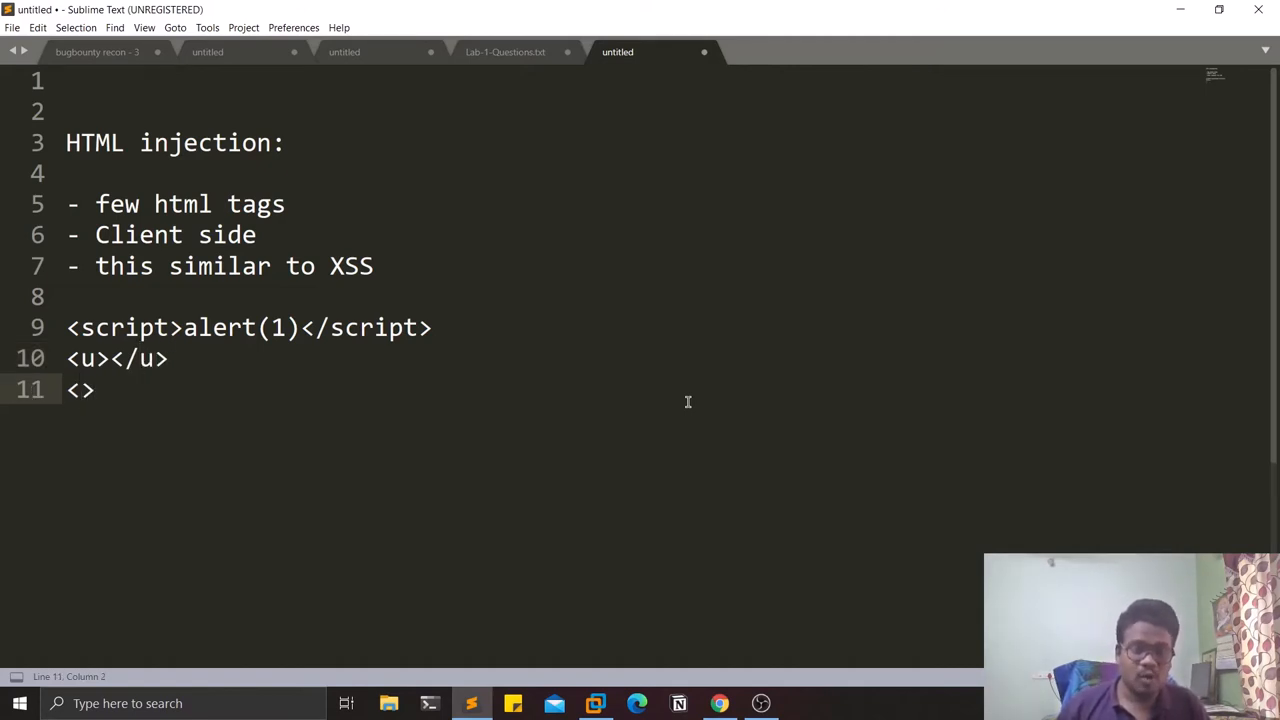
type("a")
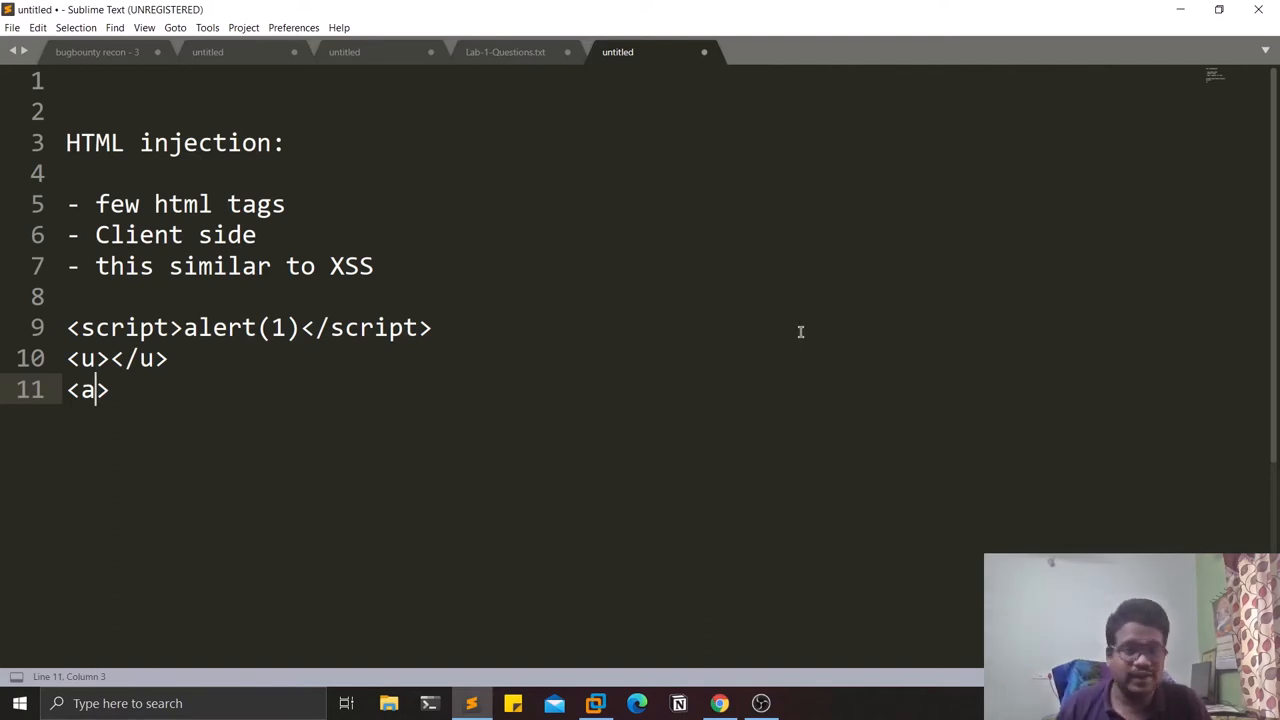
mouse_move(795, 336)
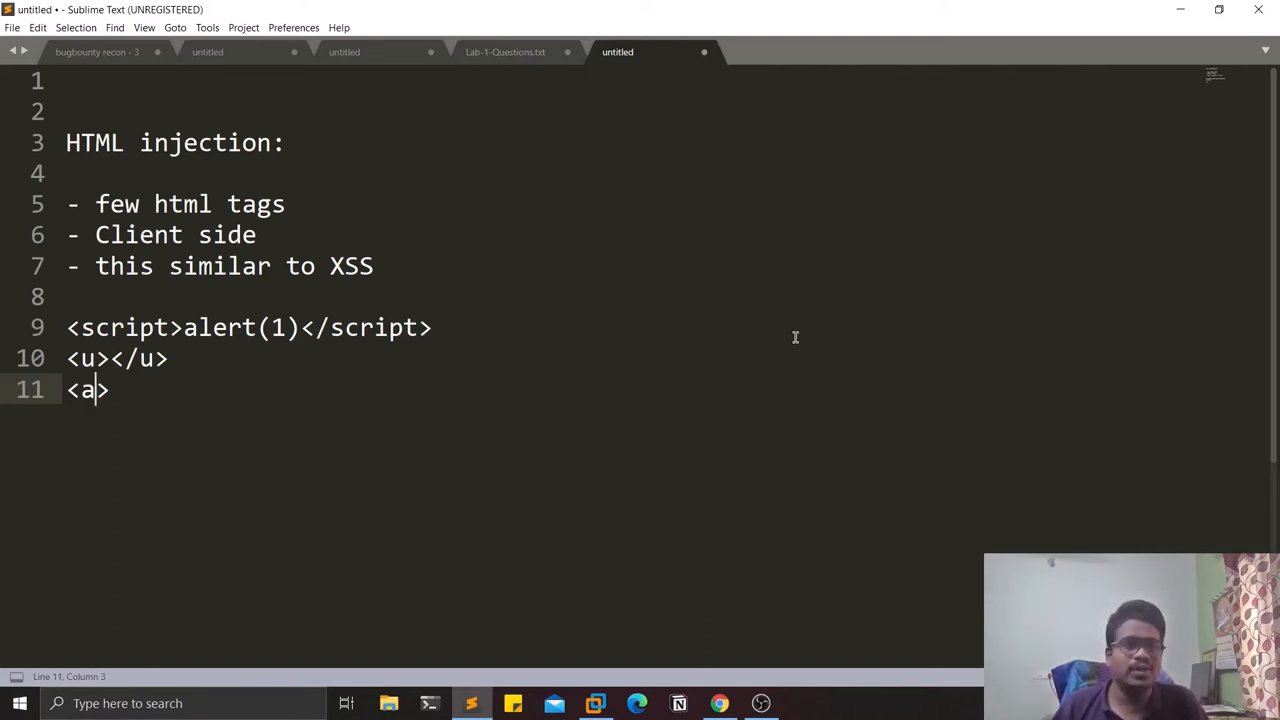
mouse_move(390, 458)
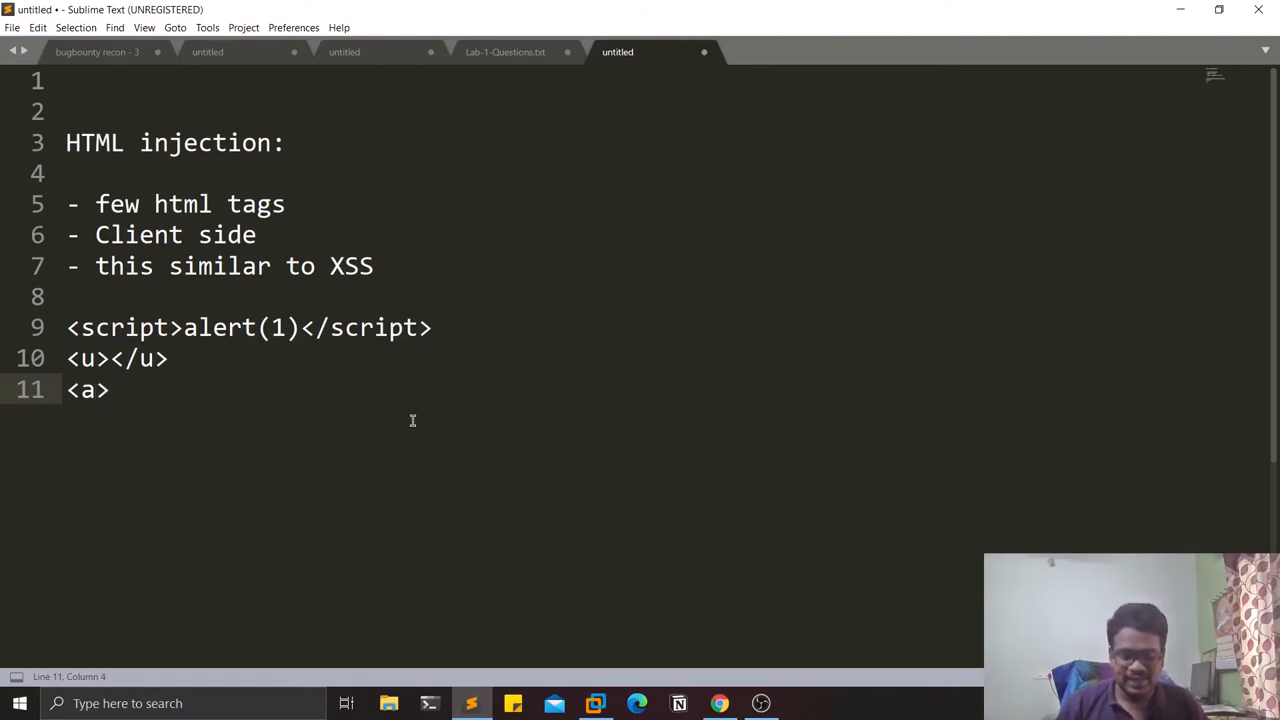
type("</a>")
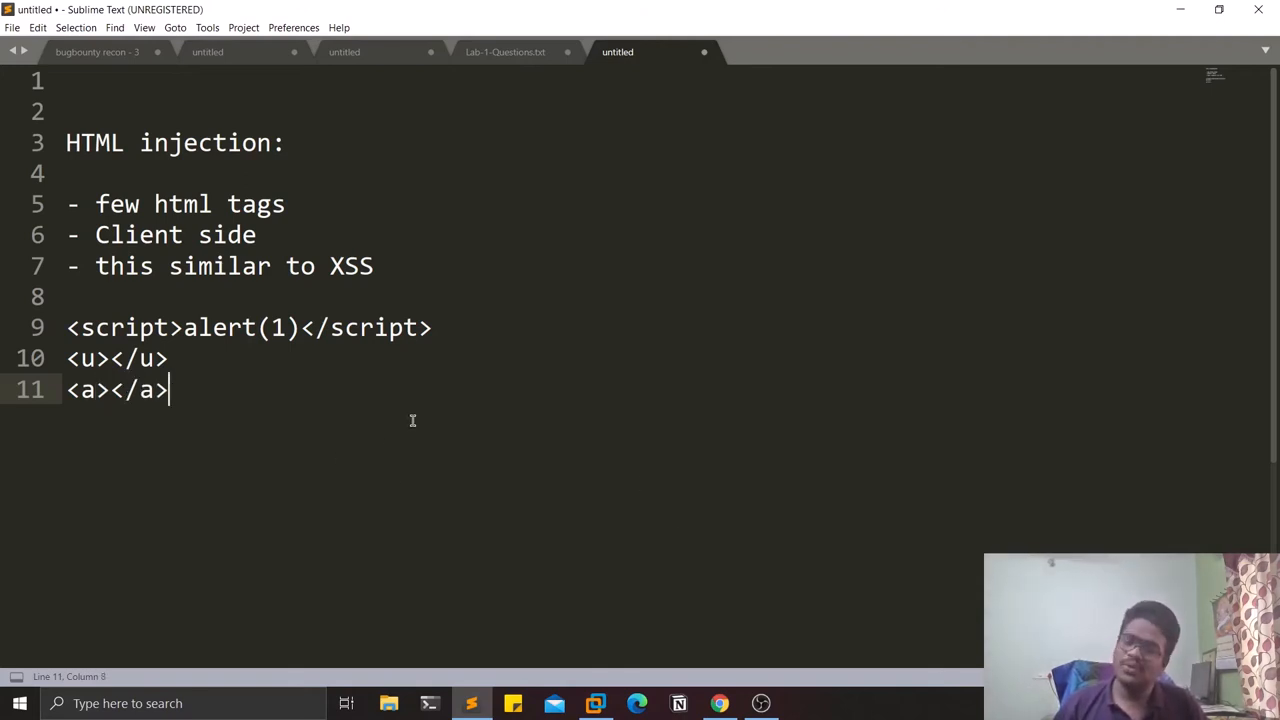
mouse_move(618, 690)
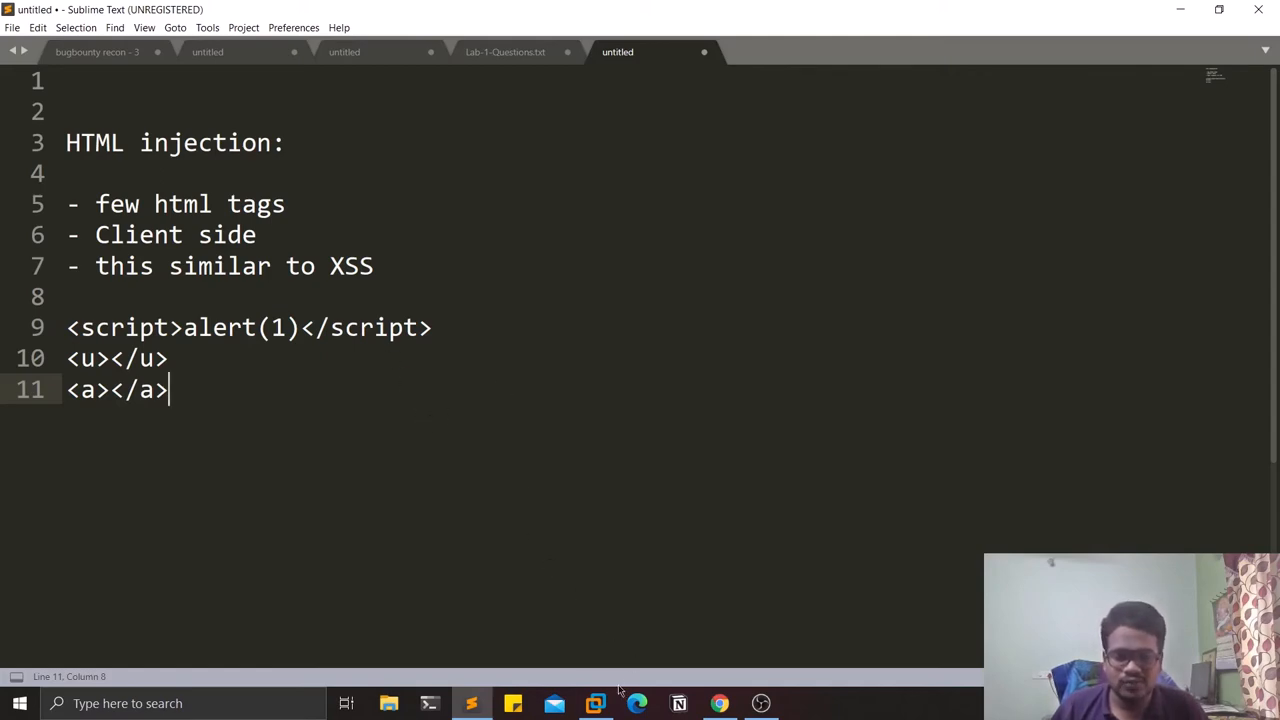
In the OWASP BWA VM, launch Brave and browse to 192.168.92.132.
left_click(595, 703)
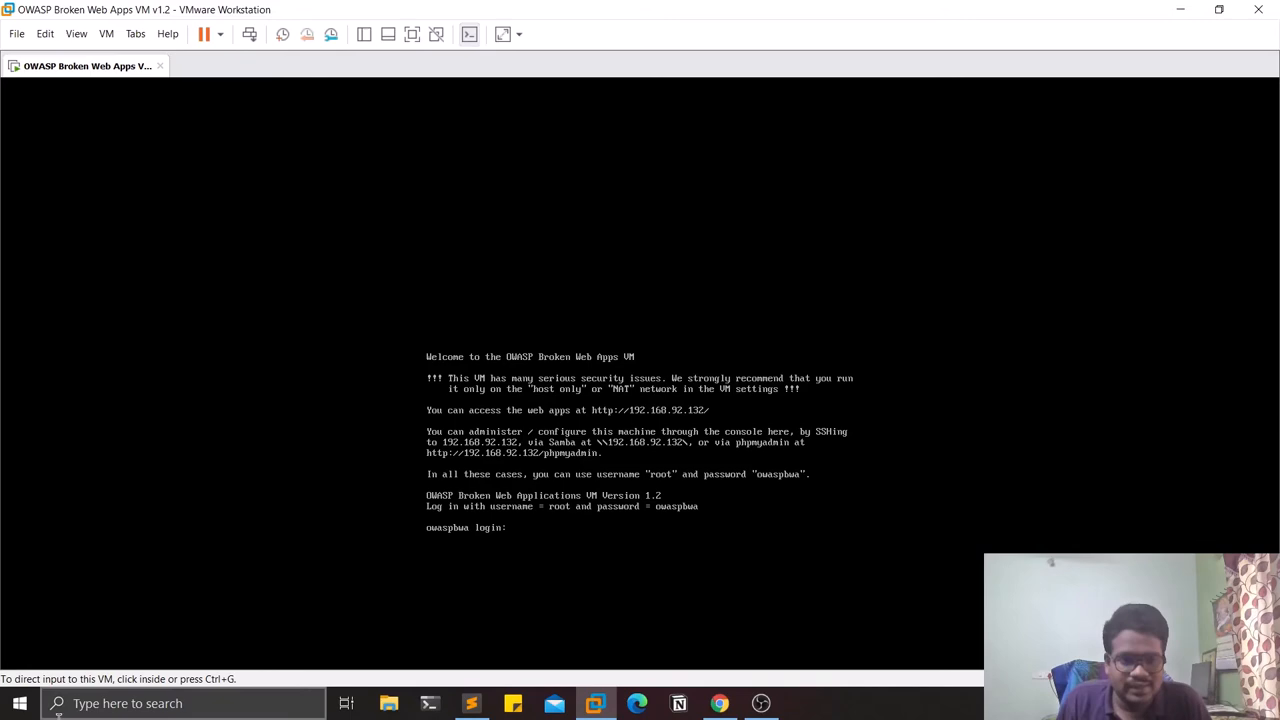
type("brave")
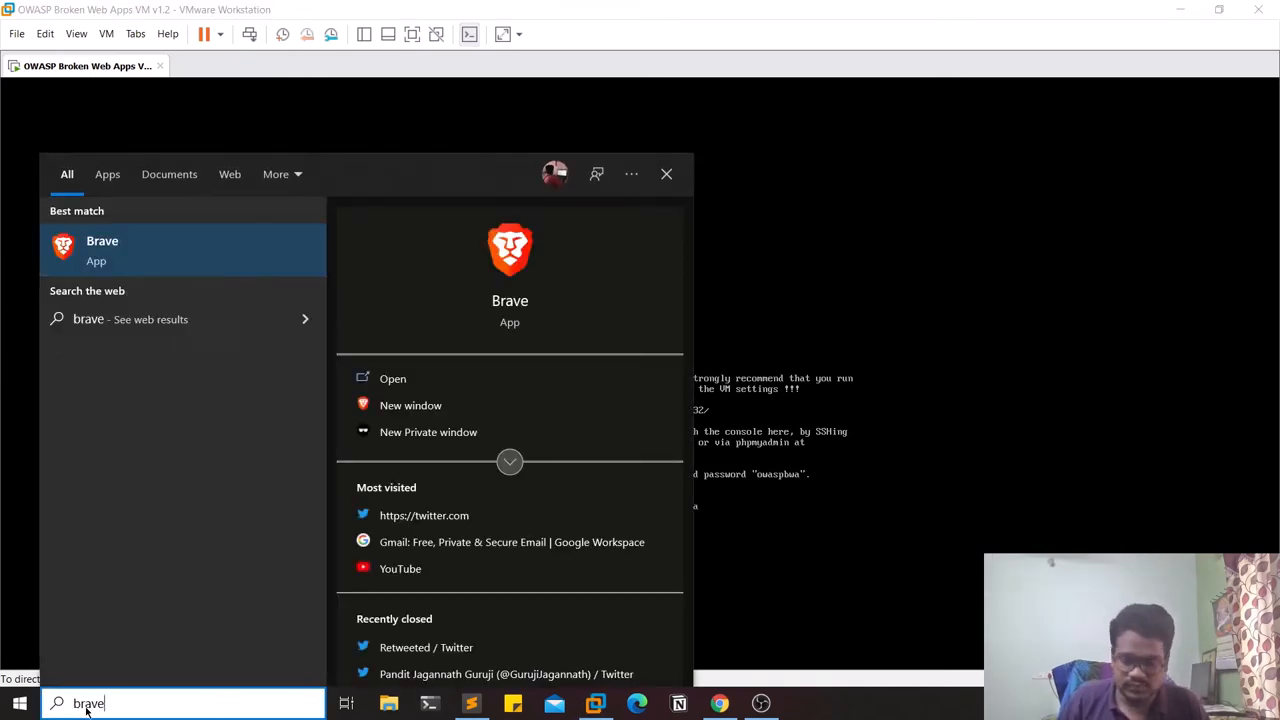
left_click(102, 248)
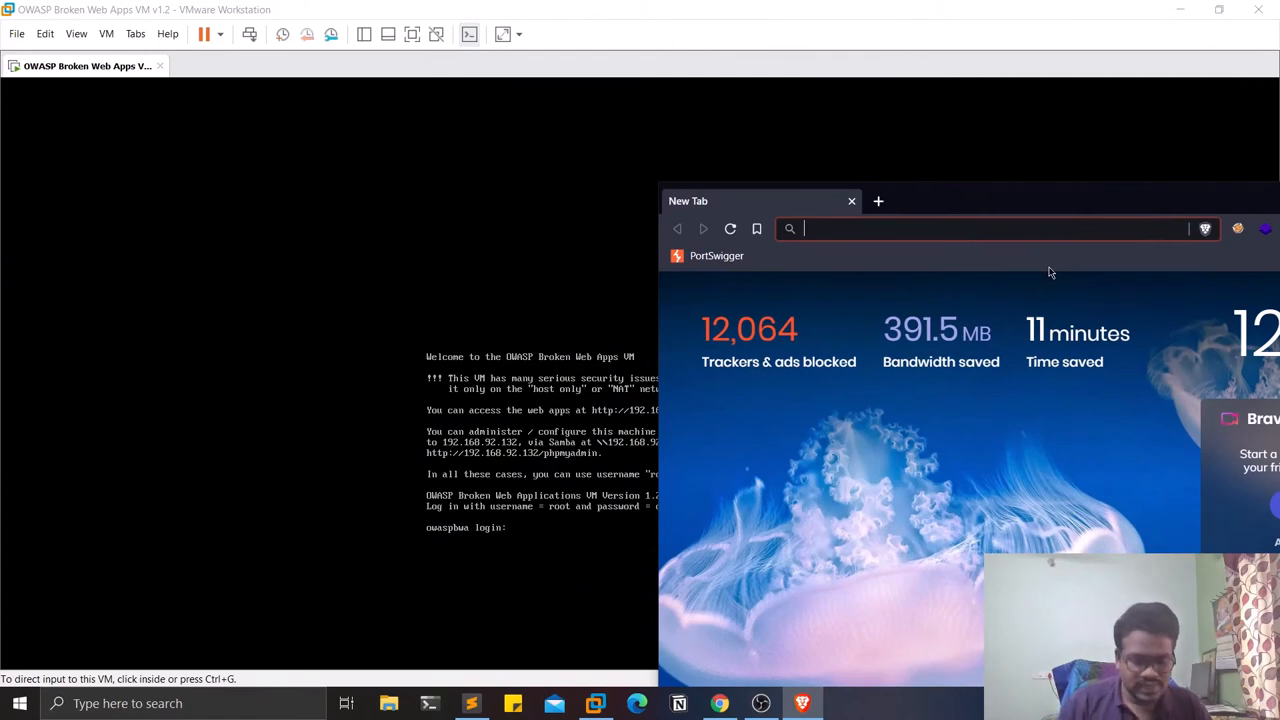
type("192.168.92.132")
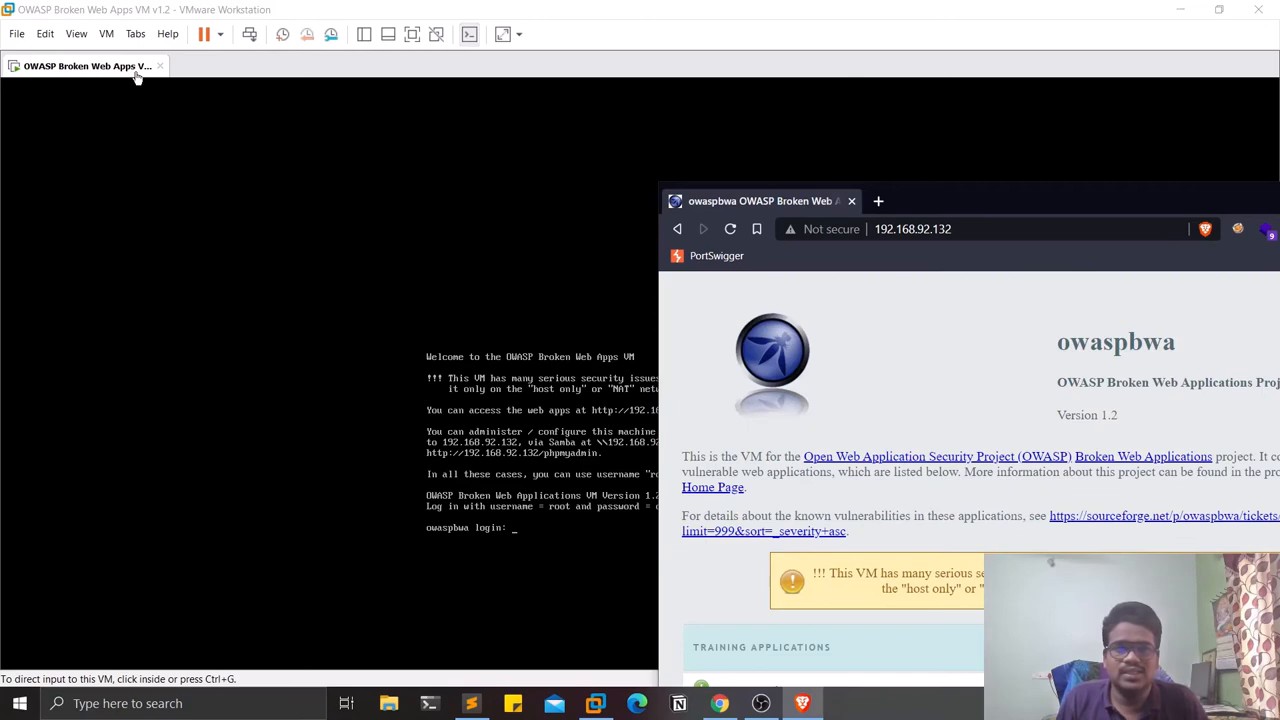
mouse_move(1055, 221)
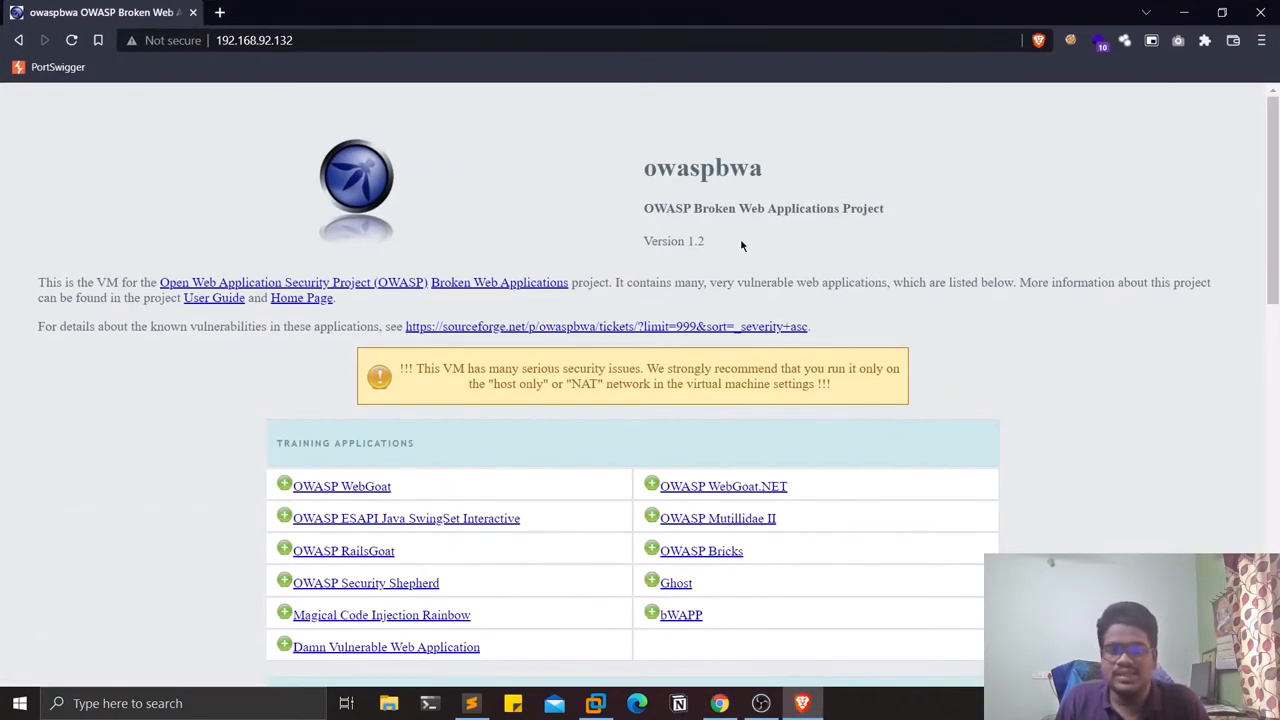
Scroll to Training Applications and open the bWAPP link.
scroll("down", 3)
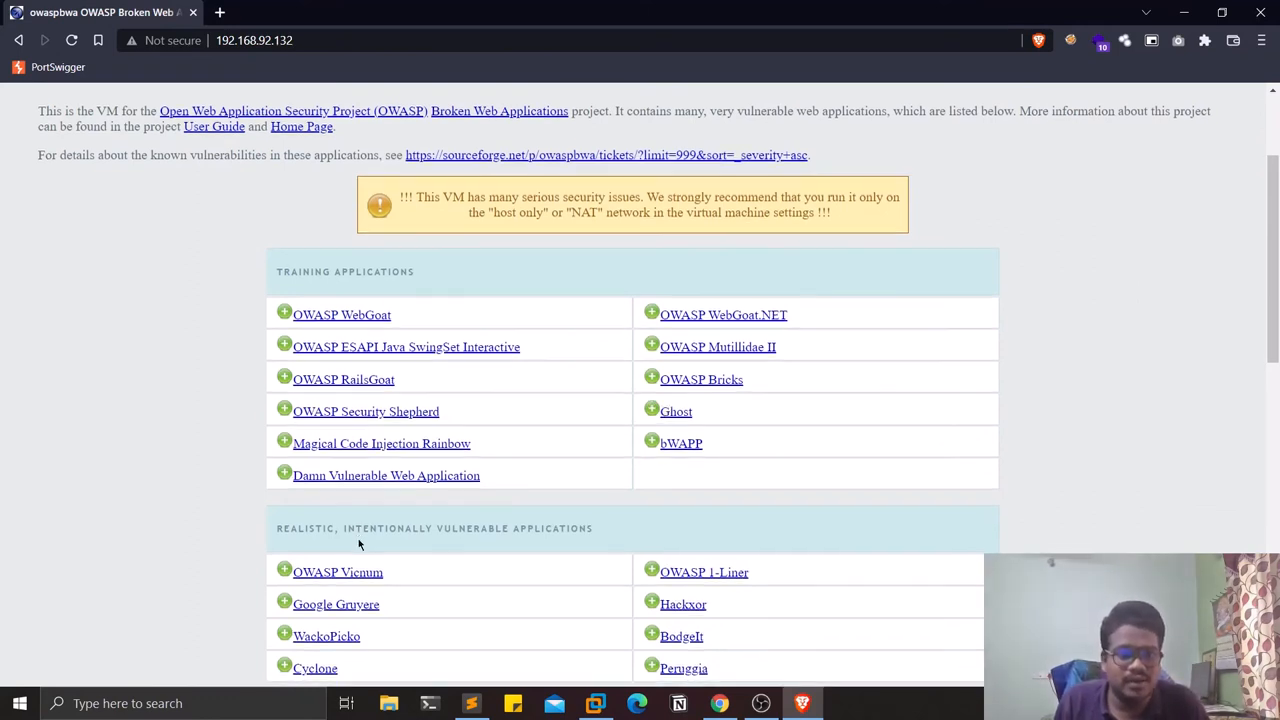
scroll("down", 3)
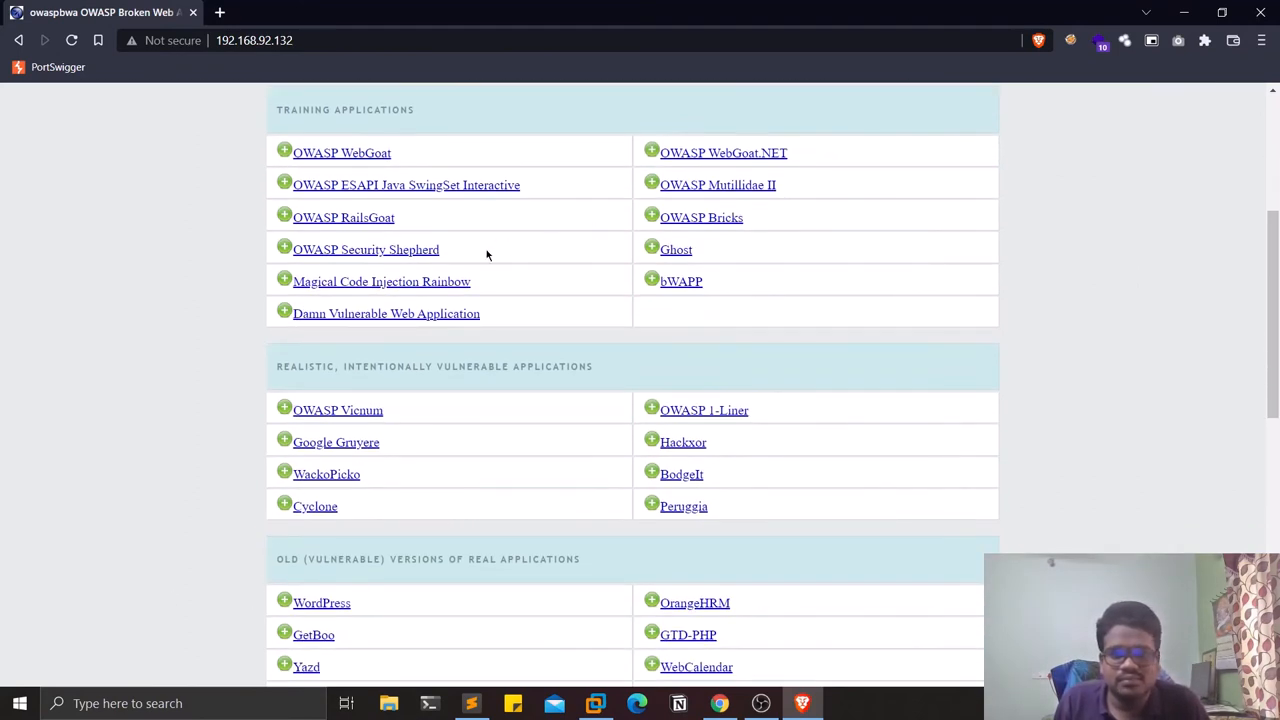
mouse_move(370, 218)
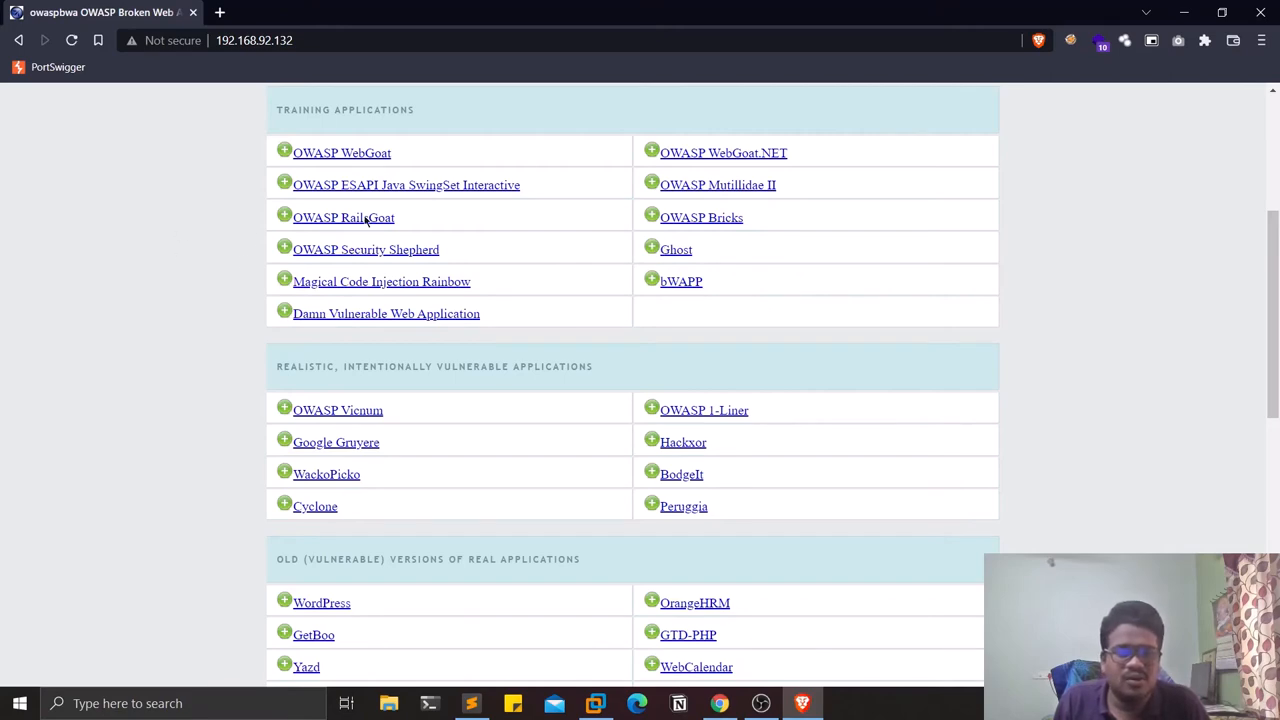
scroll("down", 3)
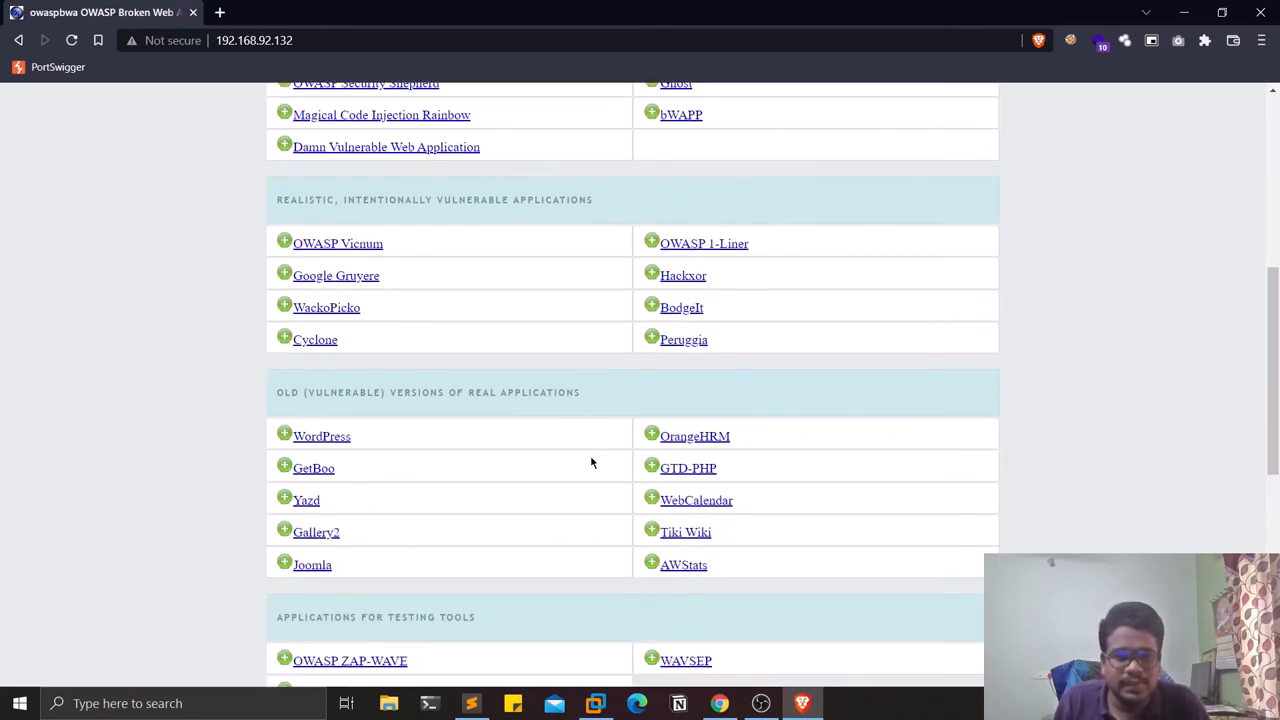
scroll("up", 3)
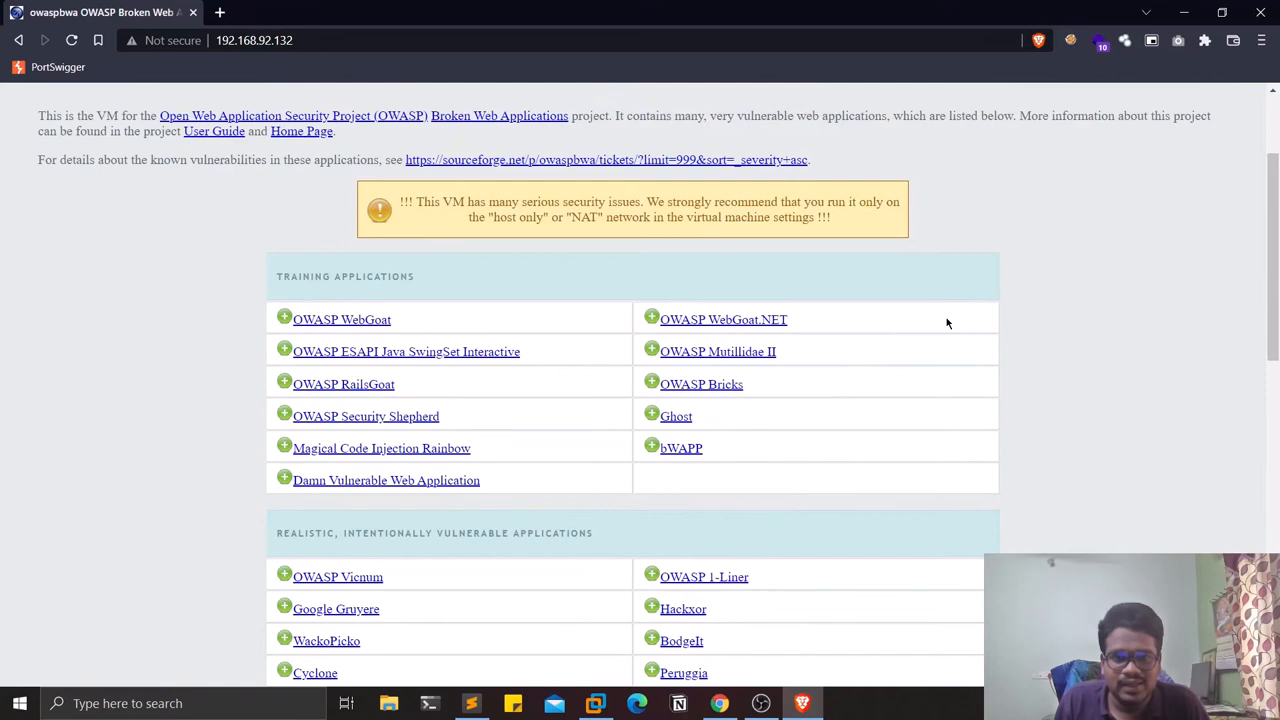
left_click(681, 447)
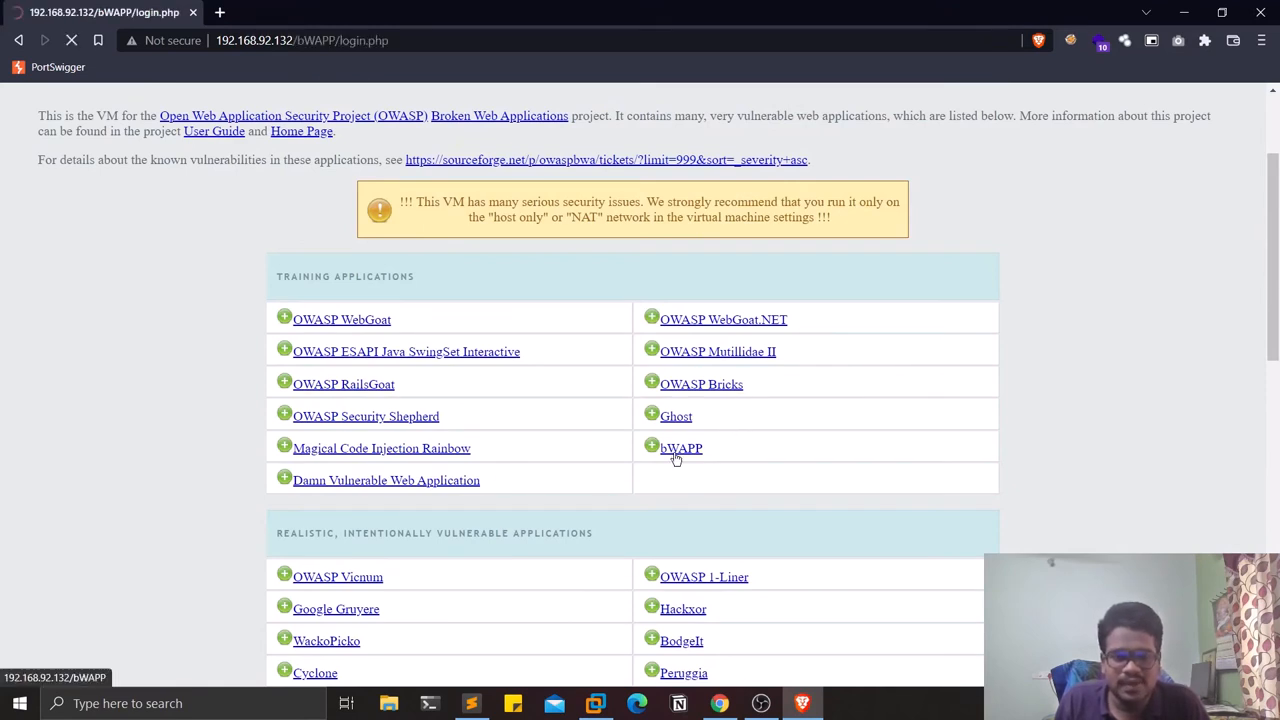
left_click(681, 447)
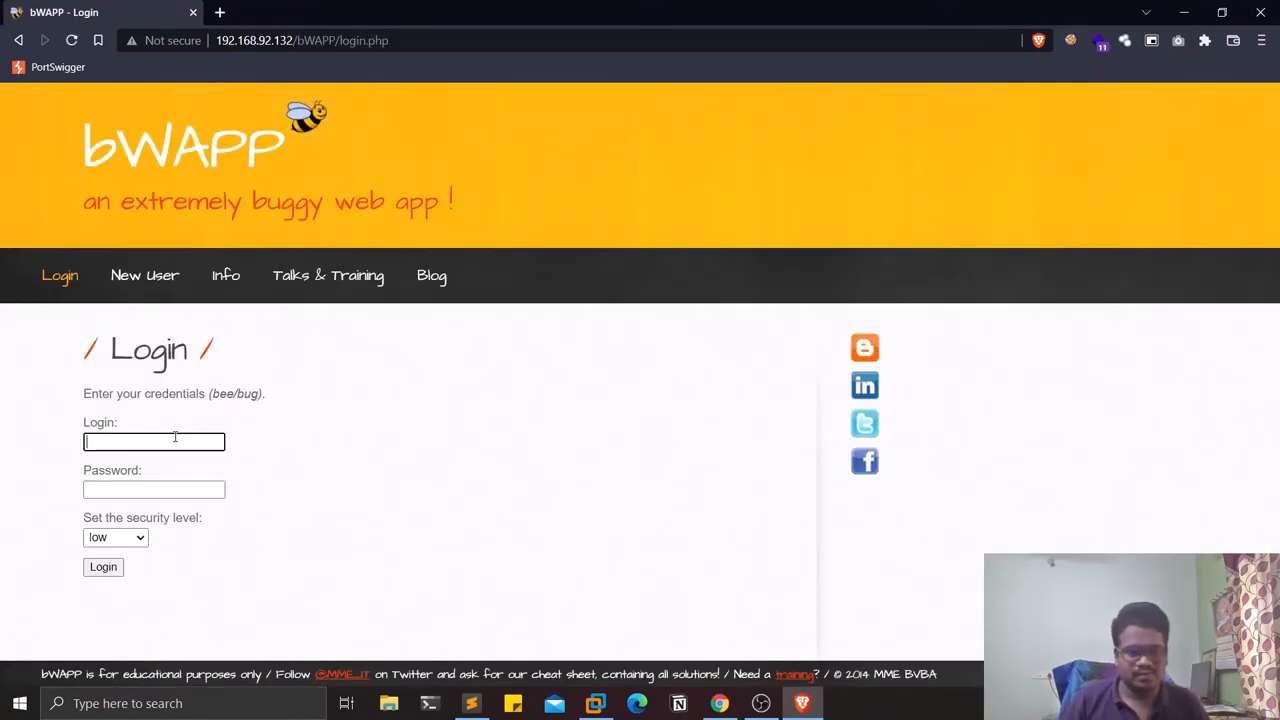
type("bee")
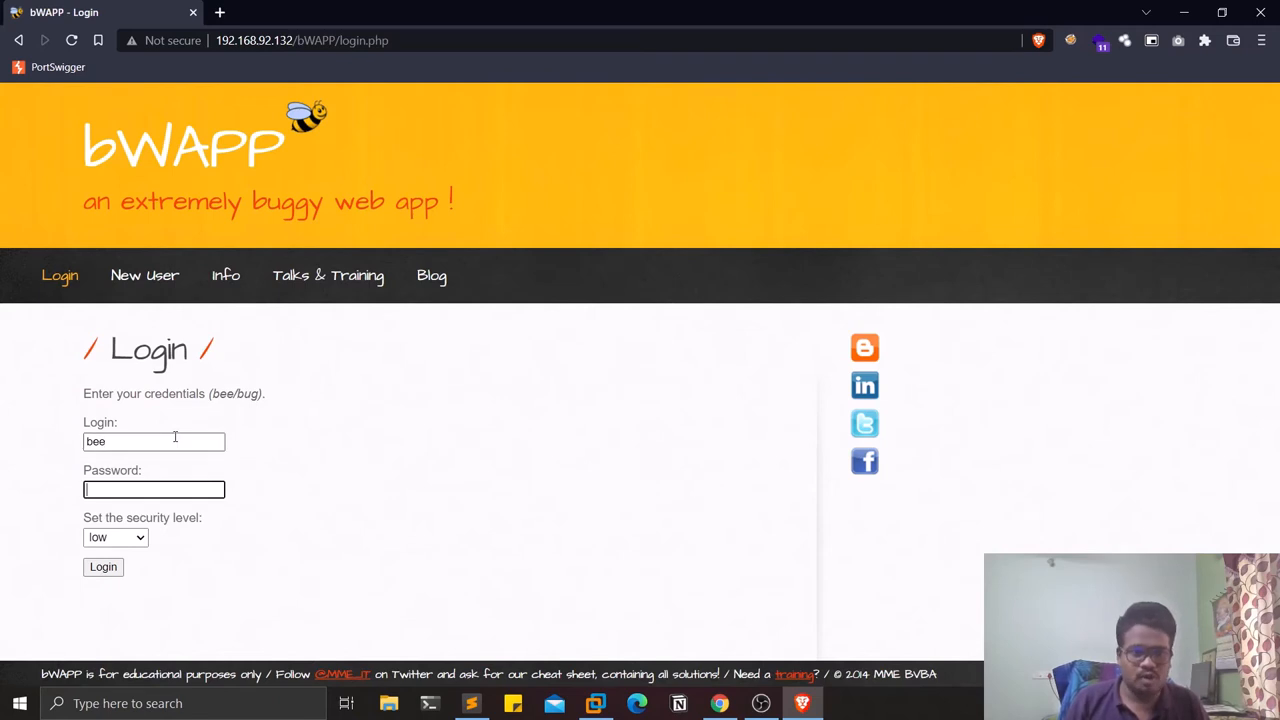
type("bug")
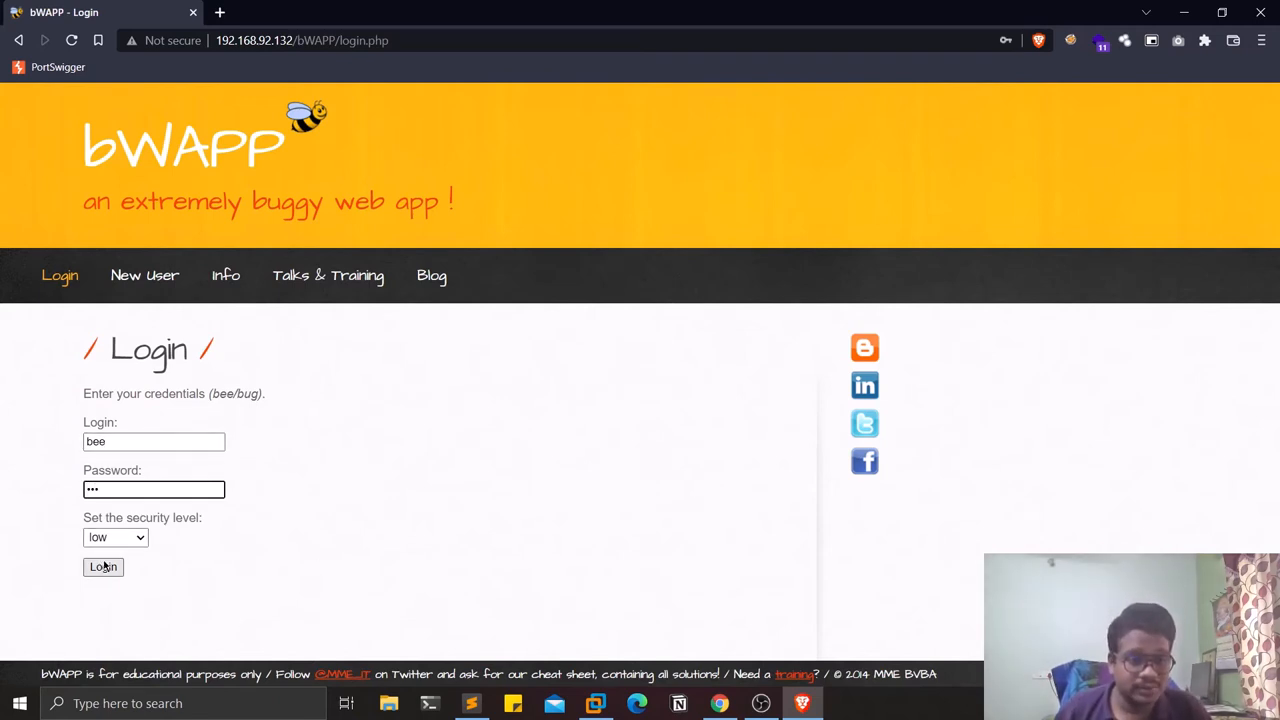
left_click(103, 567)
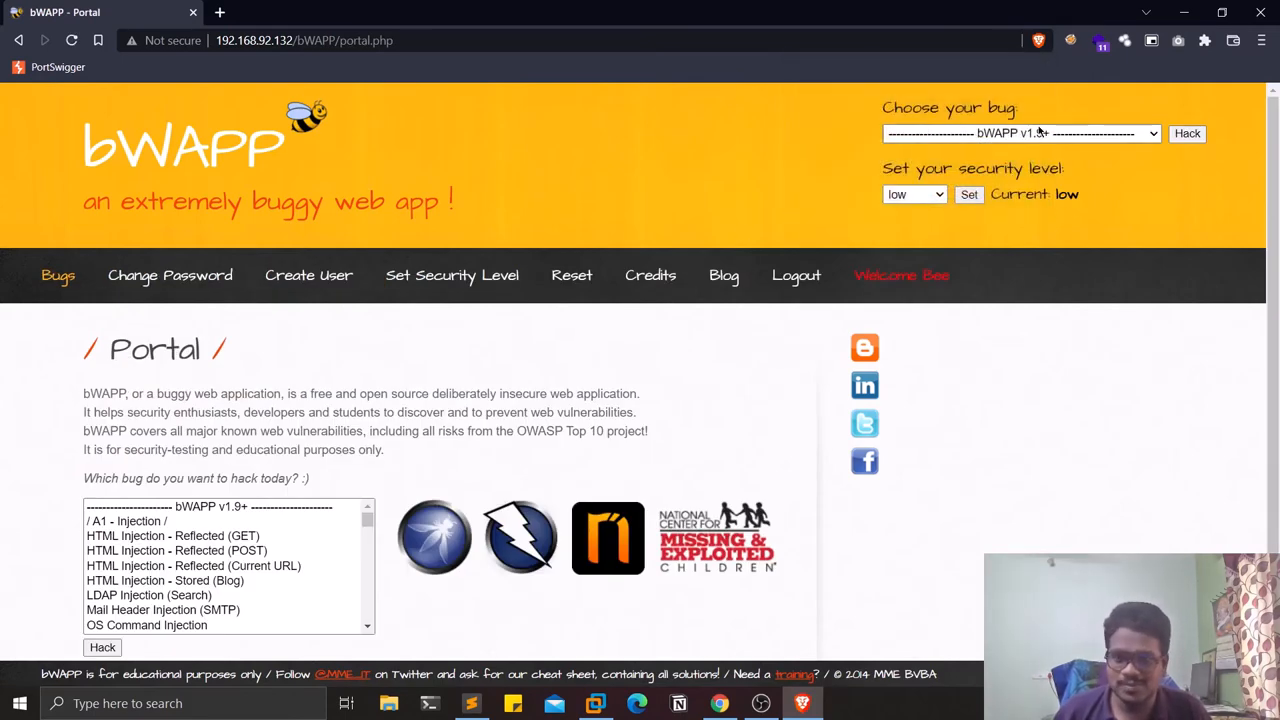
Pick HTML Injection - Reflected (GET) from the bug list and start it.
left_click(1019, 133)
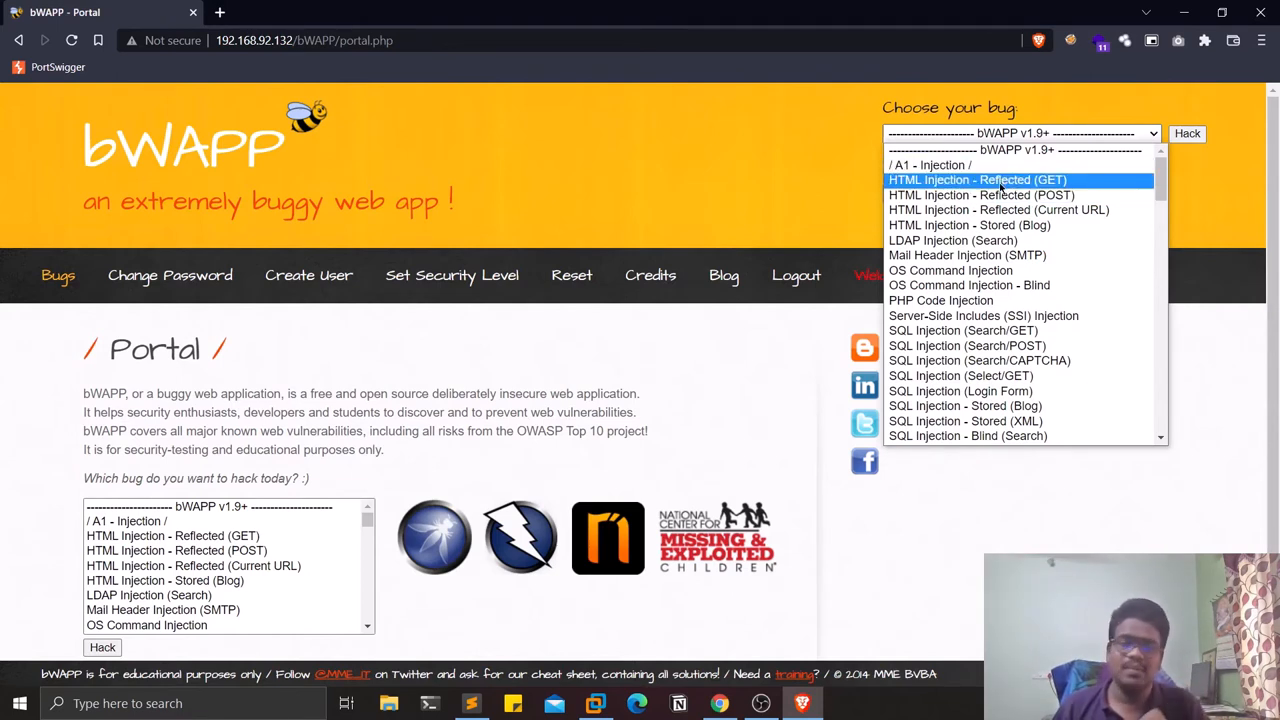
left_click(977, 179)
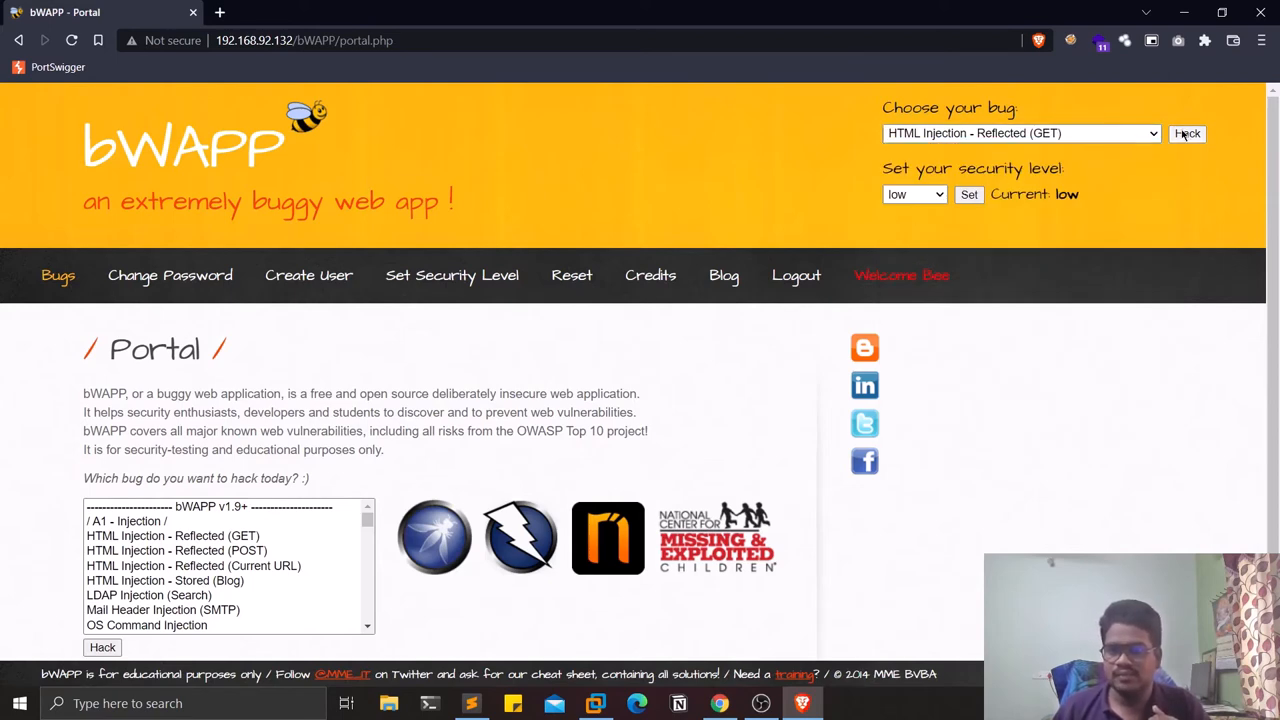
left_click(1187, 133)
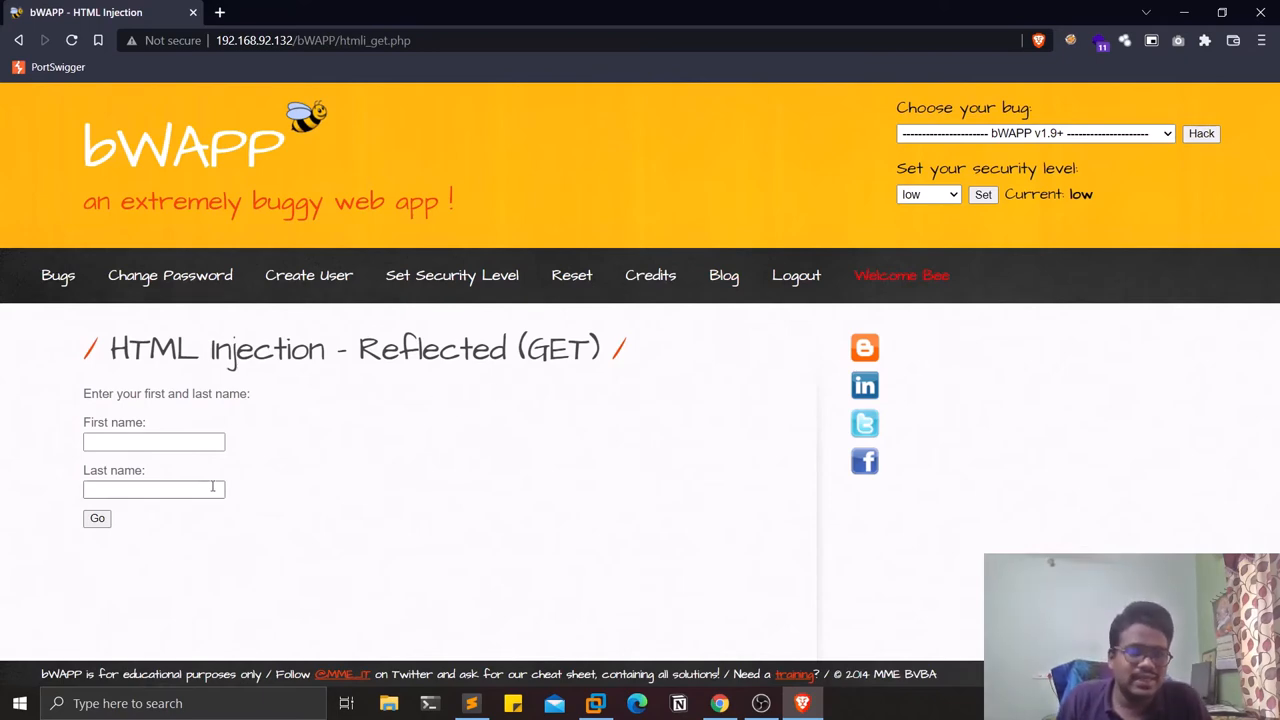
Submit plain first and last names such as 'sathvi' on the Reflected (GET) form.
type("s")
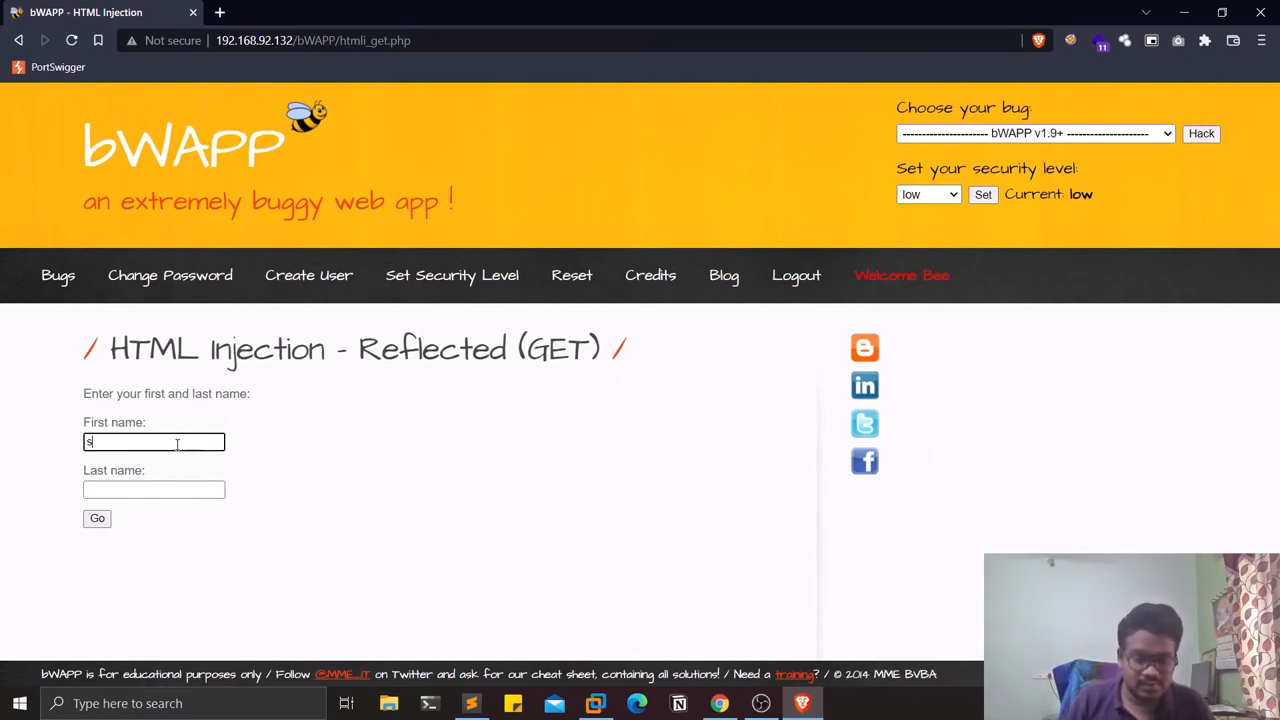
type("sathvik")
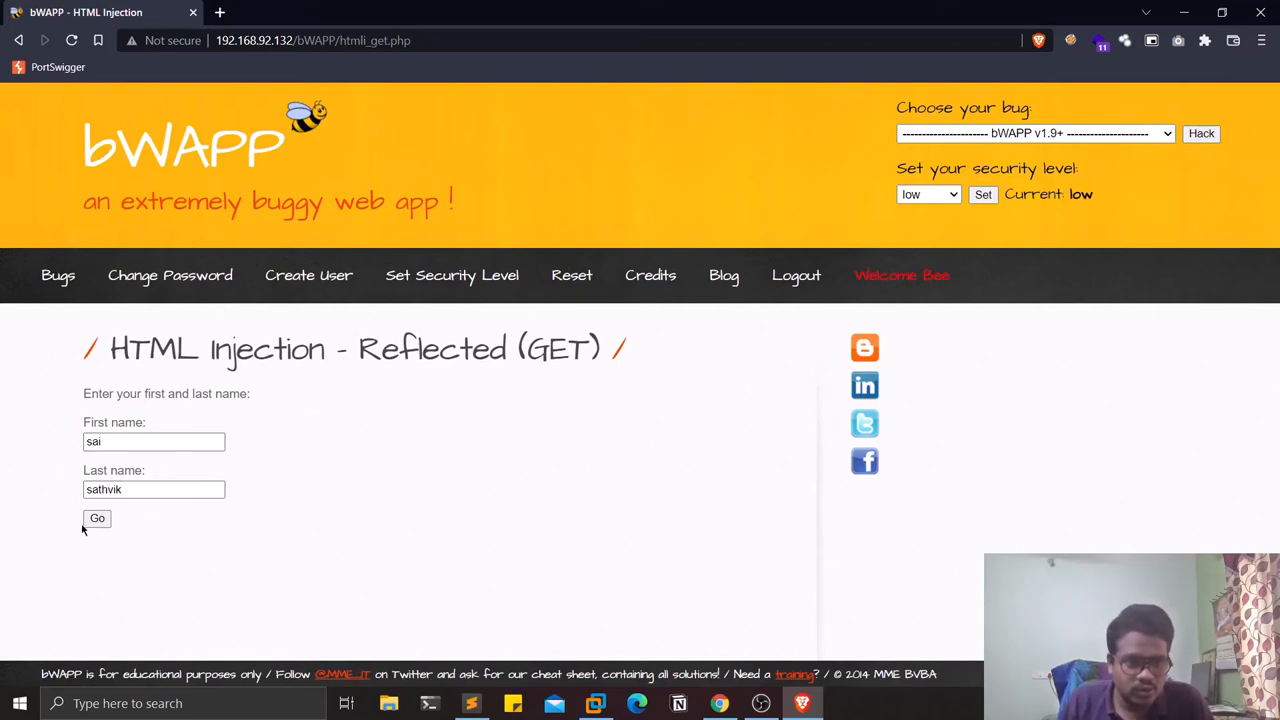
left_click(97, 518)
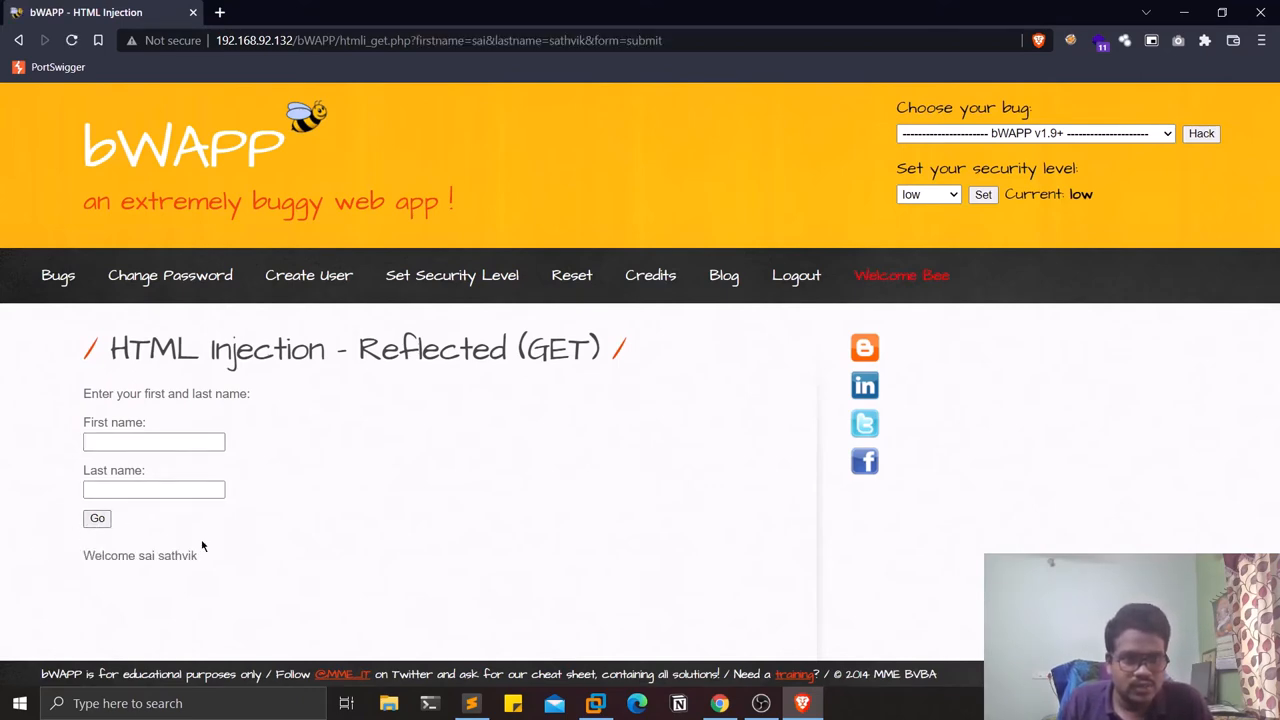
mouse_move(133, 555)
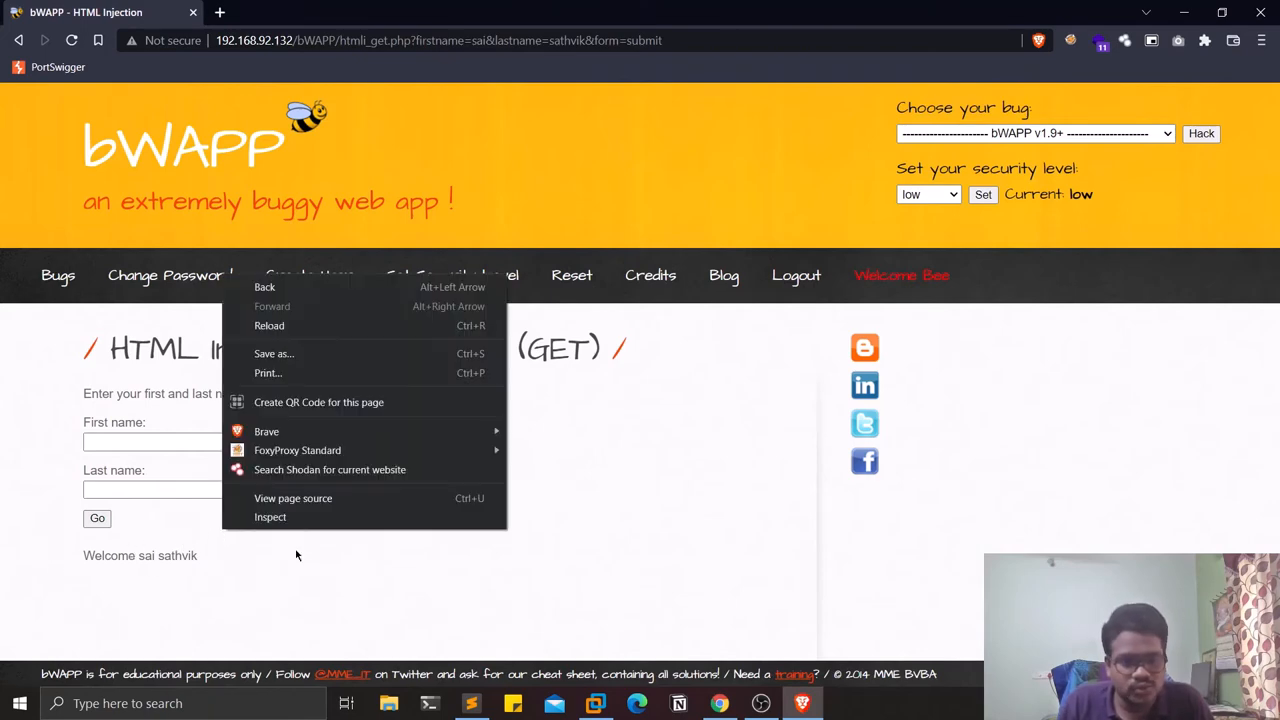
Check the page source for the echoed names, then return to the bWAPP challenge.
left_click(292, 498)
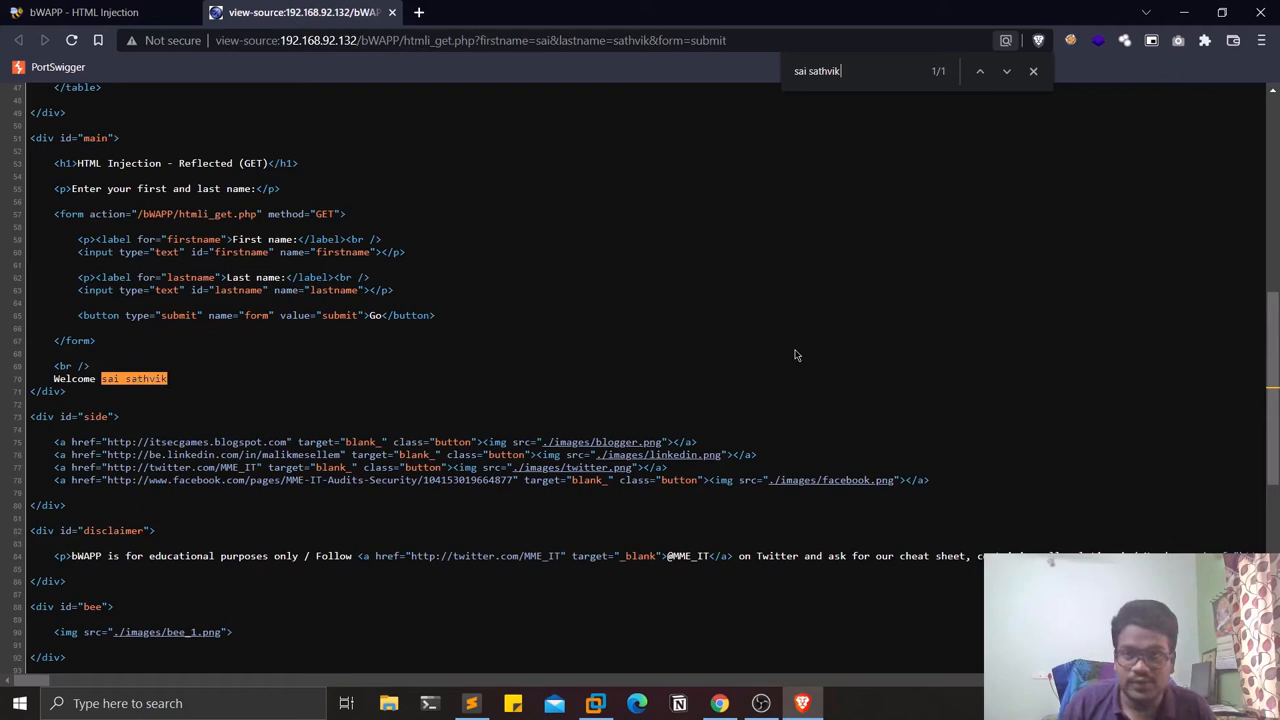
left_click(1033, 71)
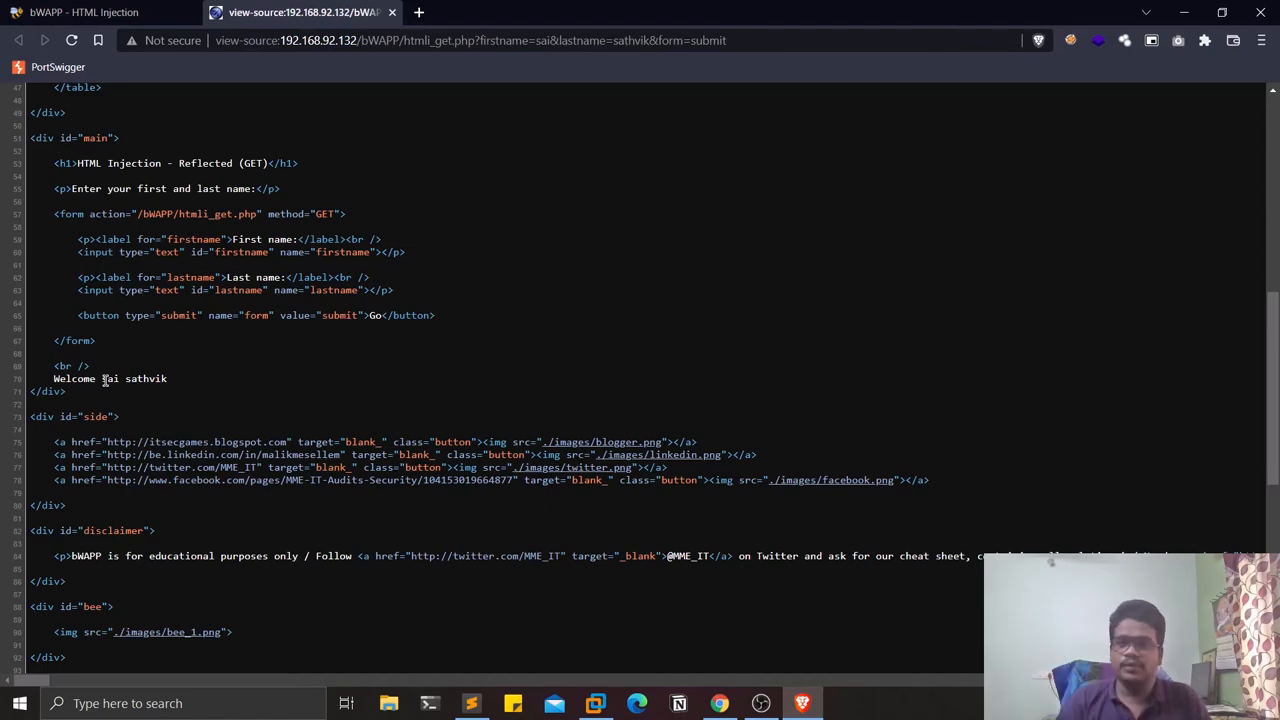
left_click(85, 12)
type("<")
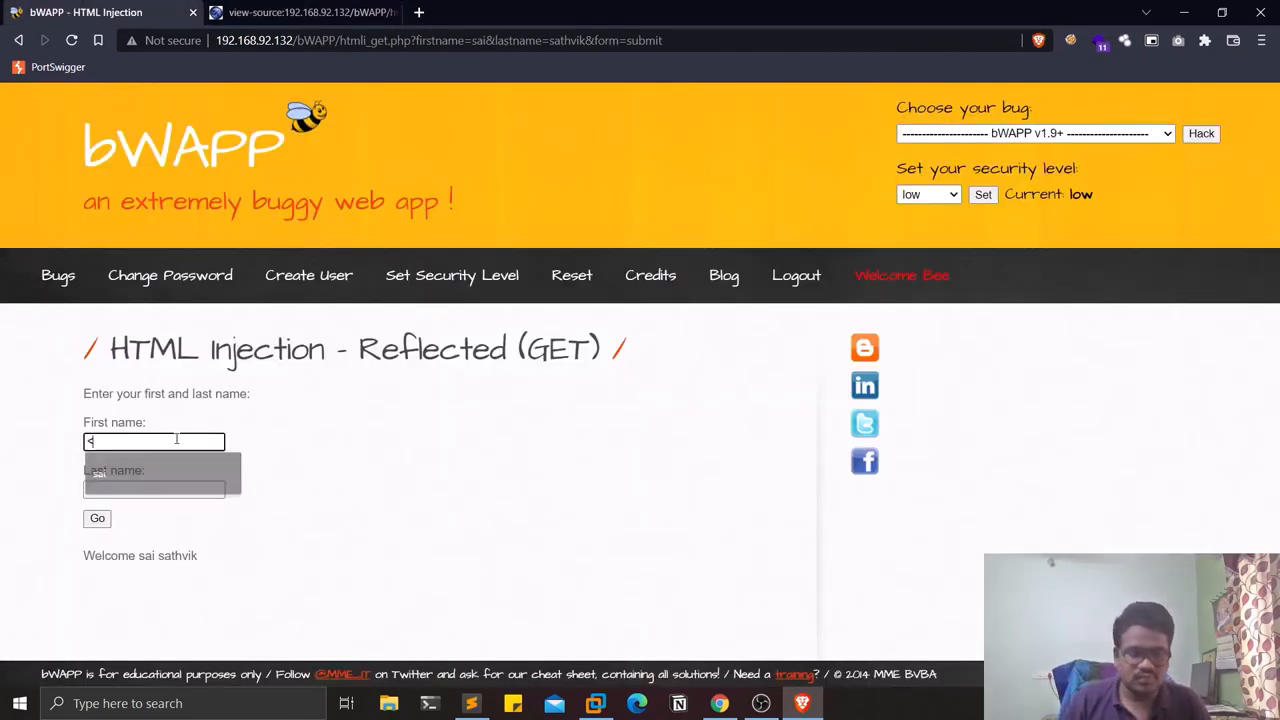
type("h1>")
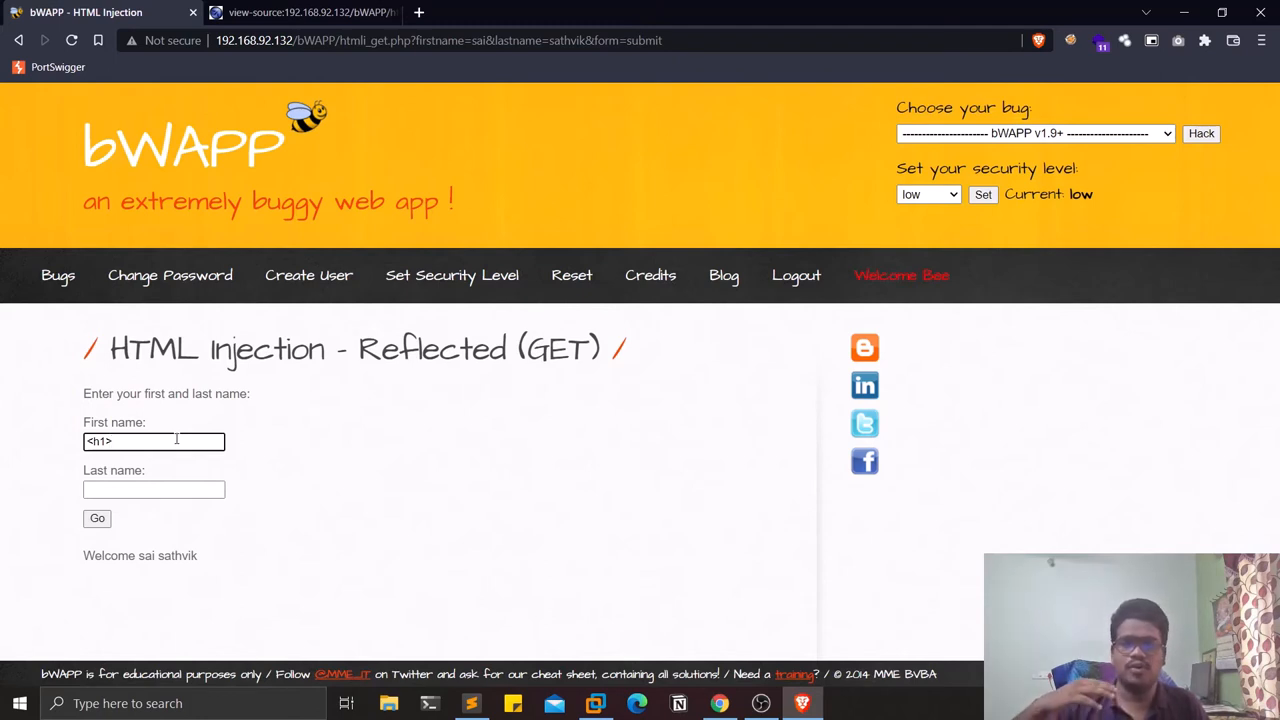
type("sai</h1>")
left_click(154, 489)
type("<h1>")
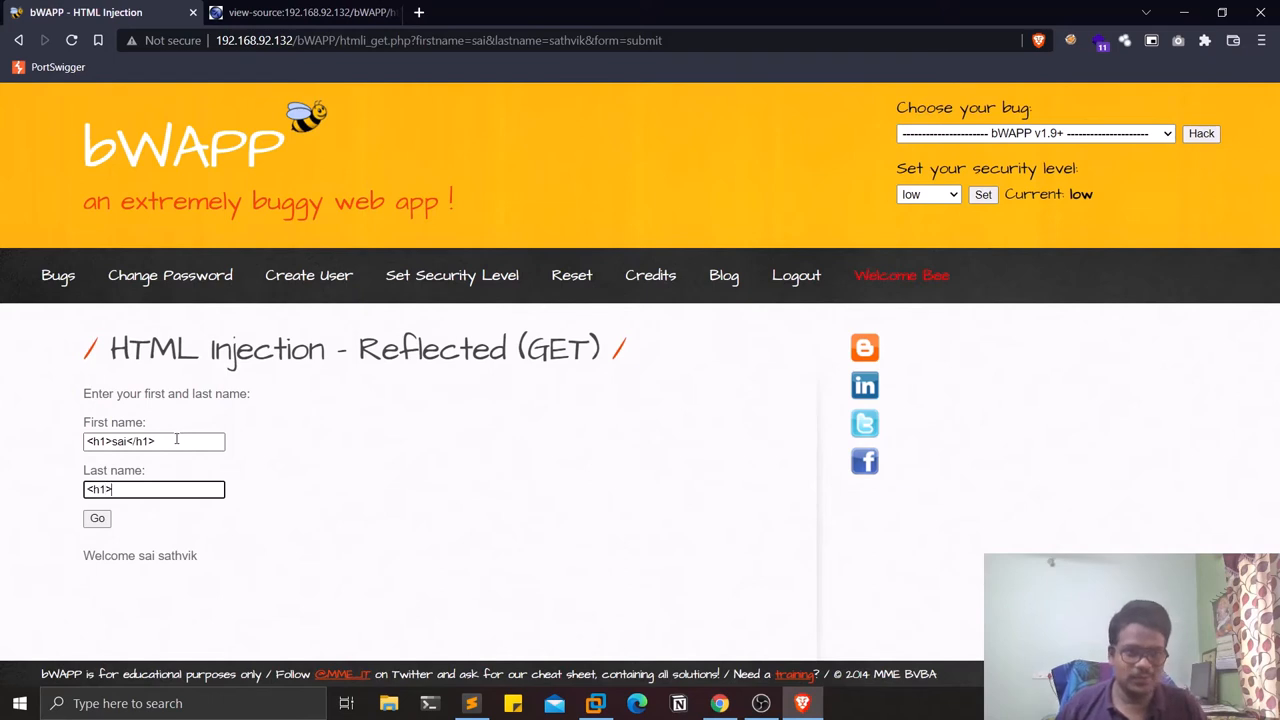
type("sathvik")
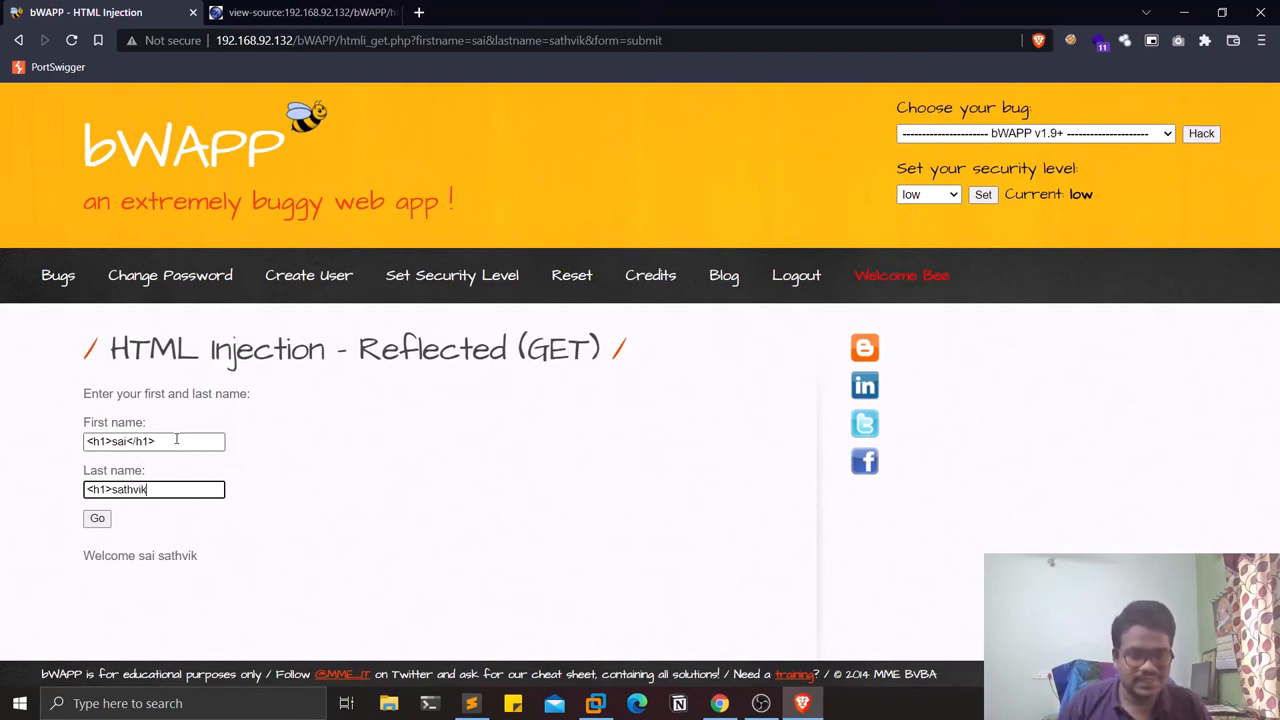
type("<>")
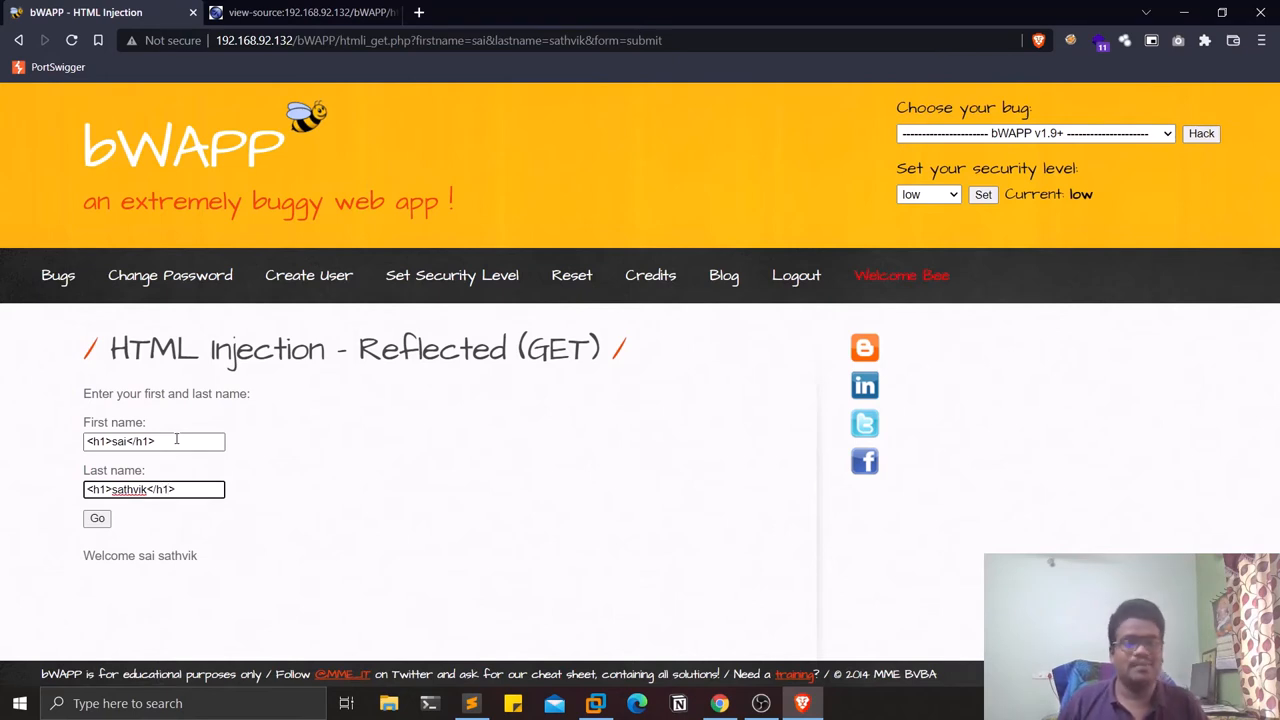
mouse_move(70, 538)
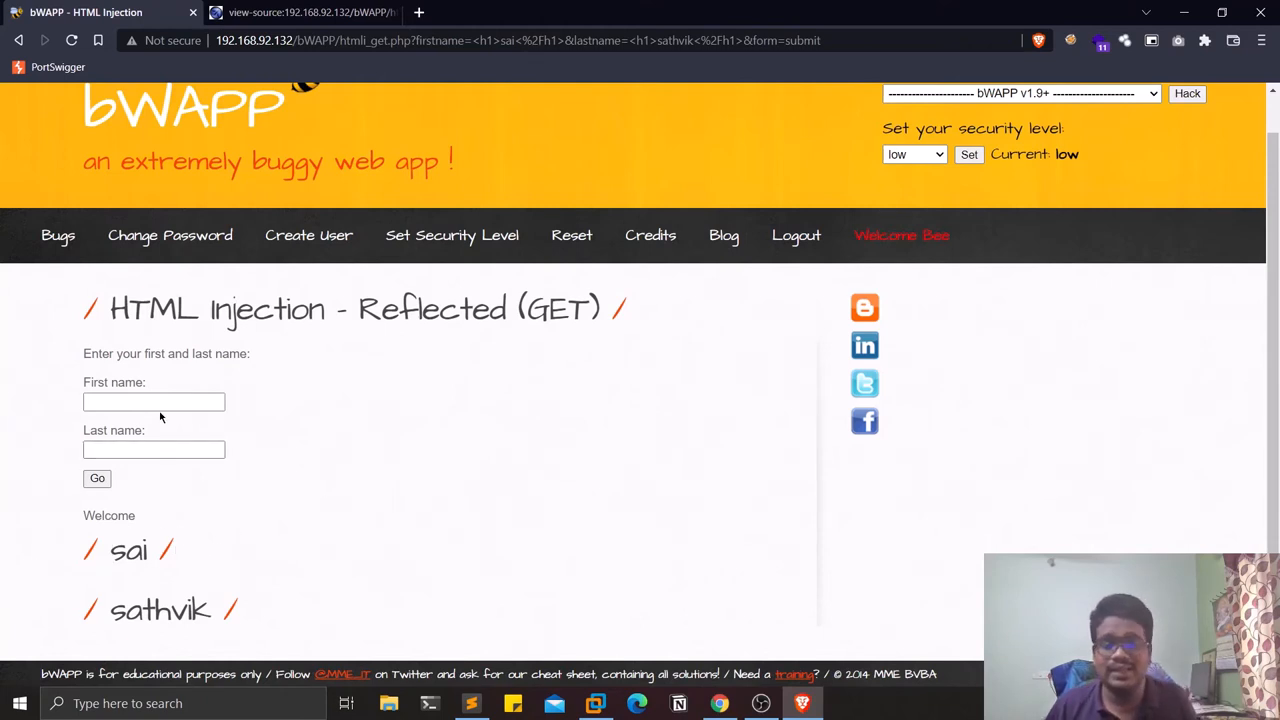
mouse_move(303, 483)
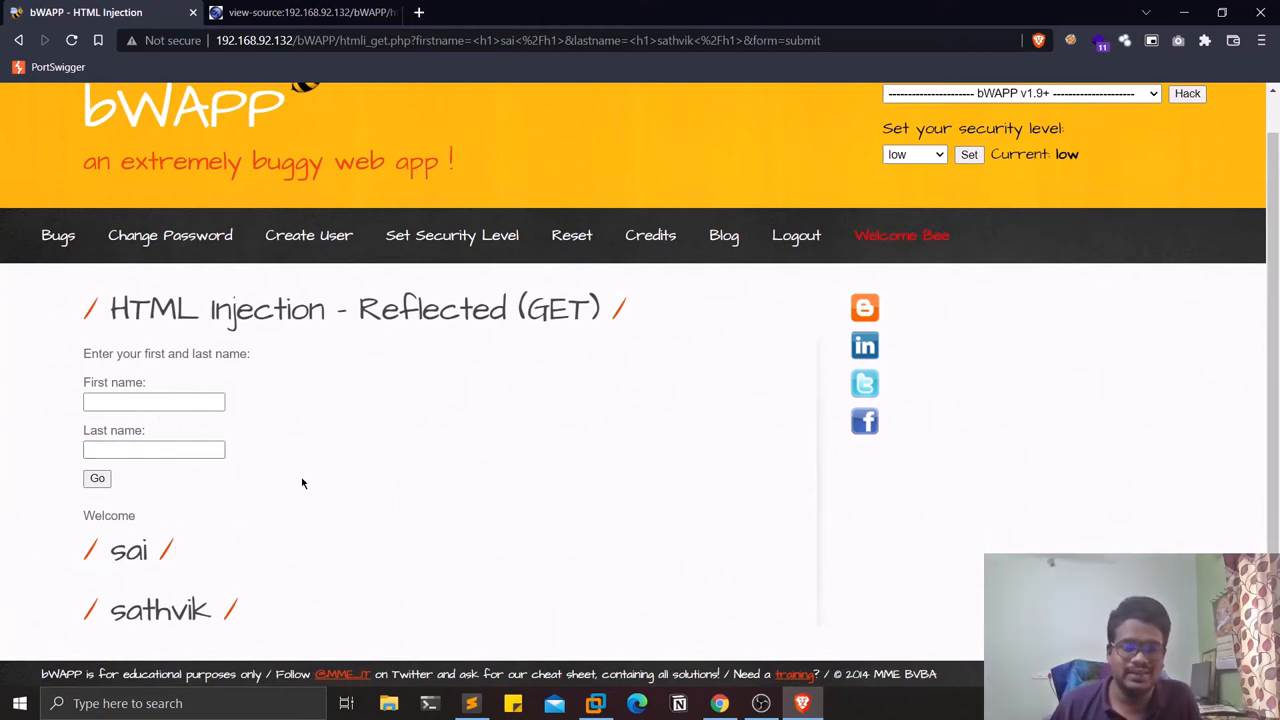
View the injected page's source, then close the source tabs and return to results.
right_click(303, 483)
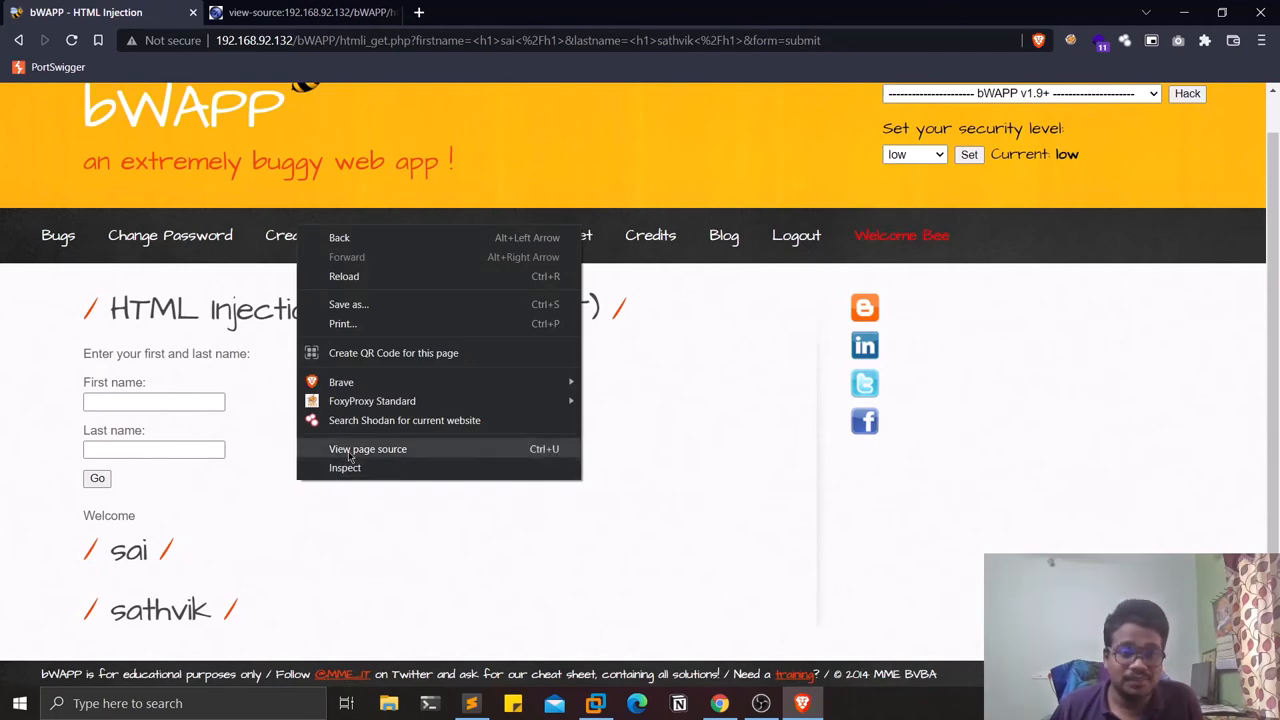
left_click(368, 448)
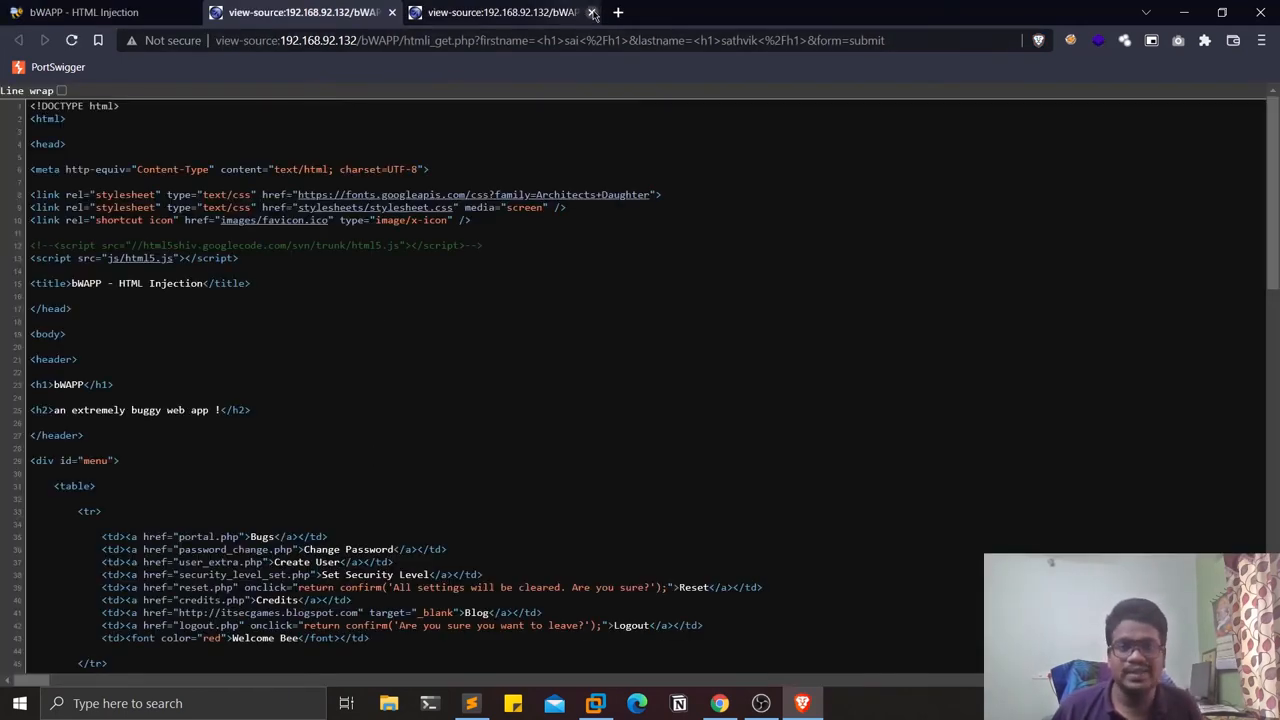
left_click(592, 12)
type("sai")
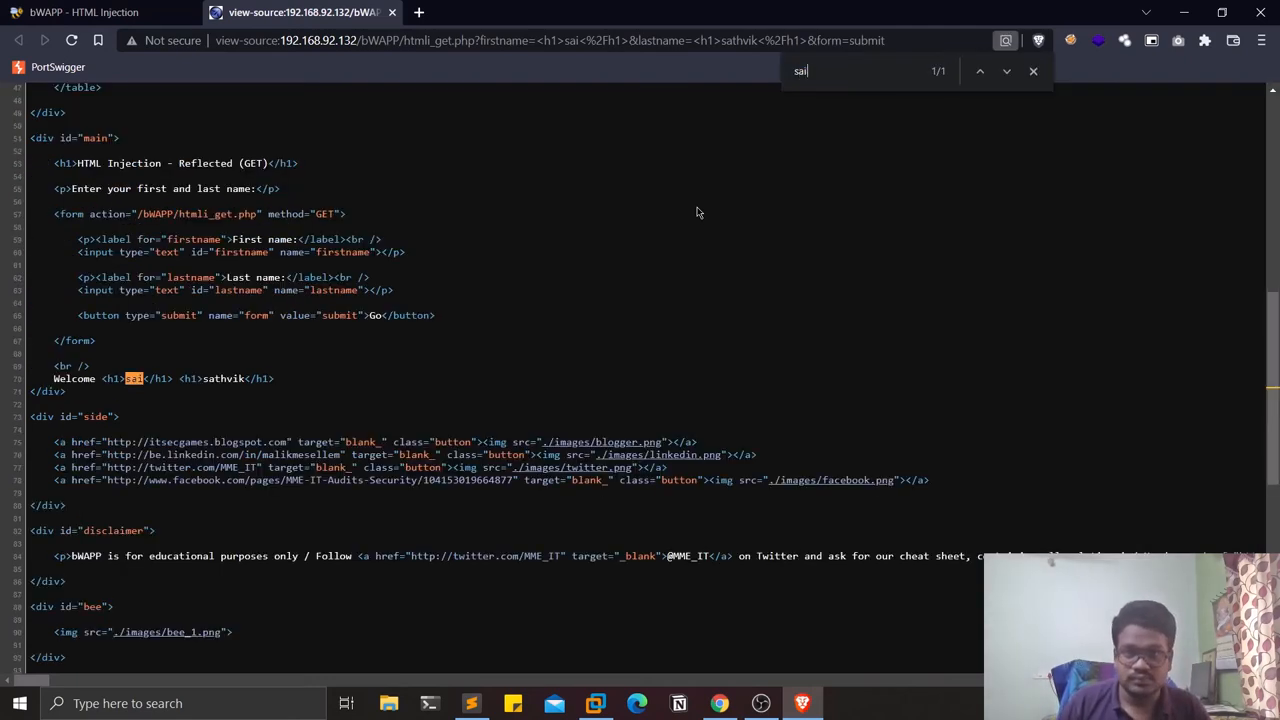
mouse_move(184, 378)
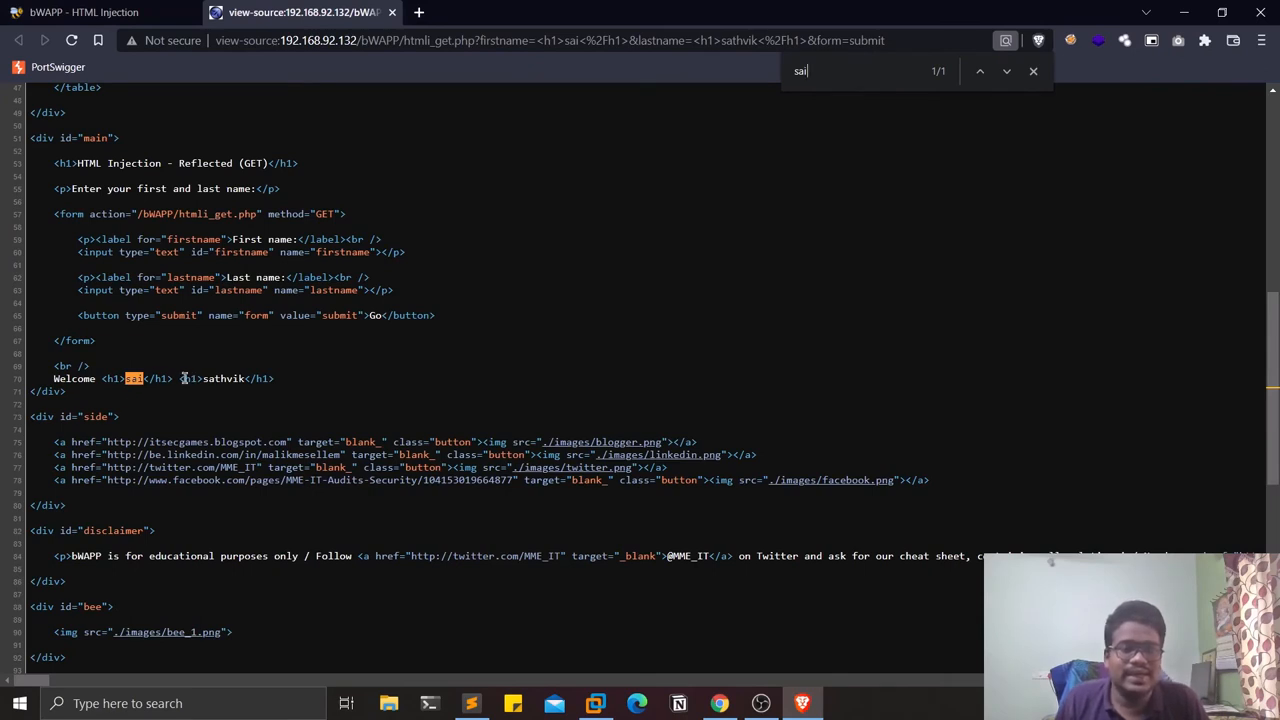
left_click(85, 12)
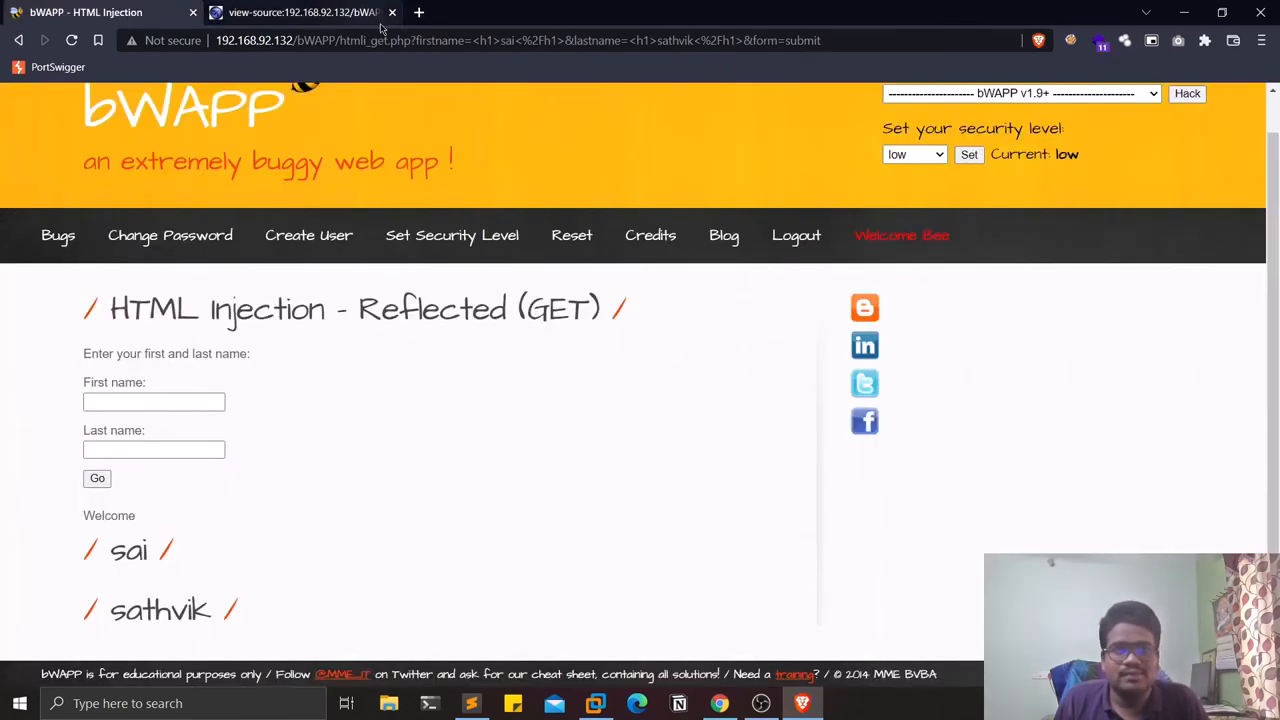
left_click(392, 12)
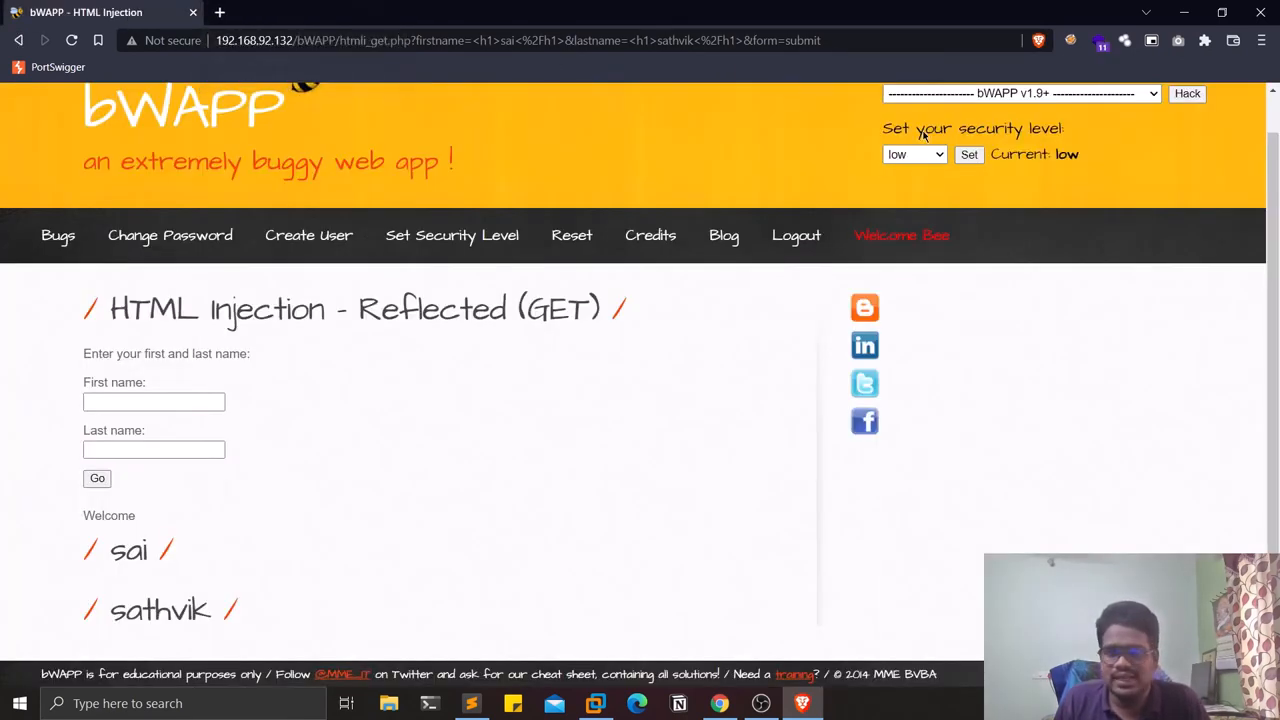
At medium security, resubmit <h1>sai</h1> and <h1>sathvik</h1> as the names.
left_click(913, 154)
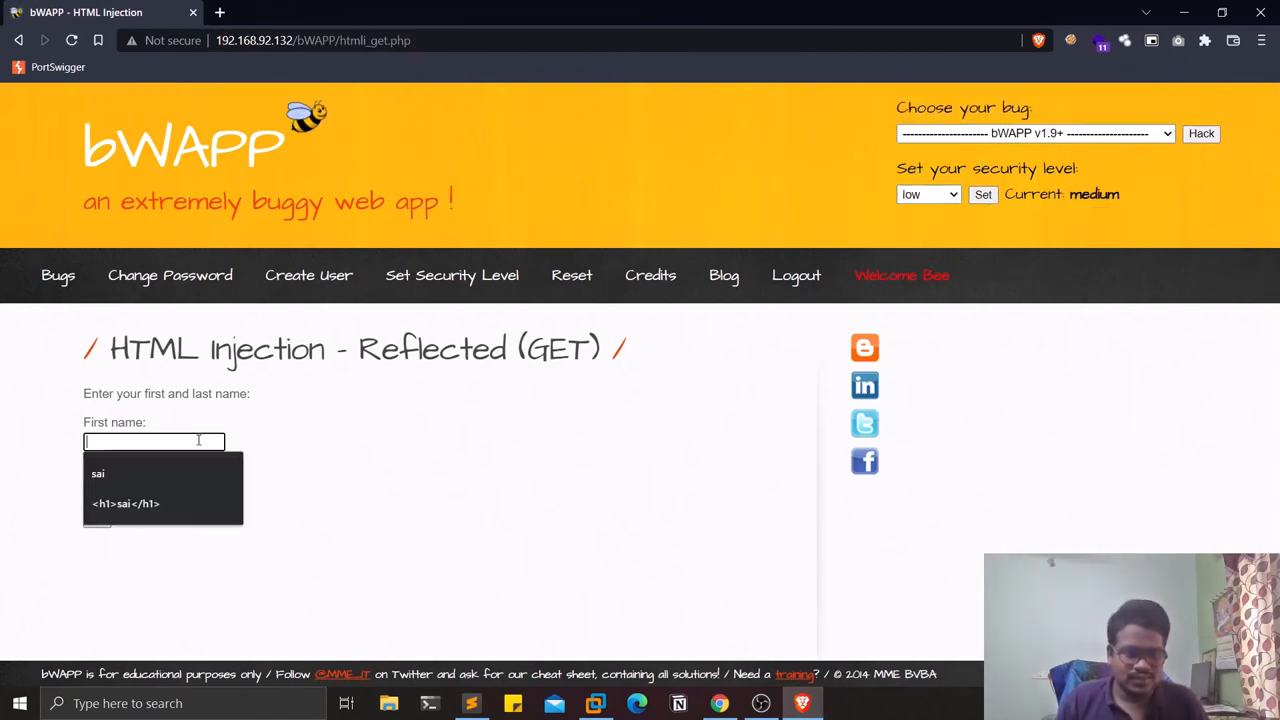
left_click(125, 503)
type("<h1>sathvik</h1>")
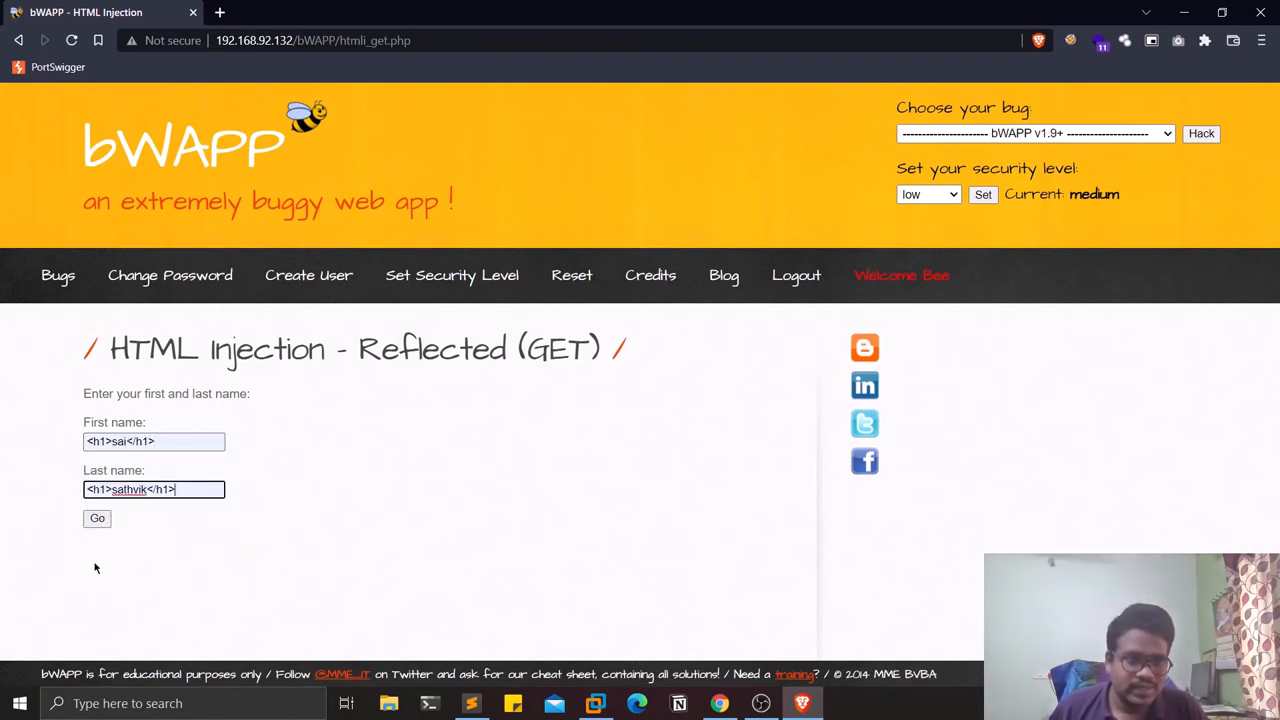
left_click(97, 518)
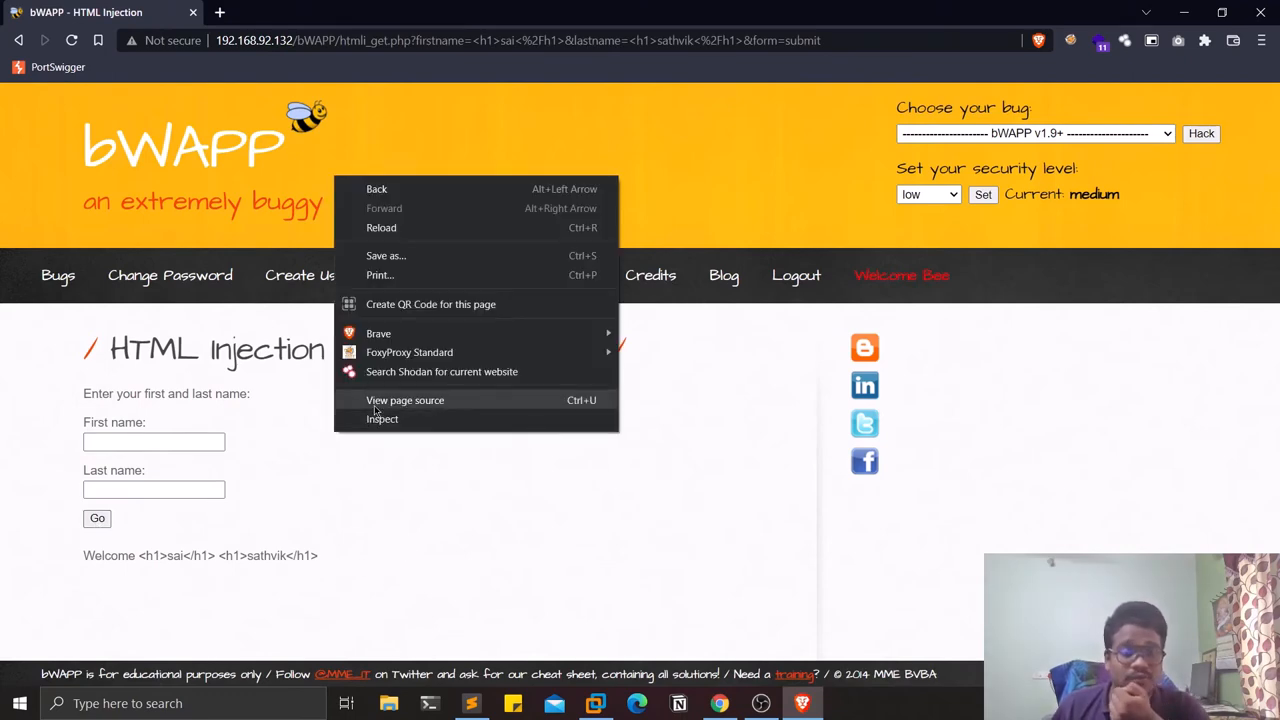
Check the source shows &lt;h1&gt; entities, add blank lines to the notes, reopen W3Schools.
left_click(405, 400)
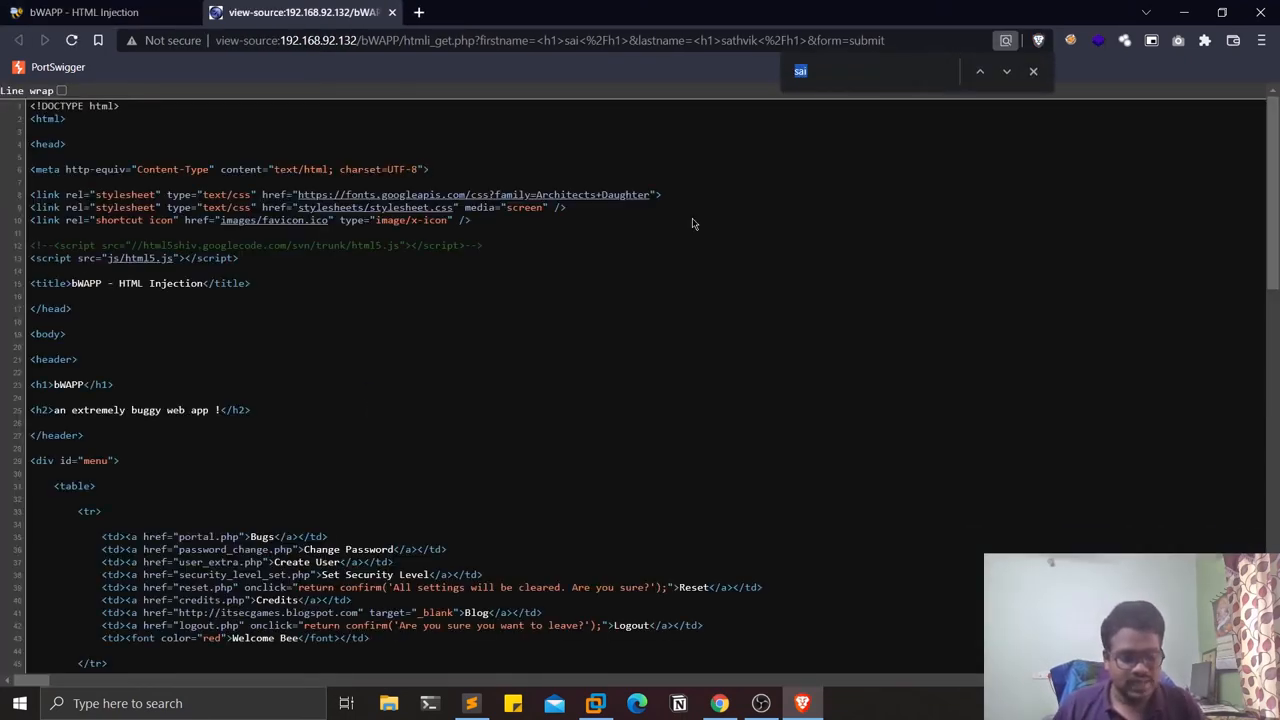
scroll("down", 3)
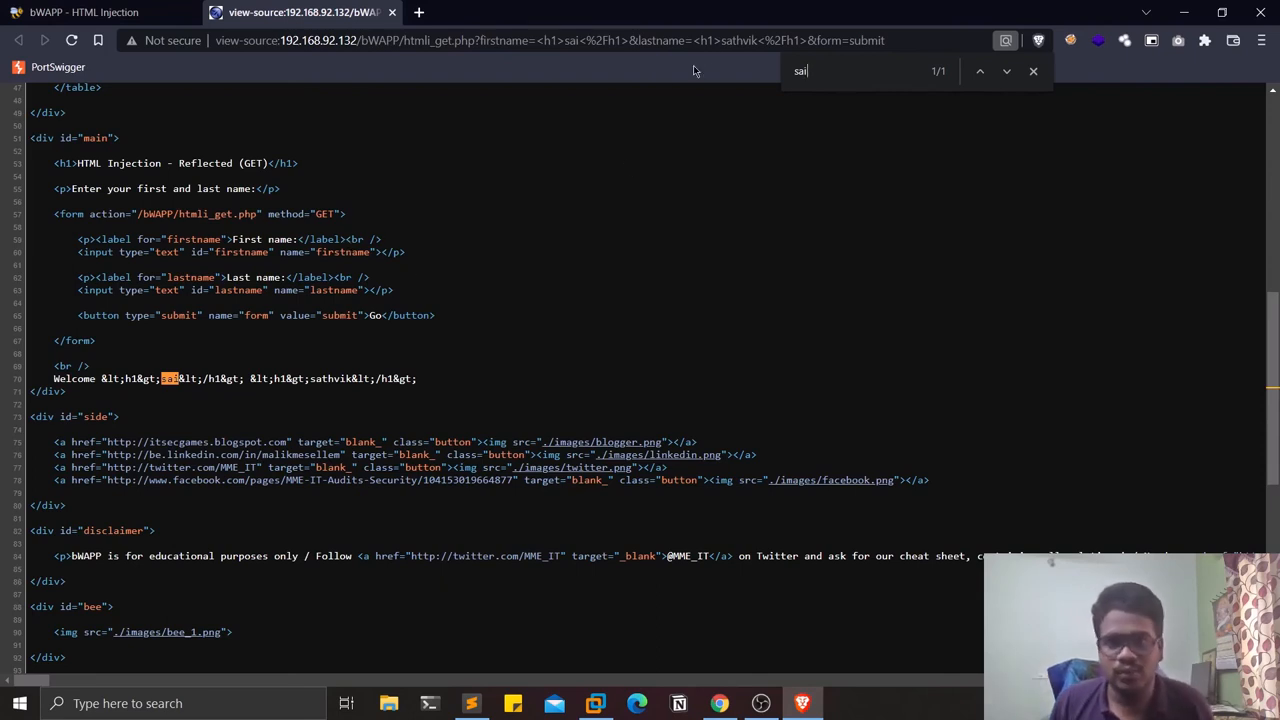
mouse_move(637, 82)
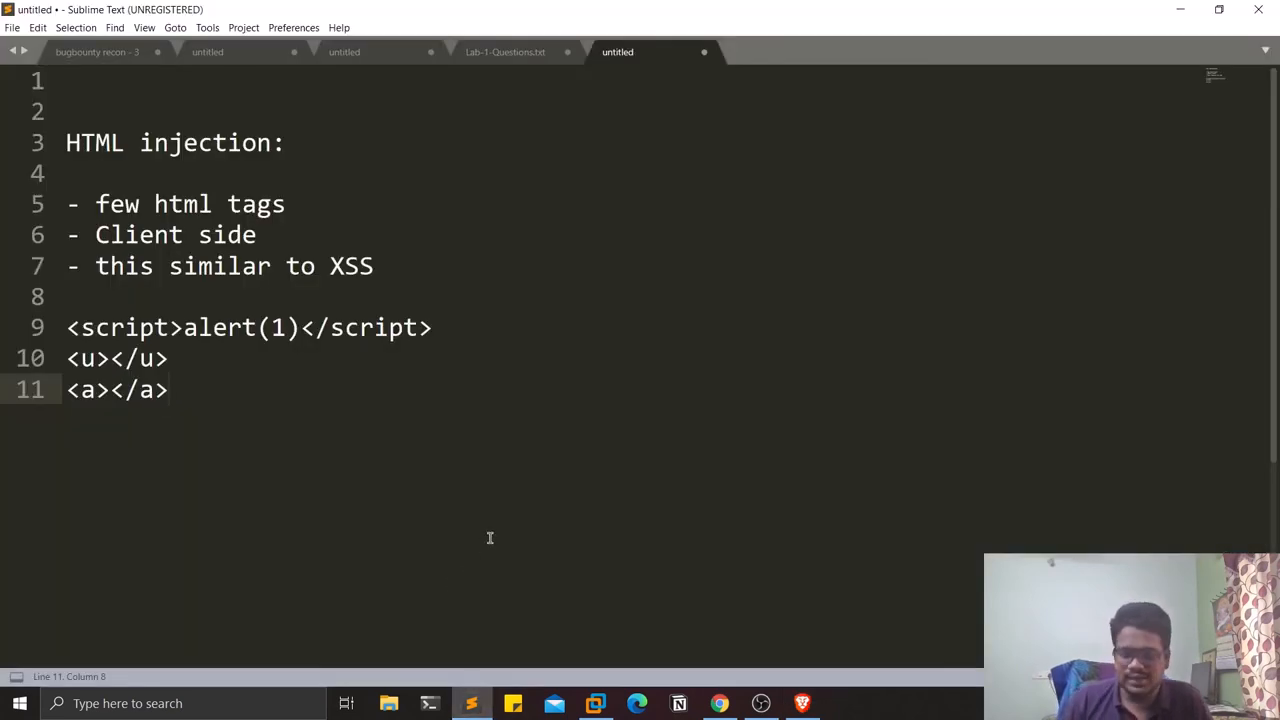
key("Enter")
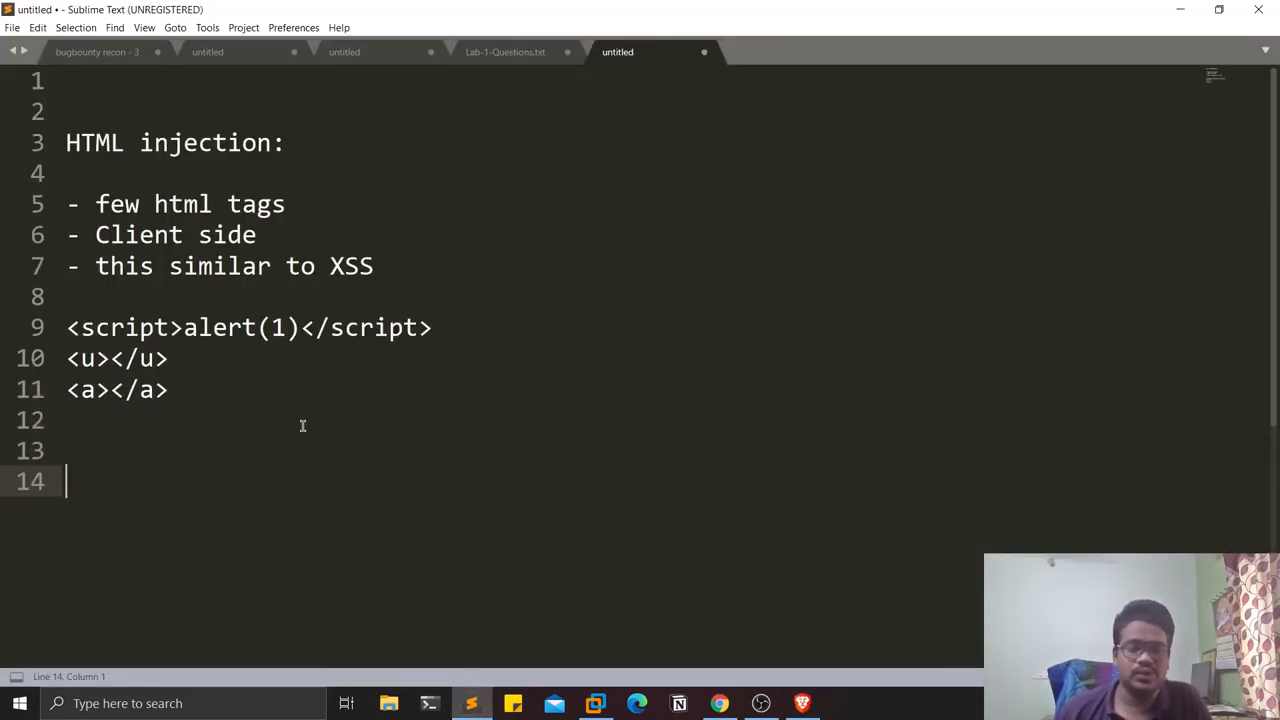
left_click(459, 416)
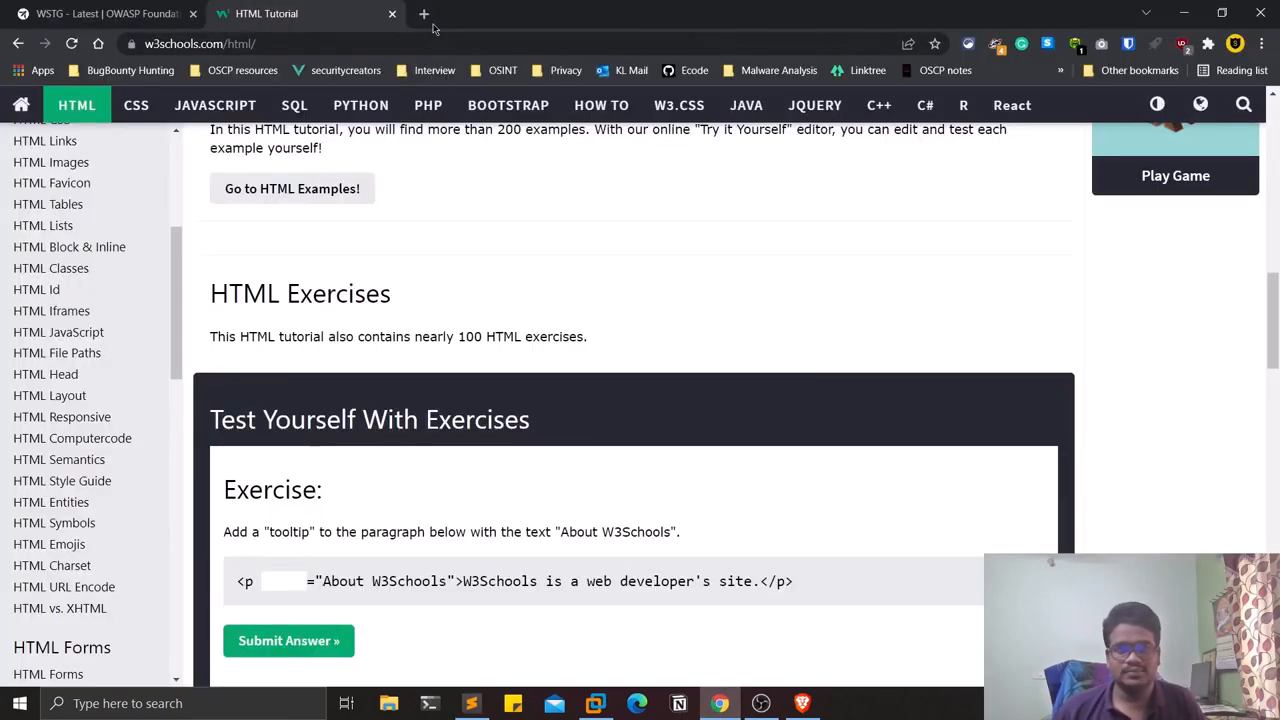
Google 'html injection payloads', skim the Acunetix, HackerOne and Imperva results, then minimize Chrome.
left_click(424, 13)
type("html injection")
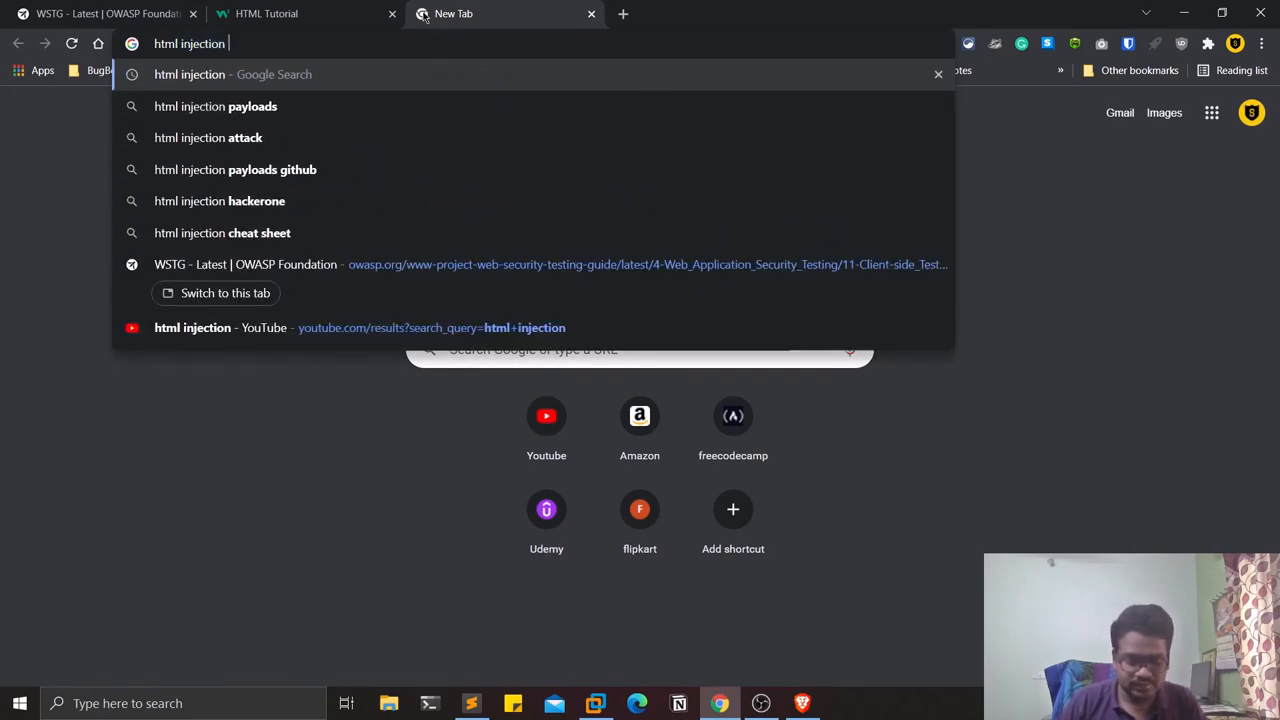
left_click(215, 106)
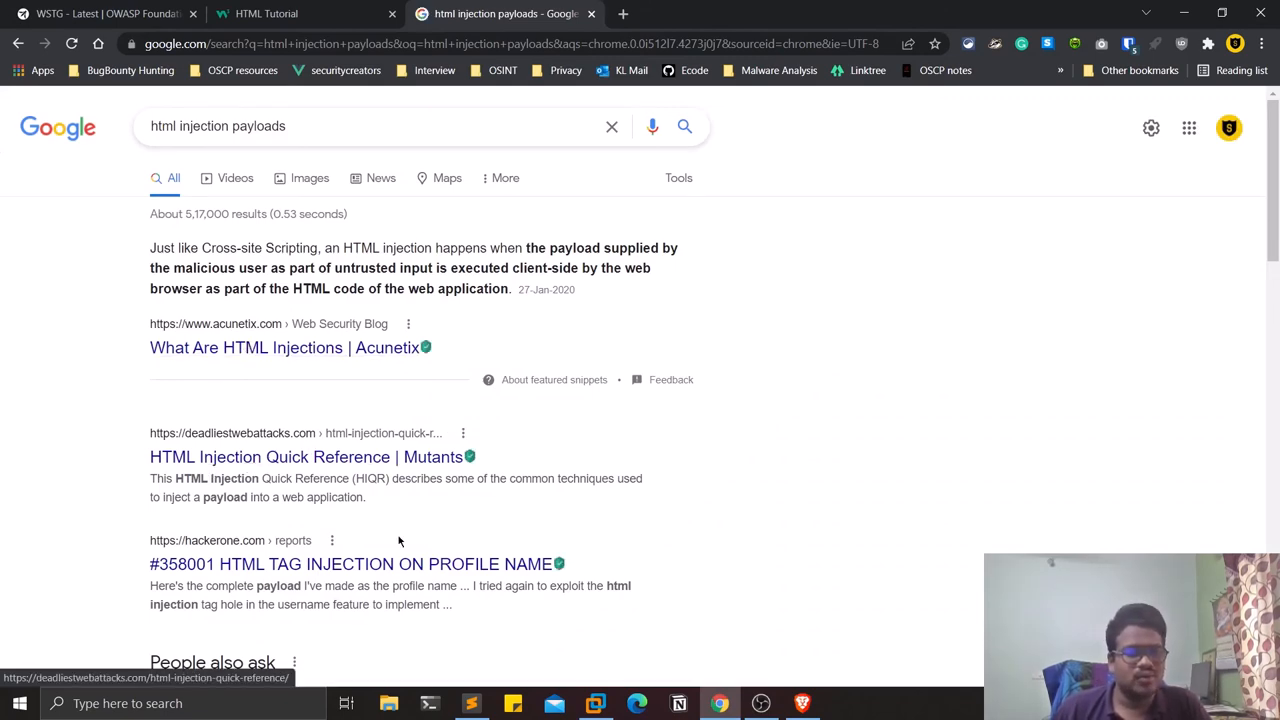
scroll("down", 3)
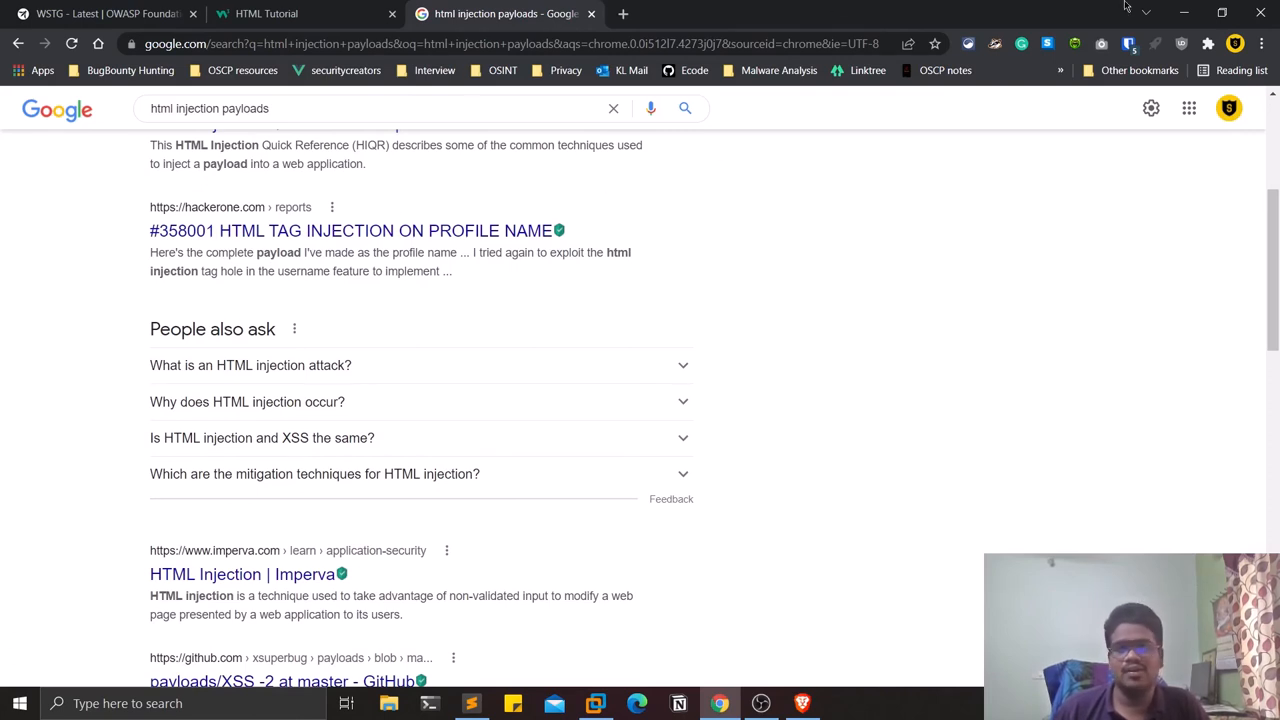
mouse_move(1184, 12)
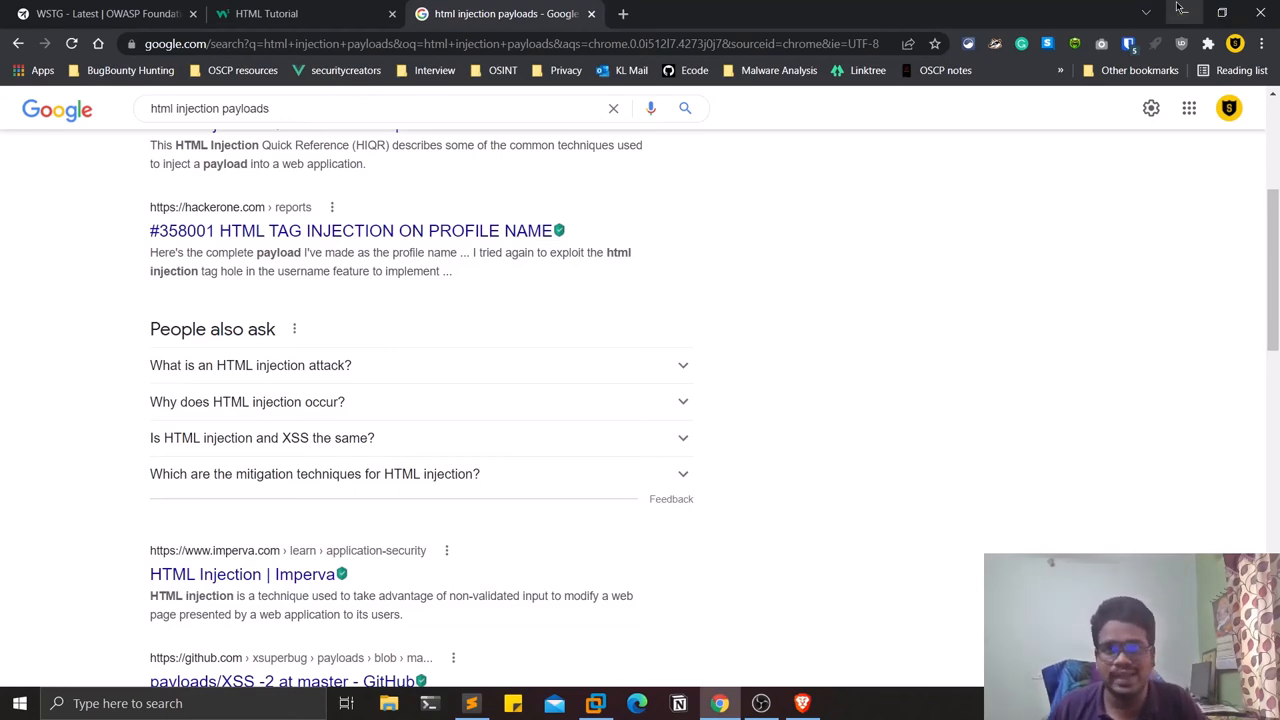
left_click(471, 703)
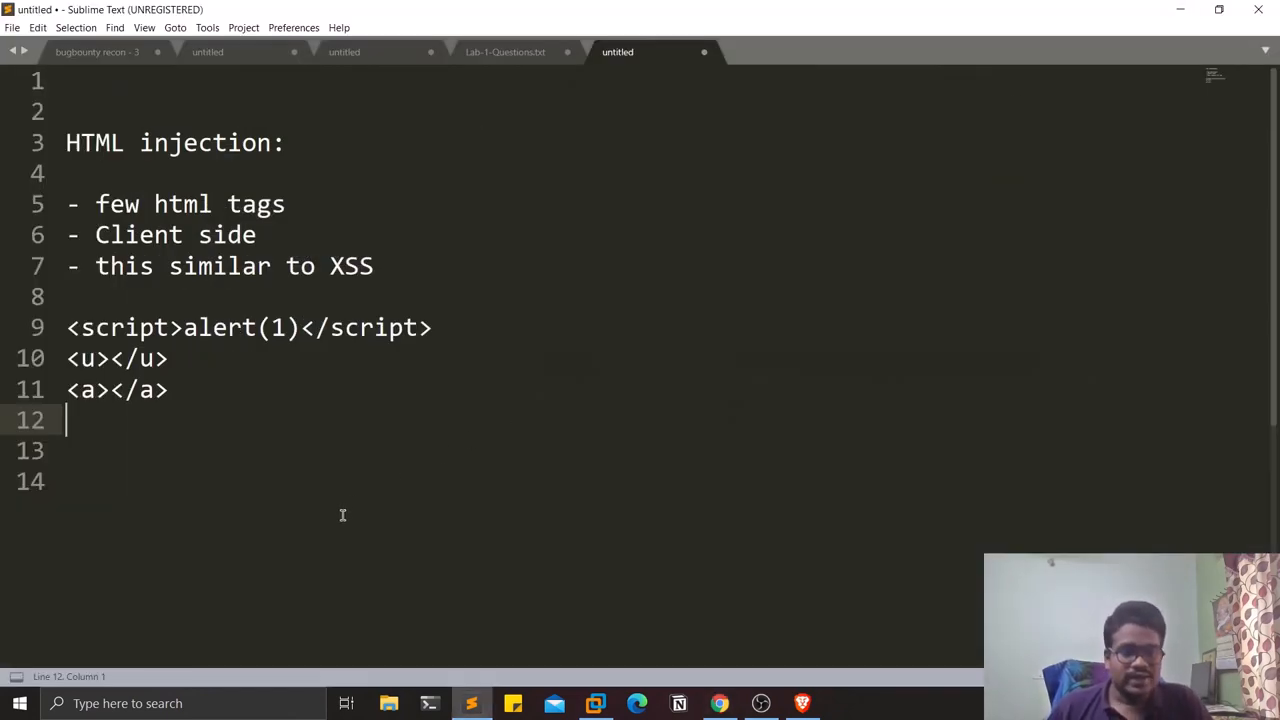
Type a 'Mitigation:' heading followed by the bullet '- input sanitization'.
type("Mit")
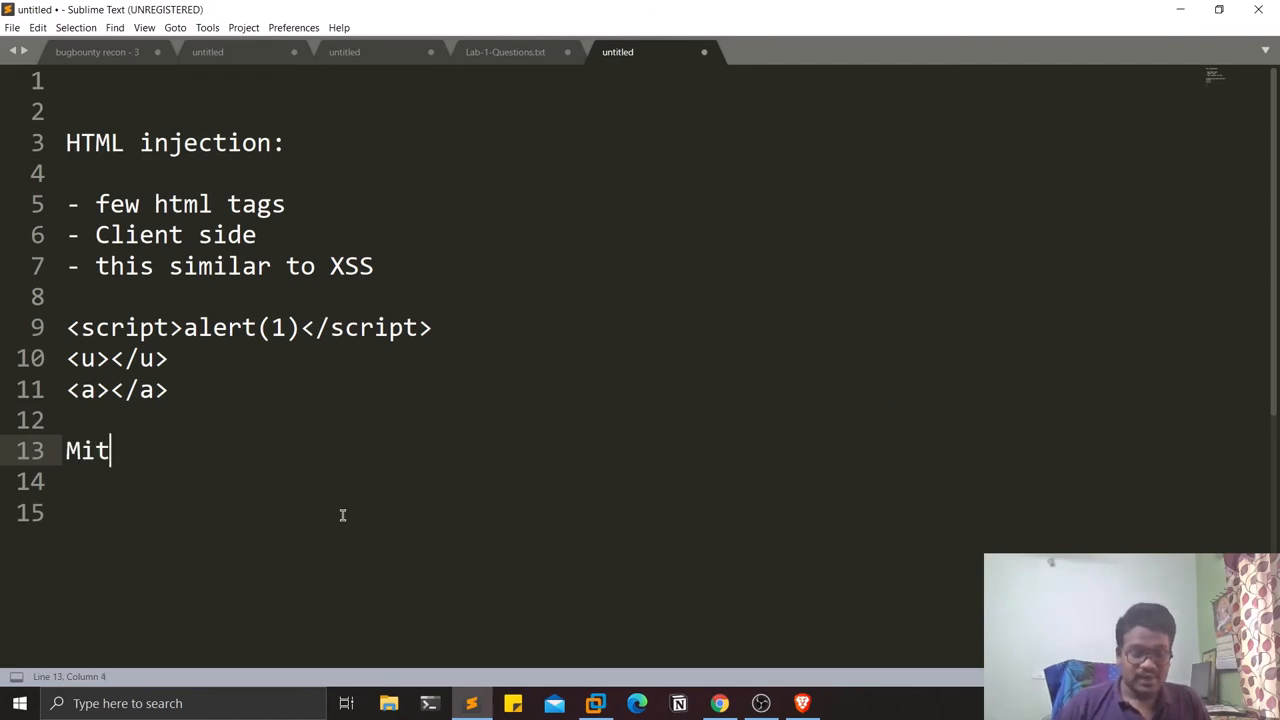
type("i")
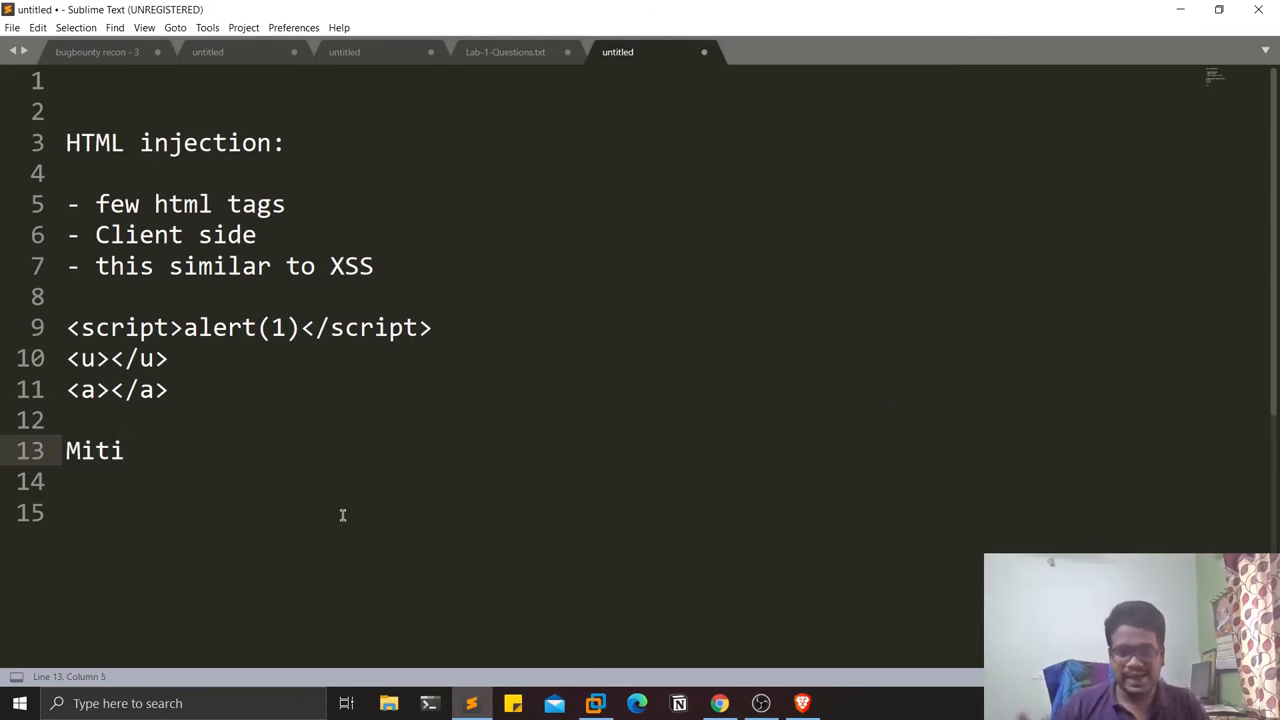
type("gatio")
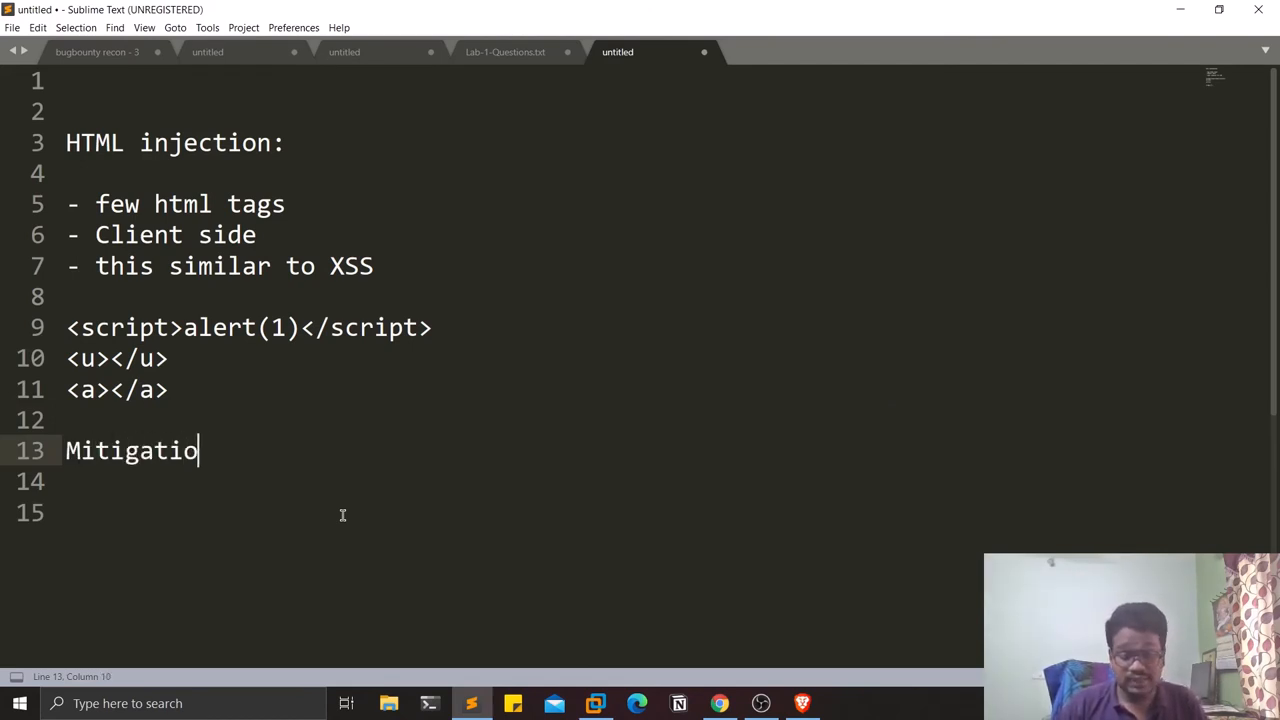
type("n:")
left_click(520, 513)
type("- input s")
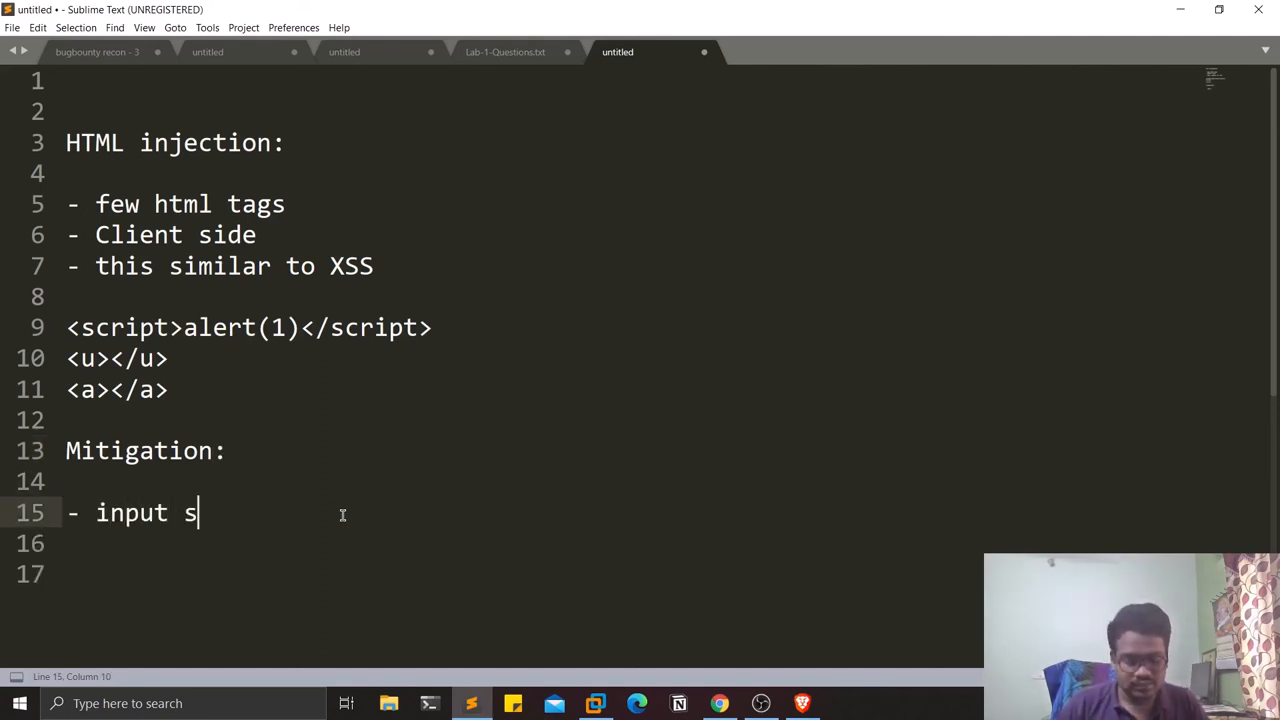
type("anitizati")
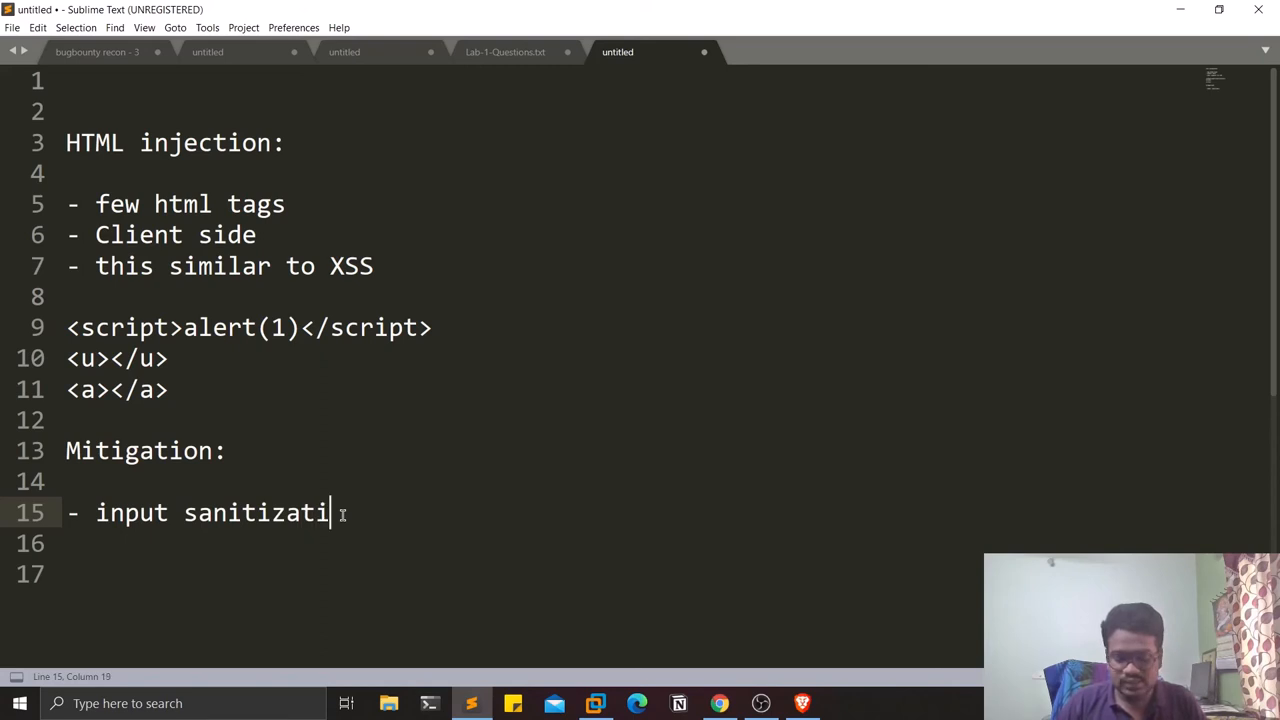
type("on")
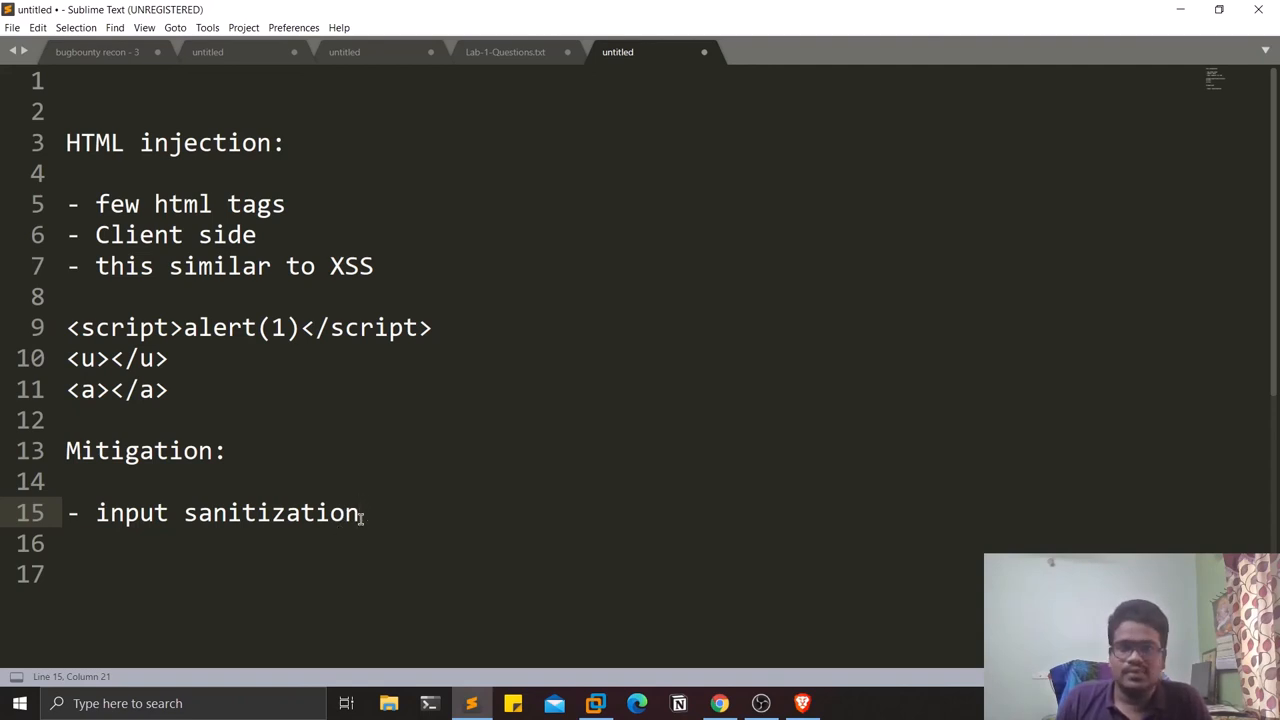
mouse_move(645, 479)
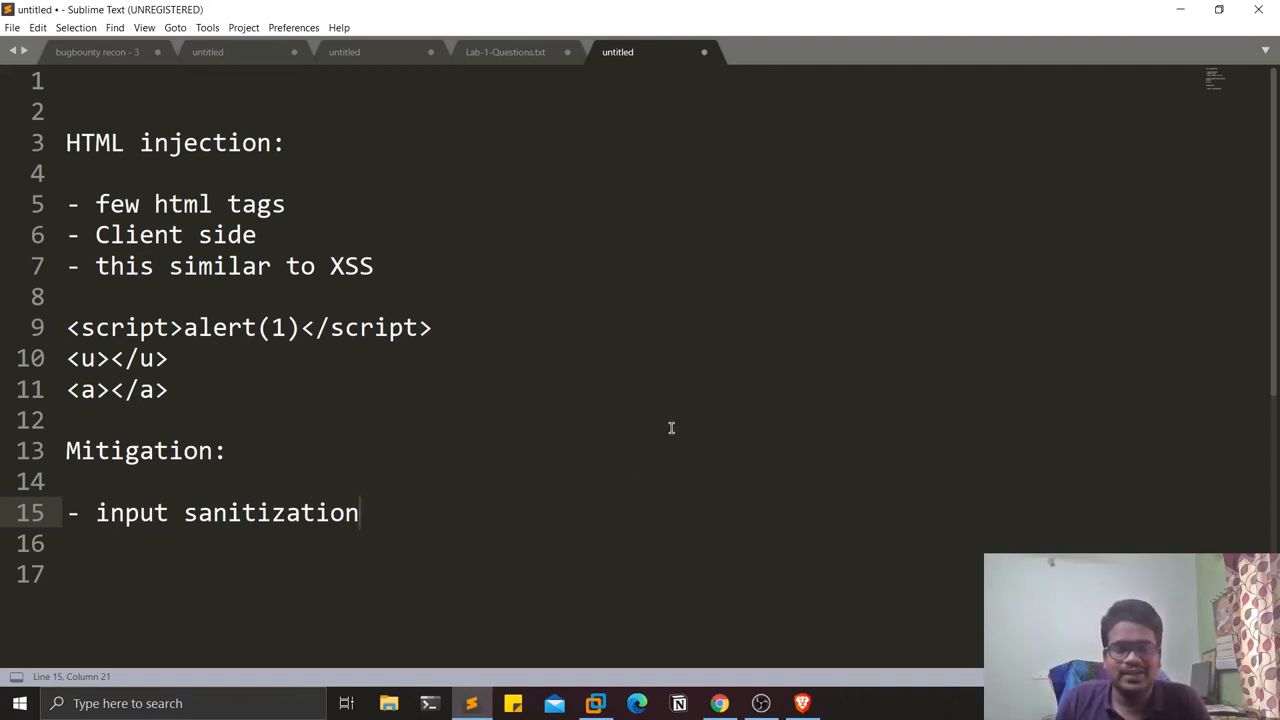
mouse_move(694, 421)
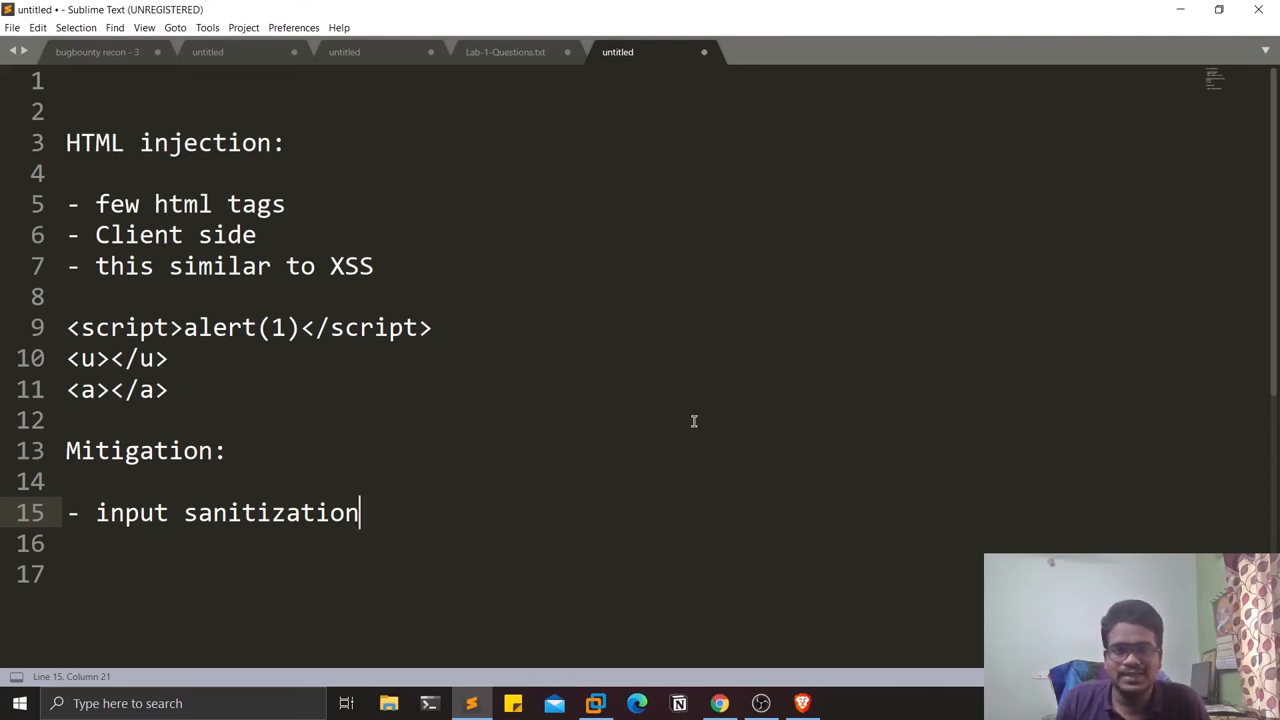